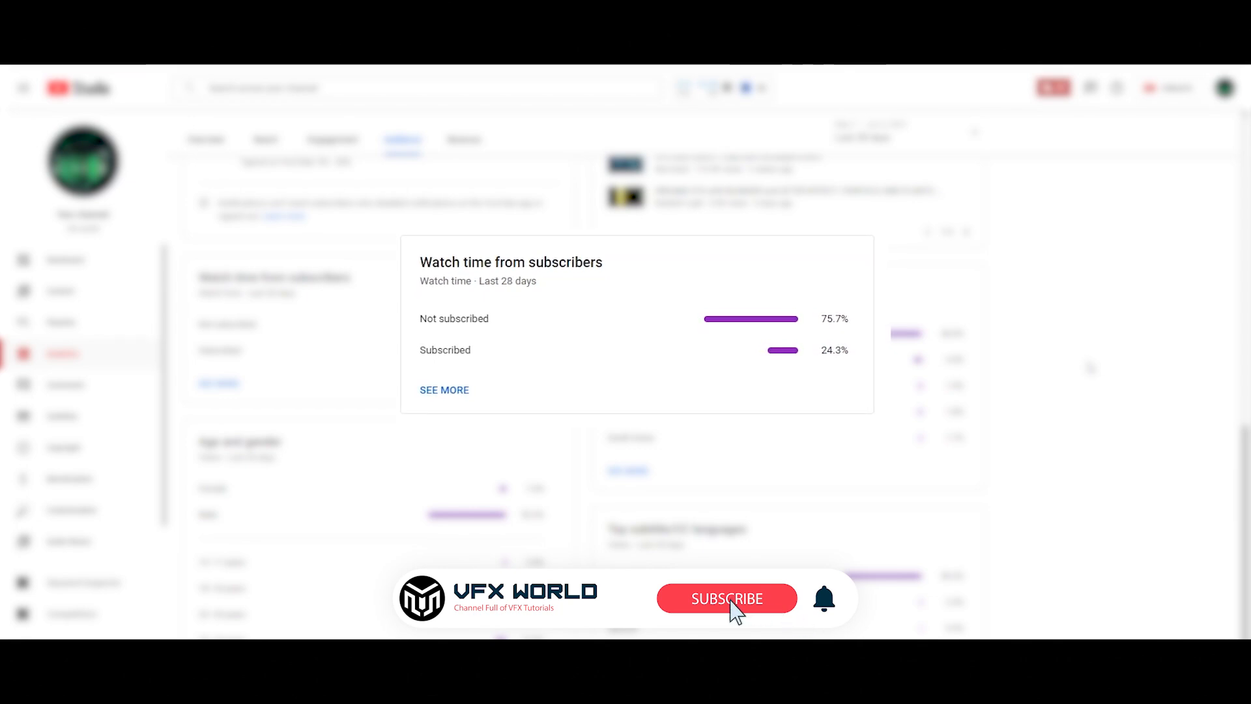
Add a Platonic object, set its type to Octa with 215 segments
{"action": "left_click", "coordinate": [725, 598]}
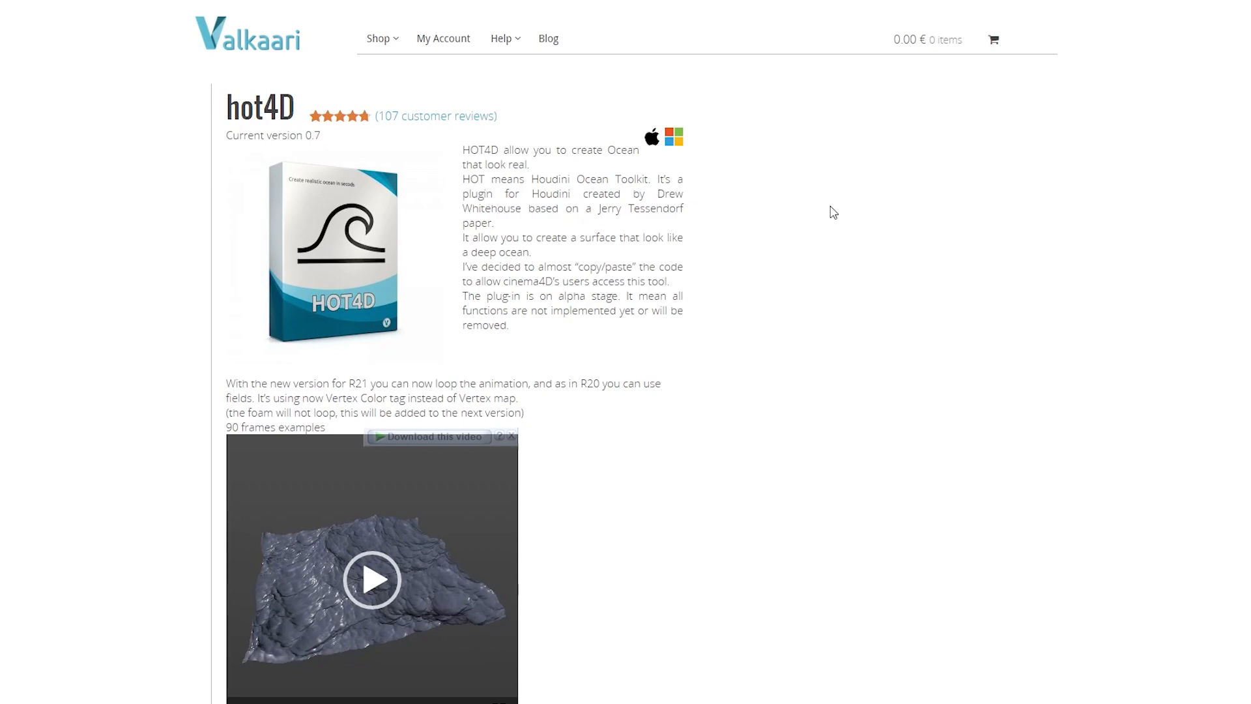
{"action": "scroll", "scroll_direction": "down", "scroll_amount": 3}
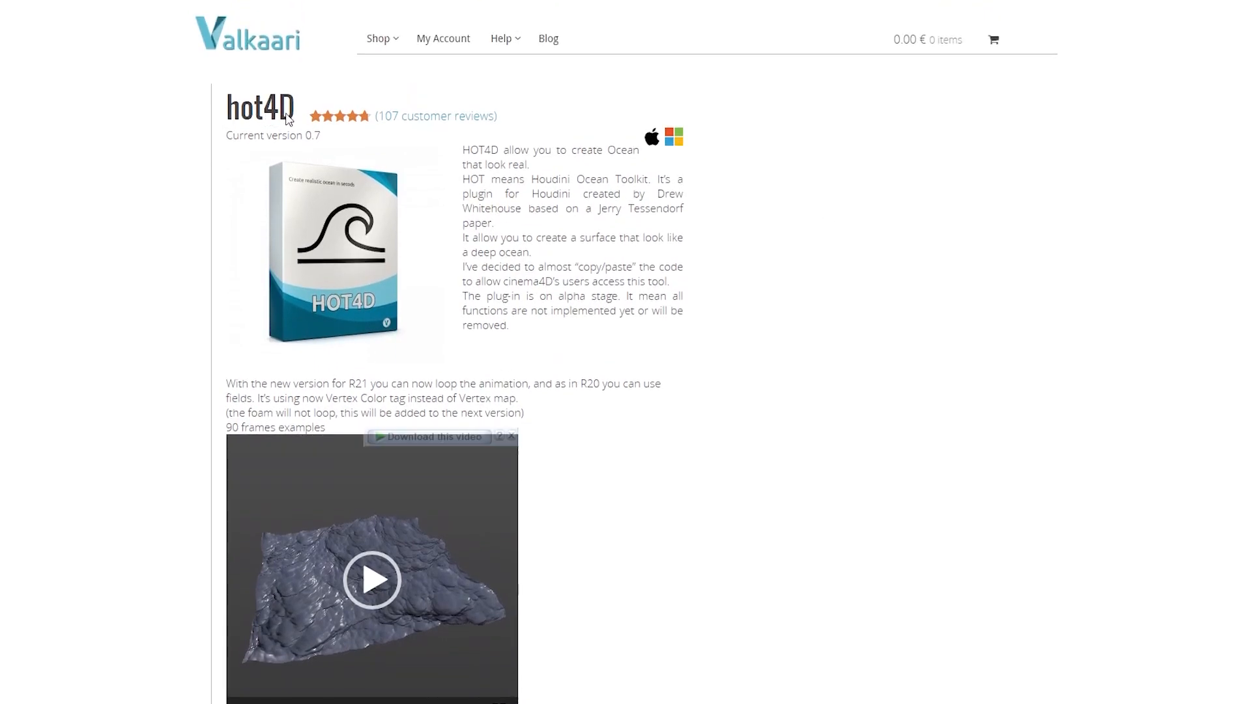
{"action": "mouse_move", "coordinate": [777, 260]}
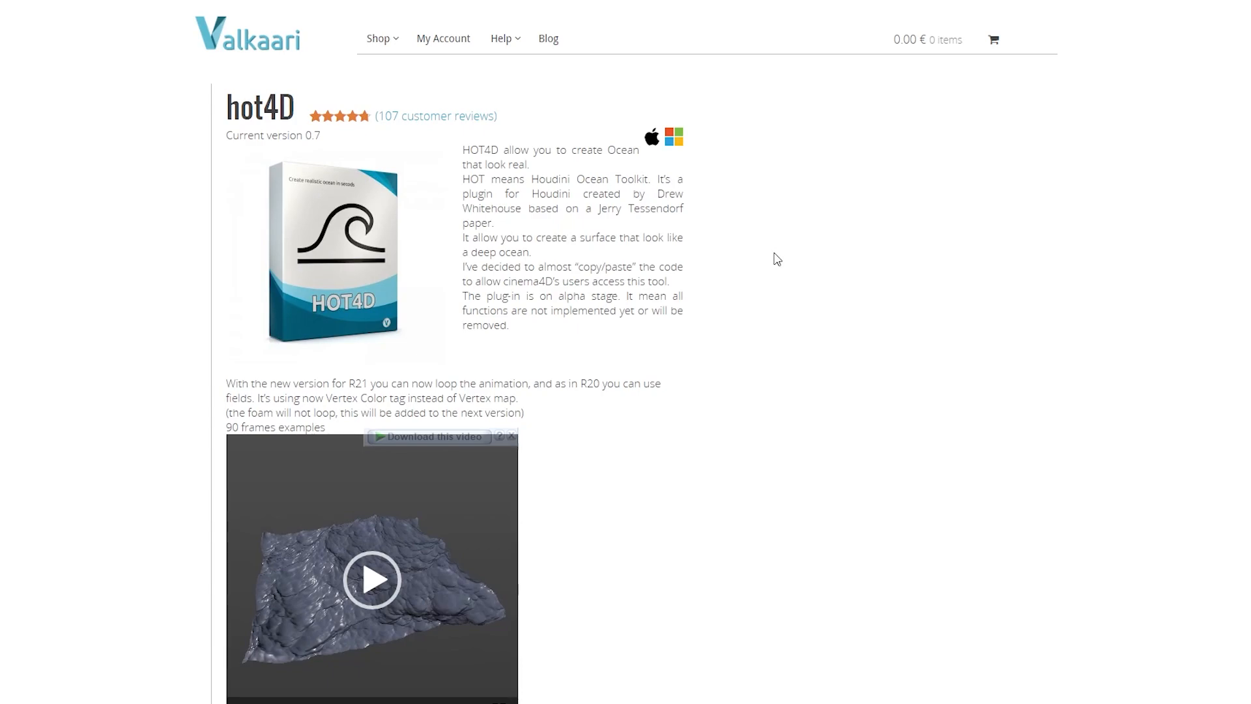
{"action": "scroll", "scroll_direction": "down", "scroll_amount": 3}
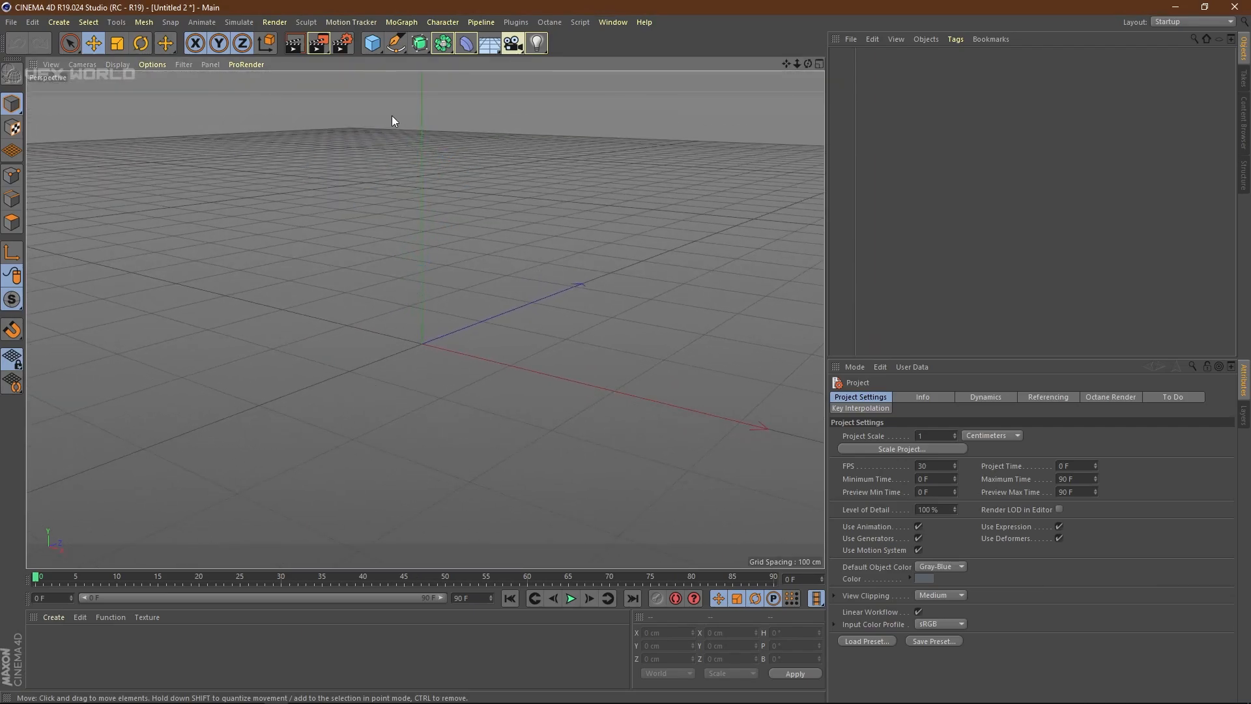
{"action": "left_click", "coordinate": [371, 43]}
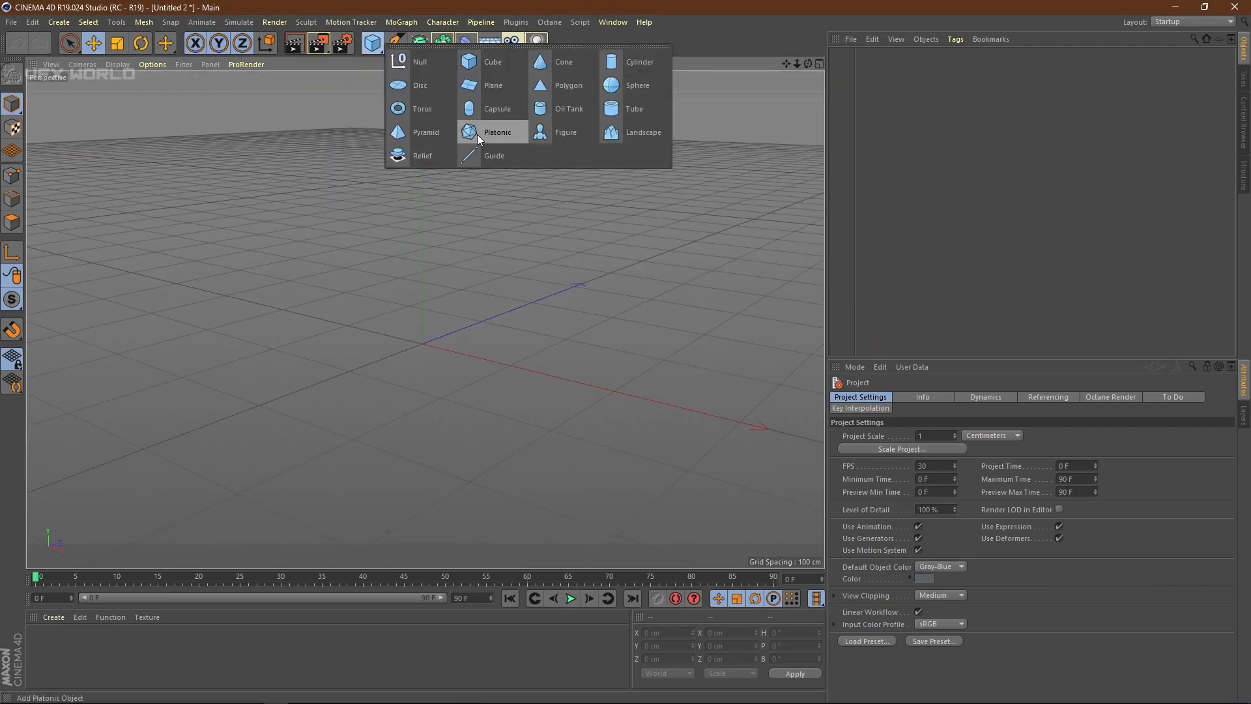
{"action": "left_click", "coordinate": [496, 131]}
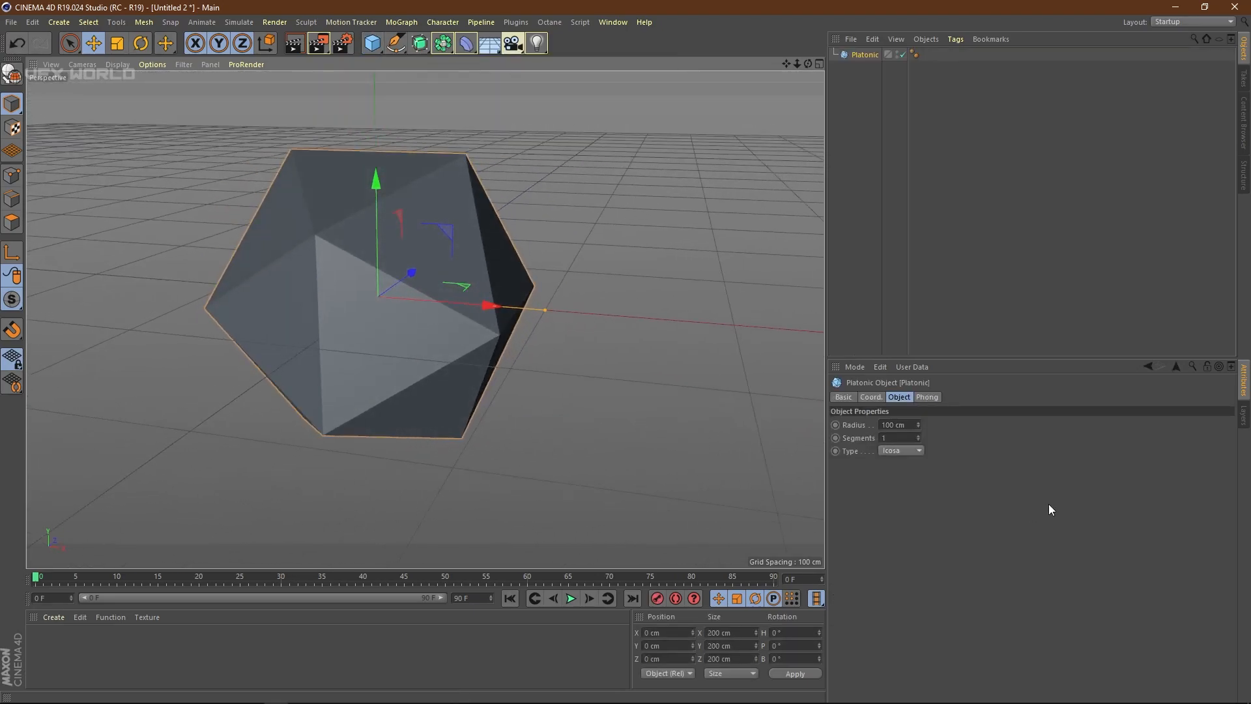
{"action": "left_click", "coordinate": [900, 450]}
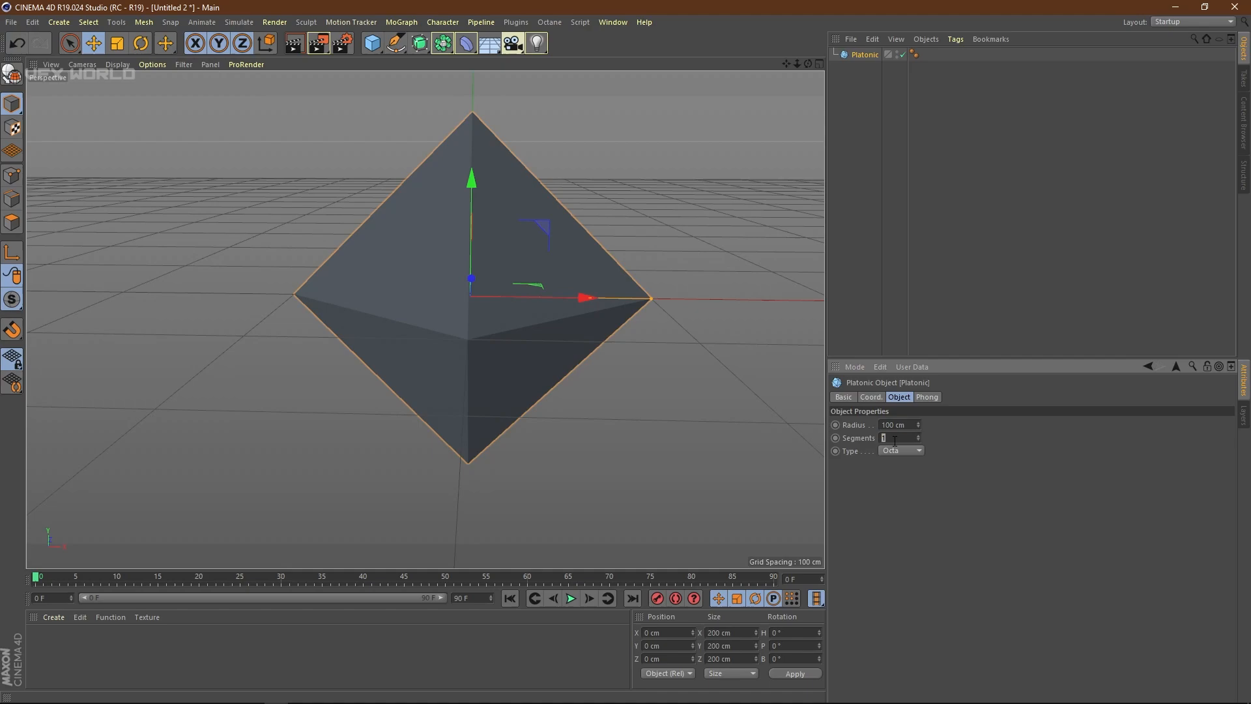
{"action": "type", "text": "215"}
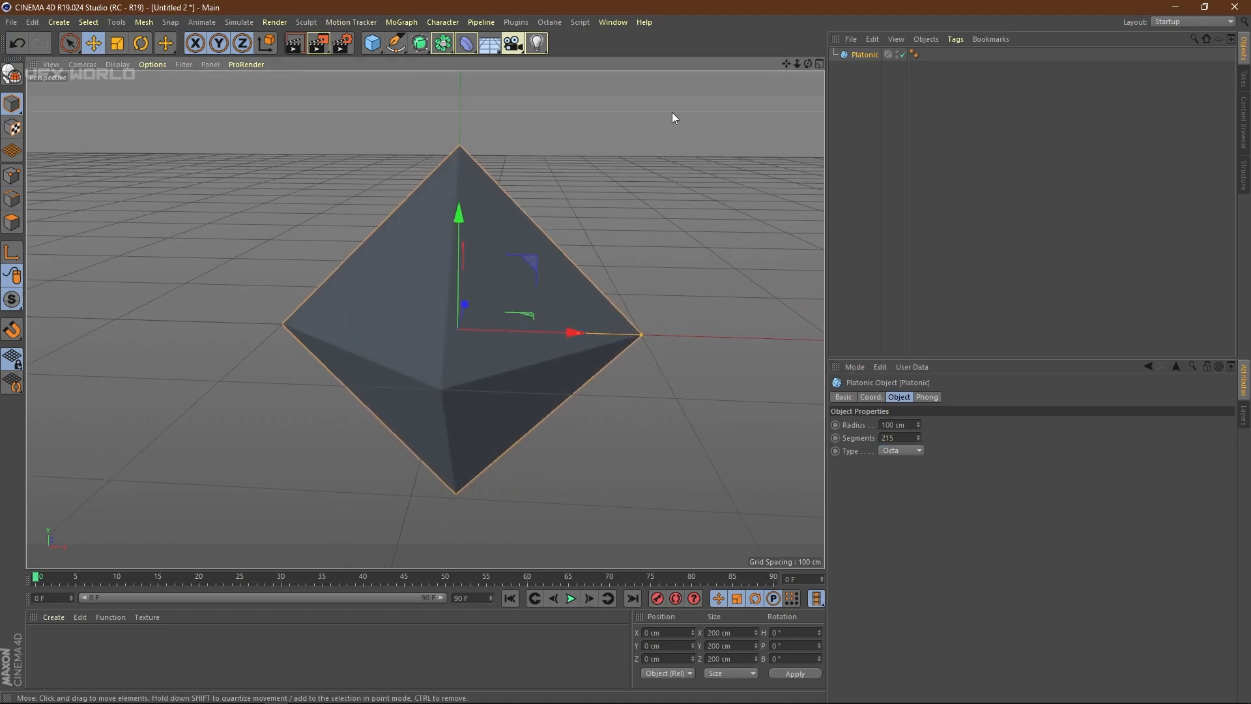
{"action": "left_click", "coordinate": [116, 65]}
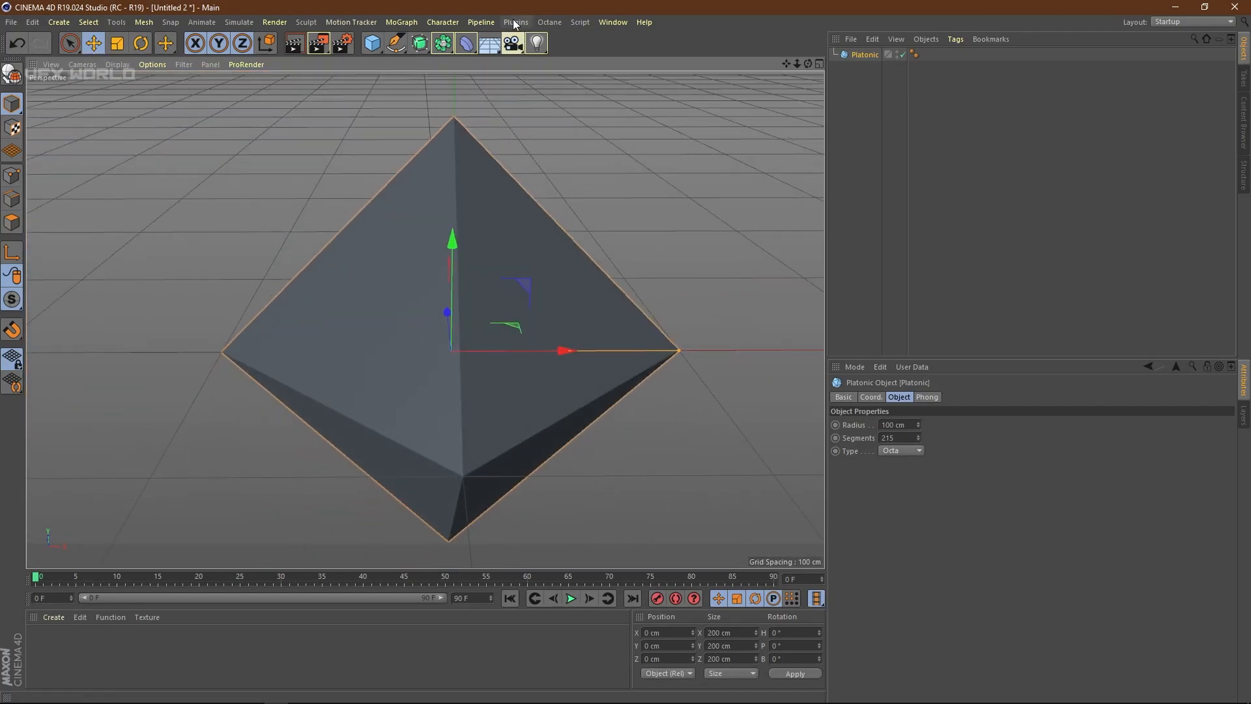
Add a HOT4D object from Plugins and set its ocean resolution to 256x256
{"action": "left_click", "coordinate": [515, 22]}
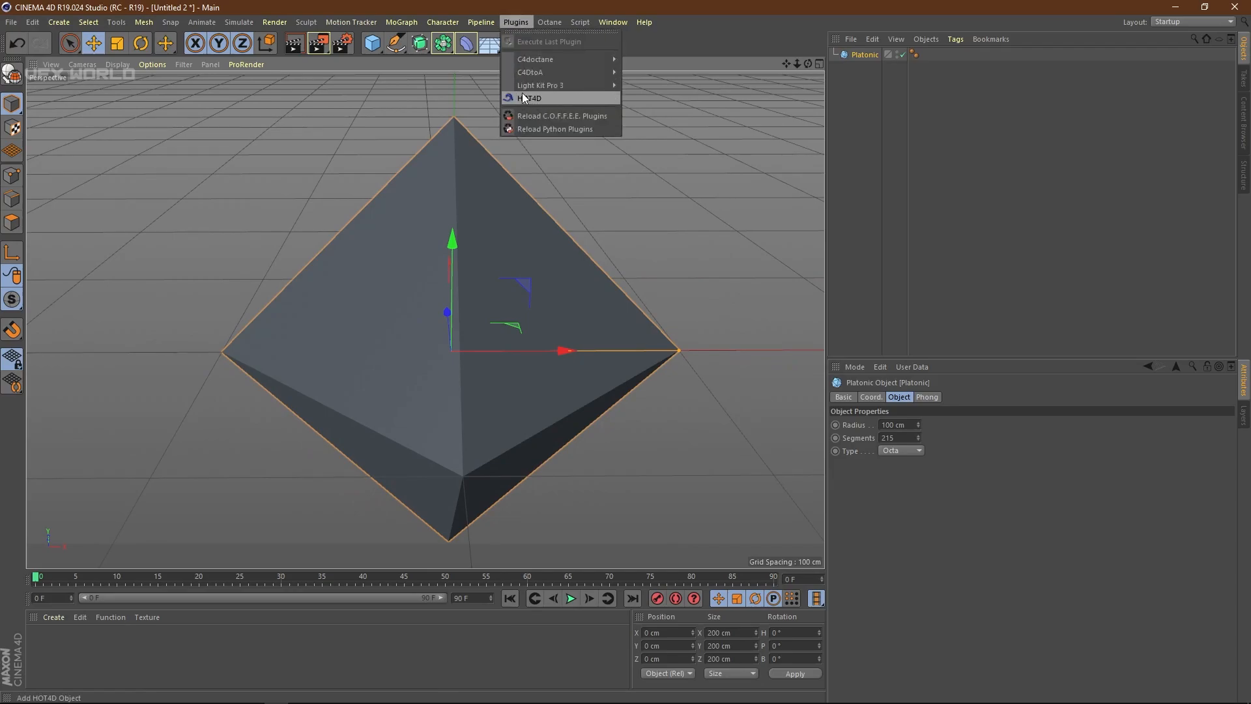
{"action": "left_click", "coordinate": [532, 97]}
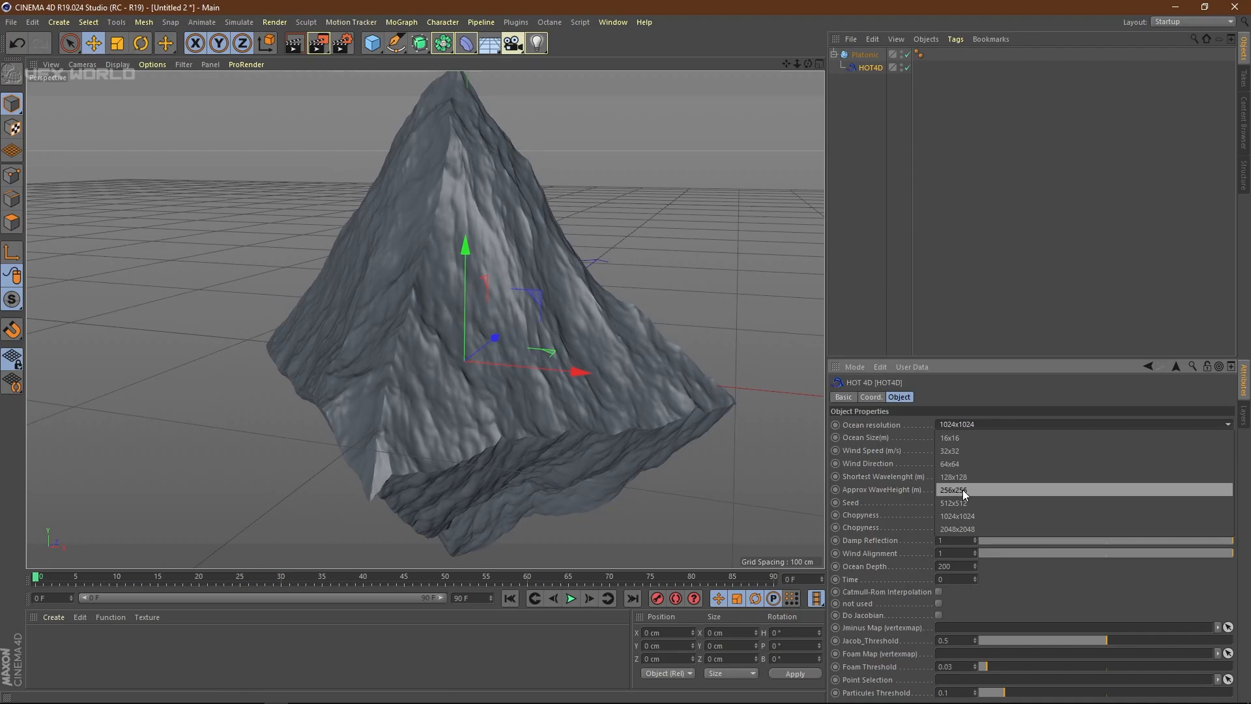
{"action": "left_click", "coordinate": [954, 490]}
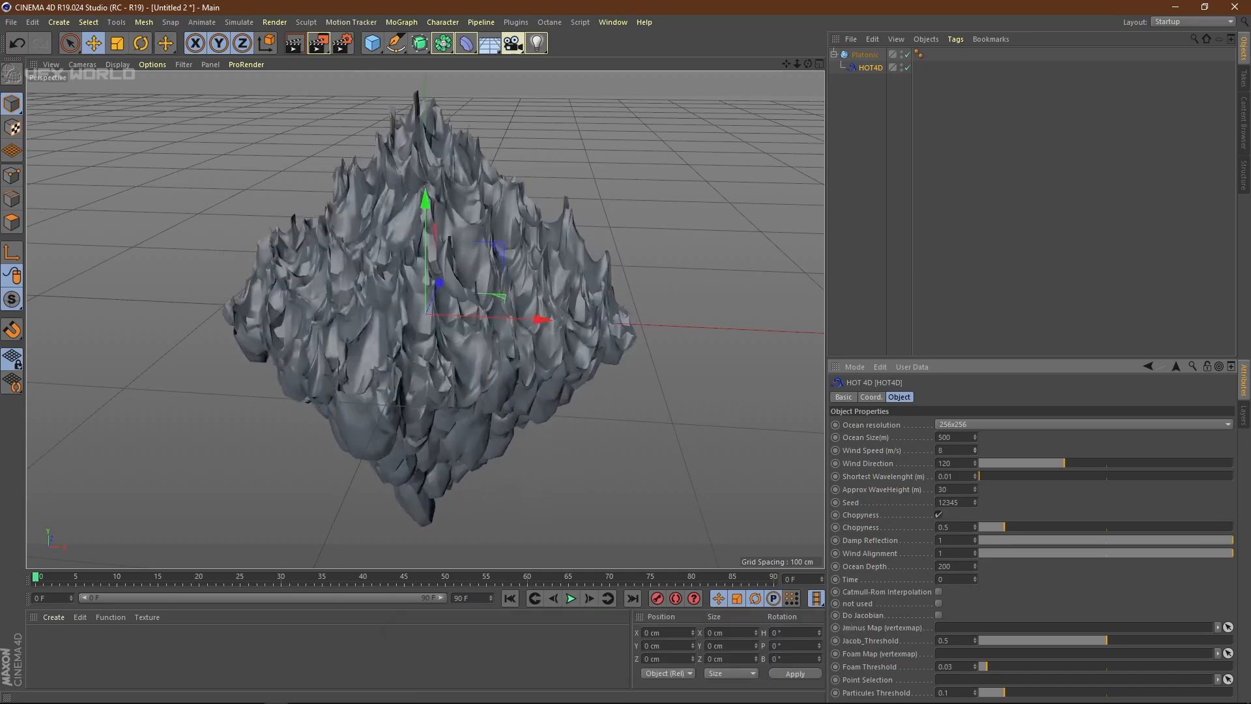
Set wind speed 16, keyframe Time at 50 on the last frame, and preview playback
{"action": "type", "text": "16"}
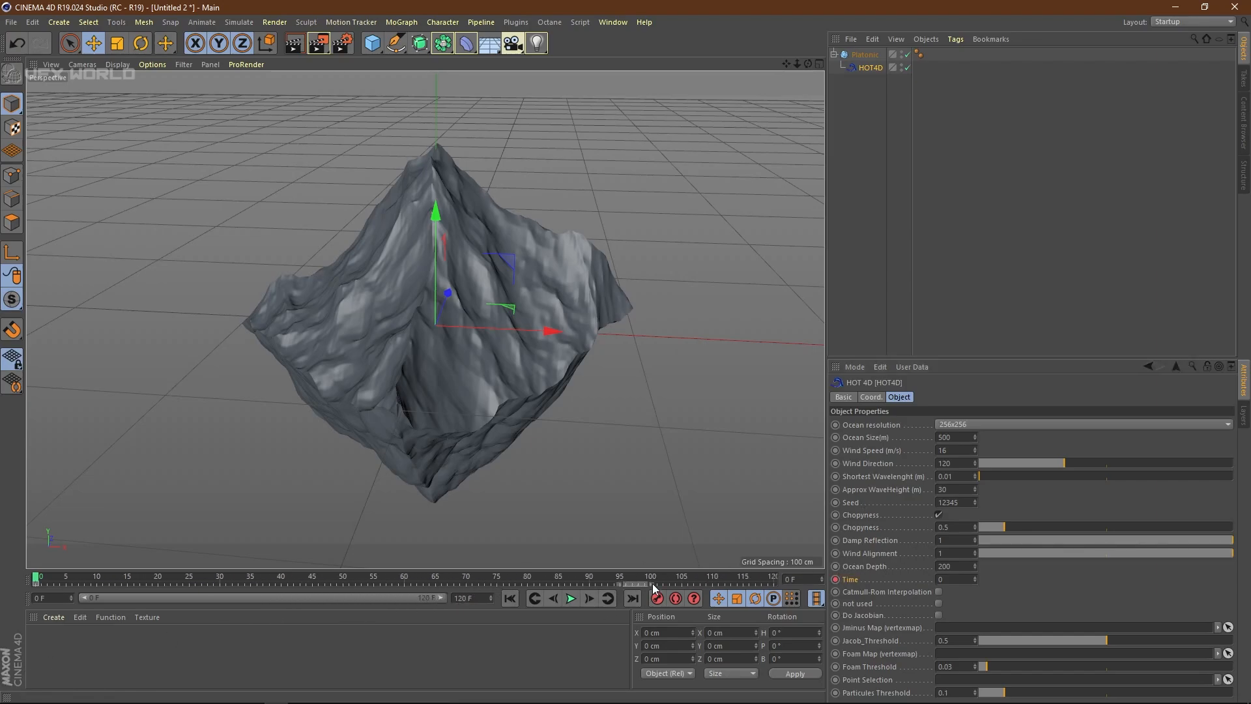
{"action": "left_click", "coordinate": [666, 576]}
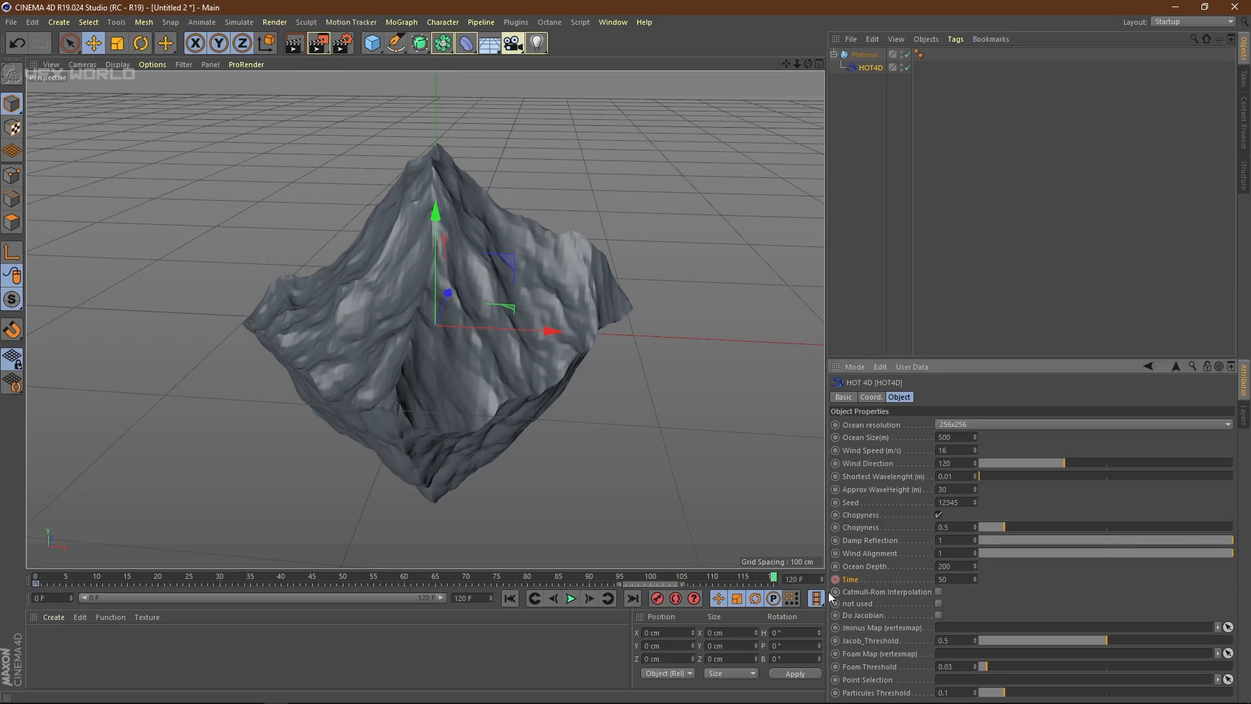
{"action": "left_click", "coordinate": [569, 597]}
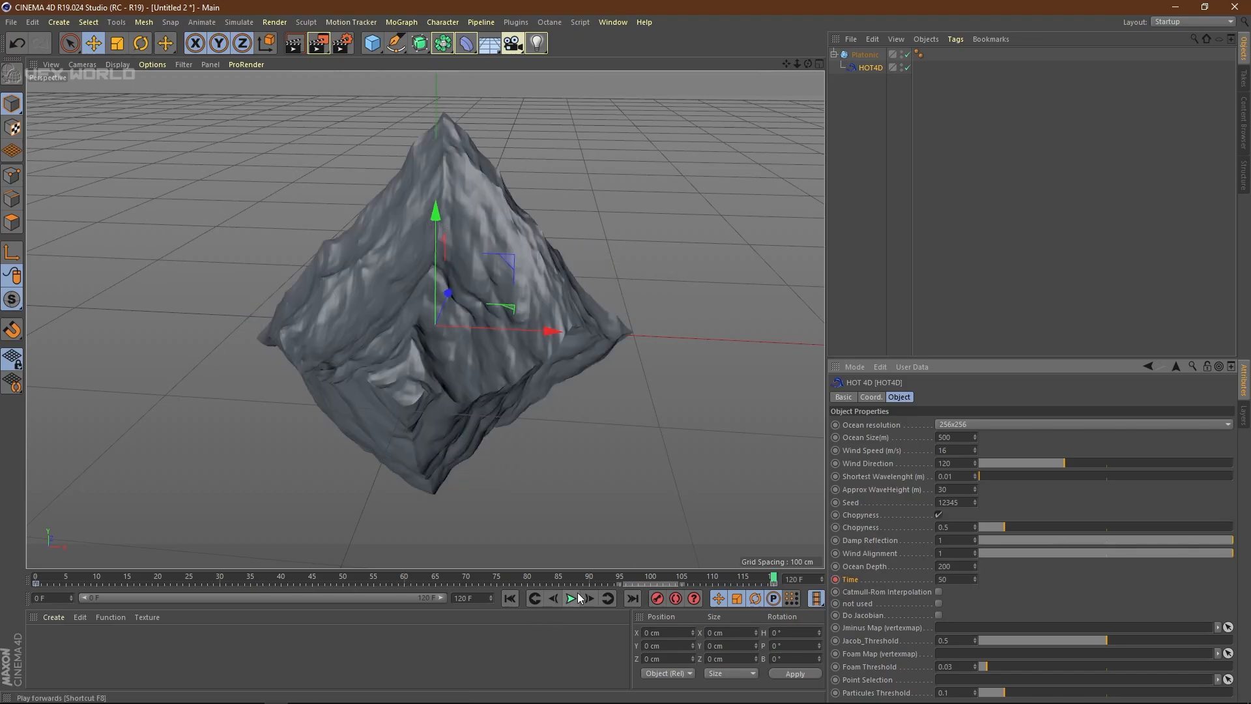
{"action": "left_click", "coordinate": [574, 597]}
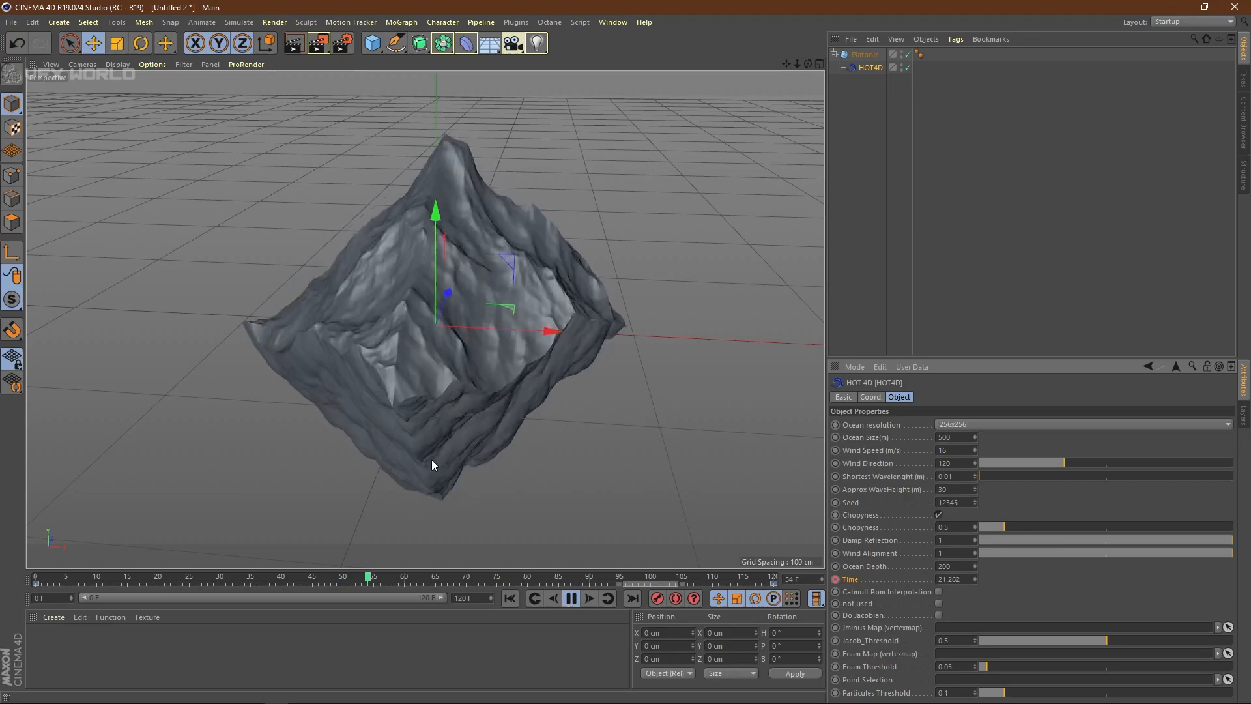
{"action": "left_click", "coordinate": [570, 598]}
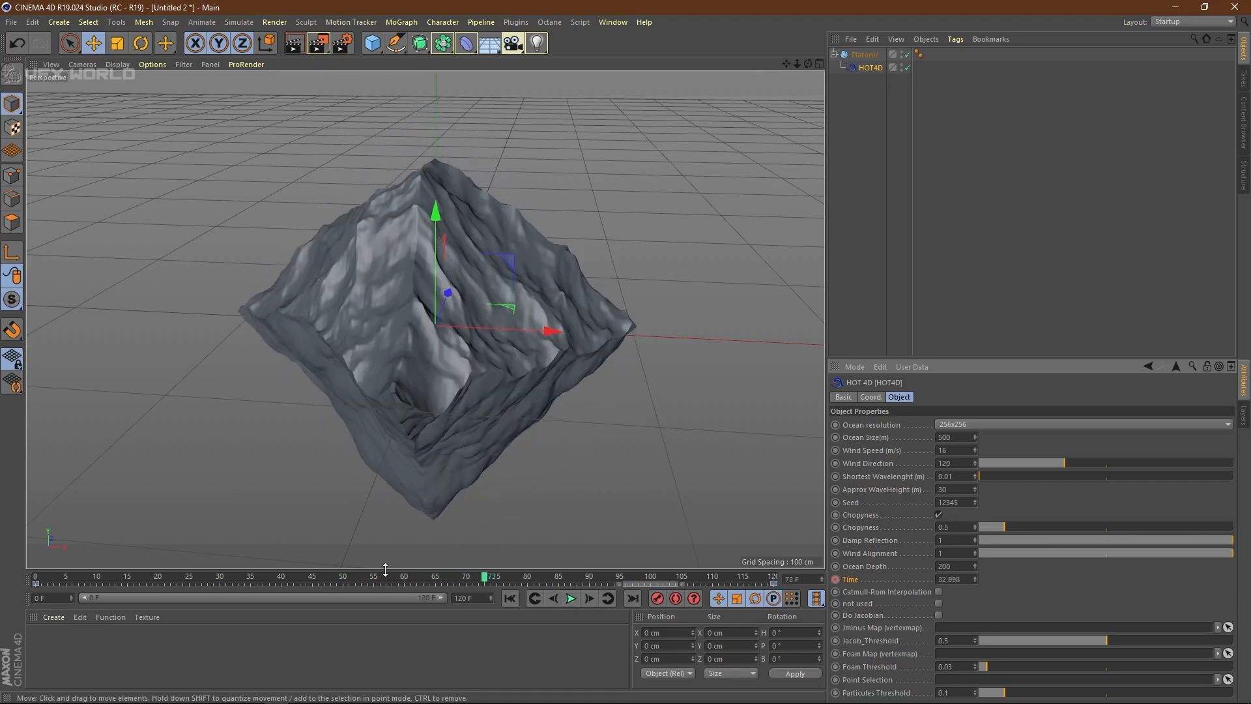
Show the Time F-curve, make its keys linear, and preview the animation
{"action": "right_click", "coordinate": [849, 579]}
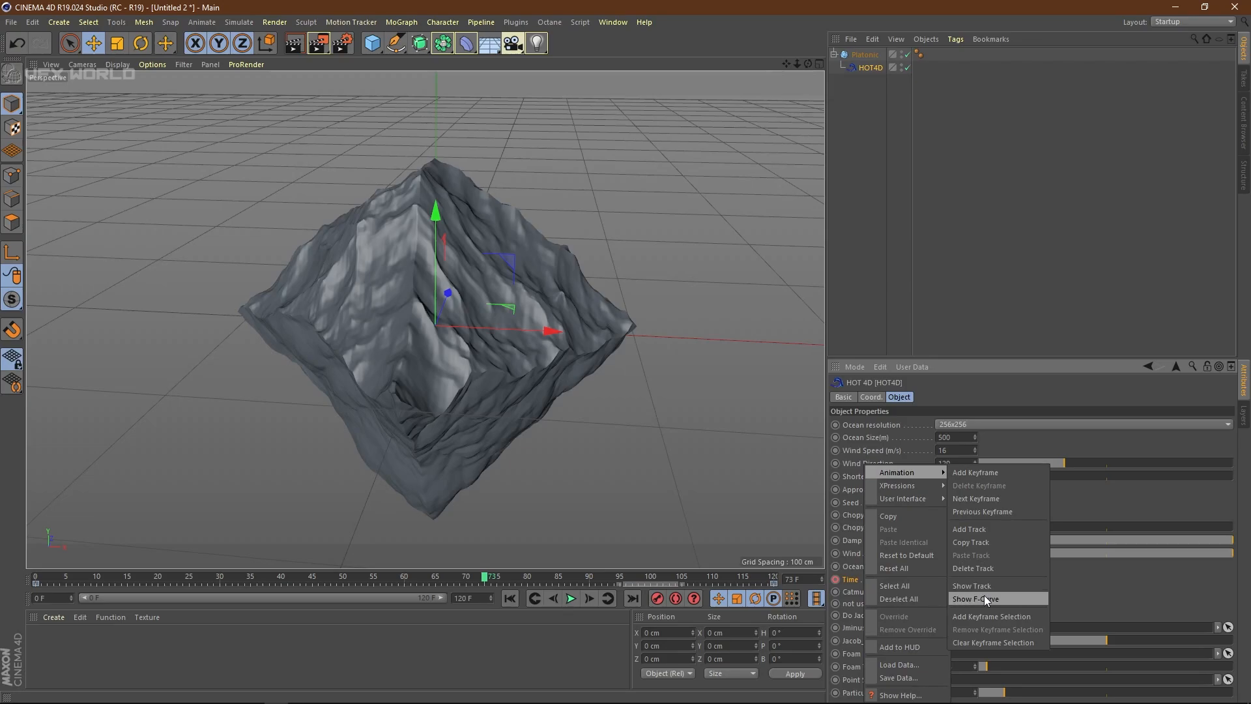
{"action": "left_click", "coordinate": [973, 598]}
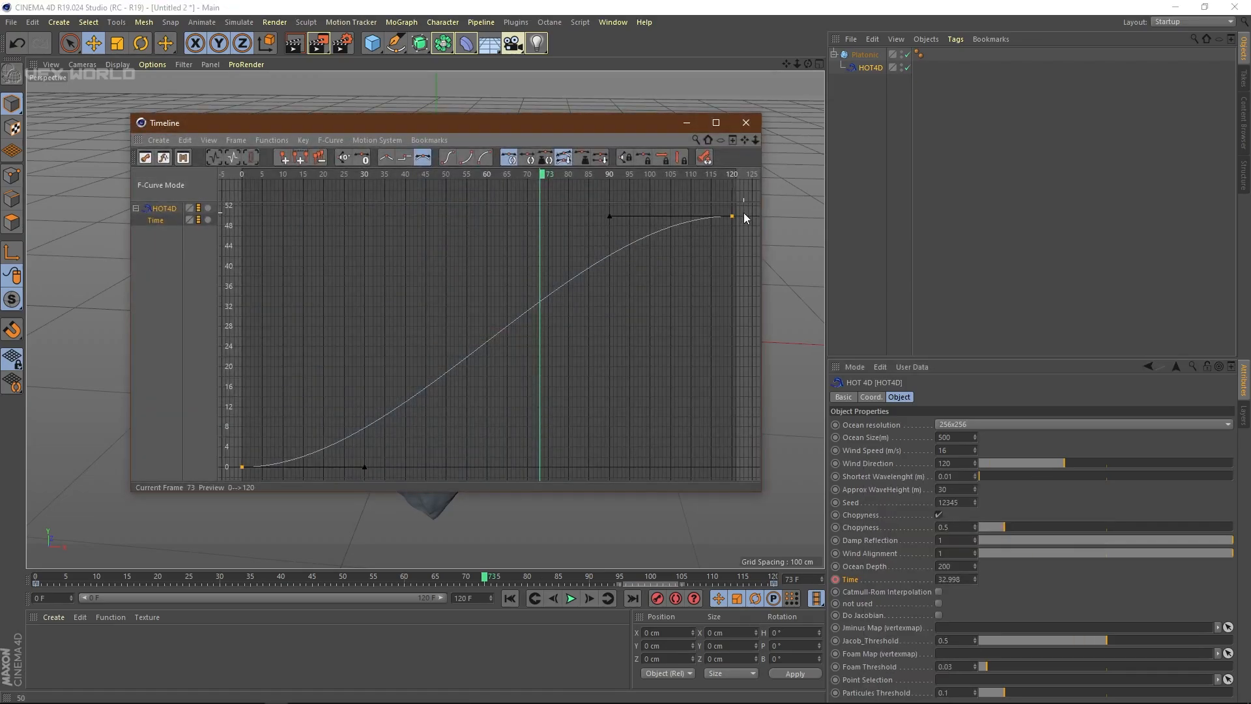
{"action": "mouse_move", "coordinate": [235, 466]}
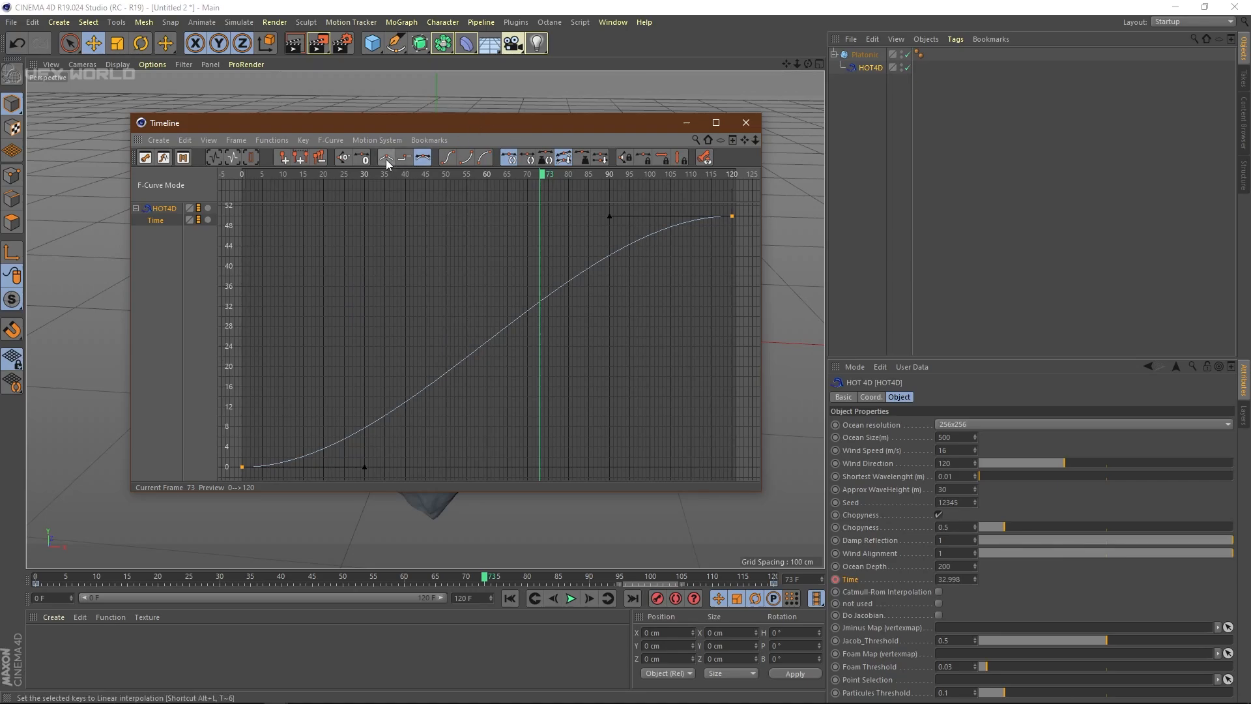
{"action": "left_click", "coordinate": [744, 122]}
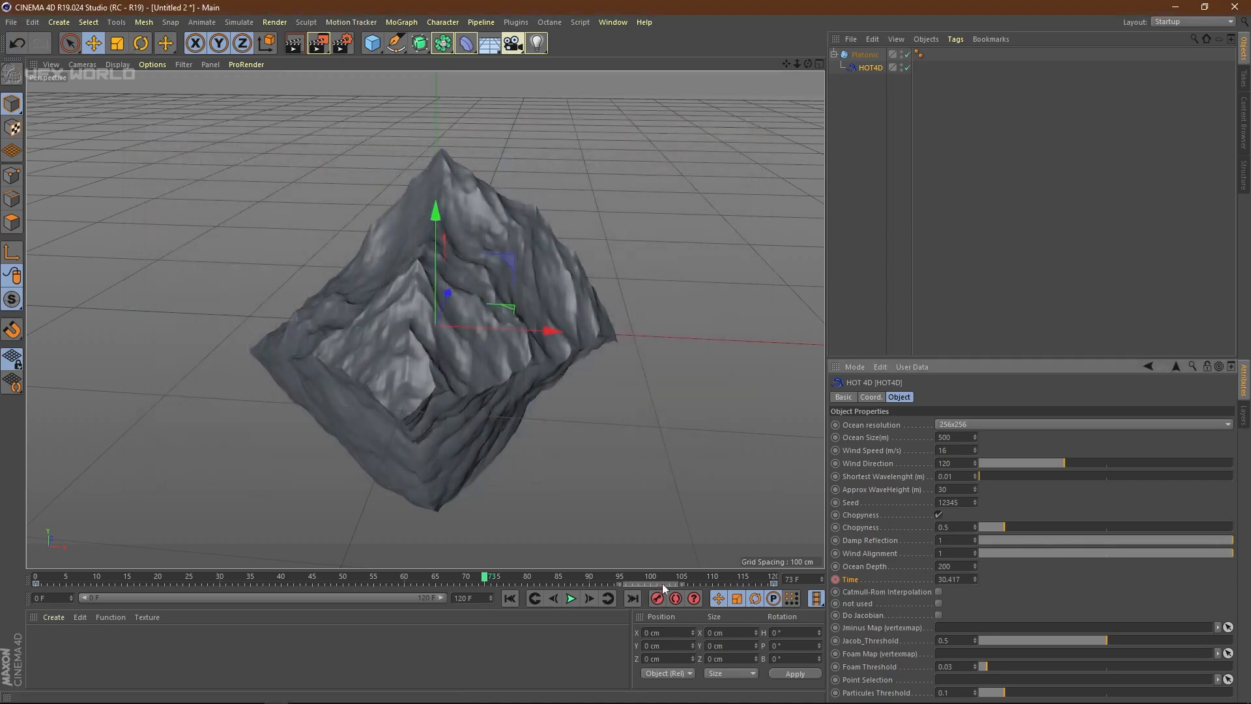
{"action": "left_click", "coordinate": [571, 598]}
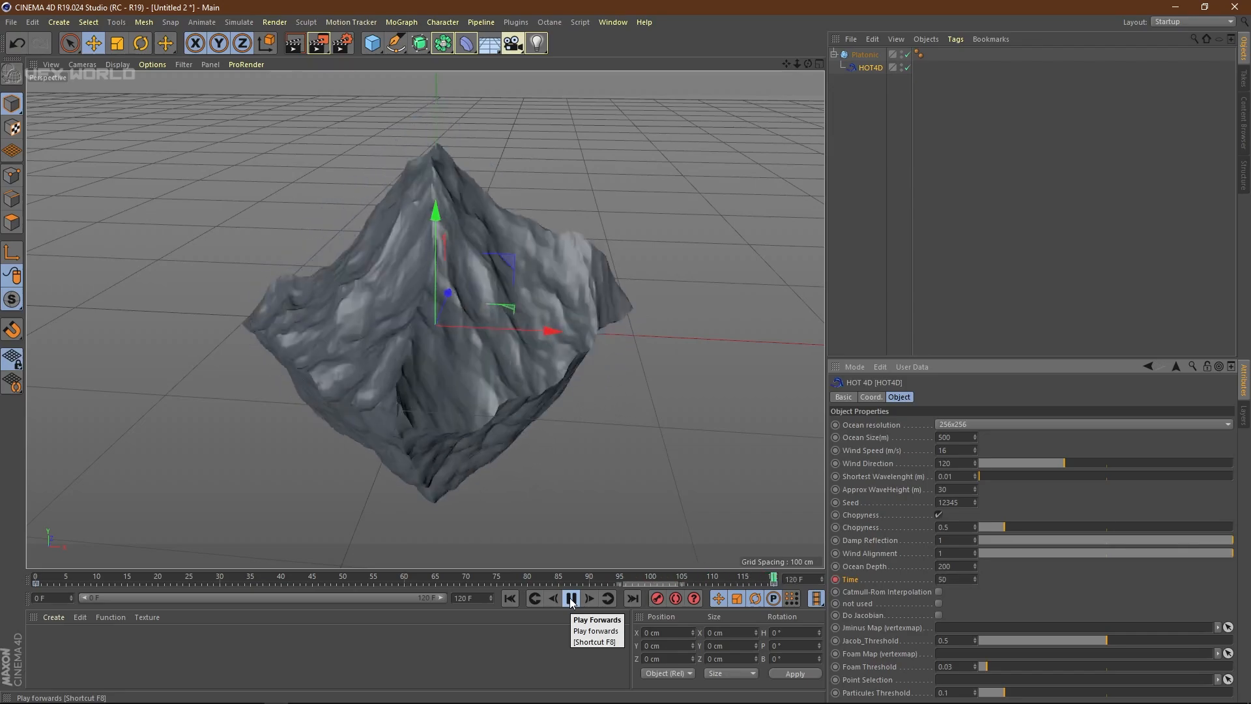
{"action": "left_click", "coordinate": [570, 597]}
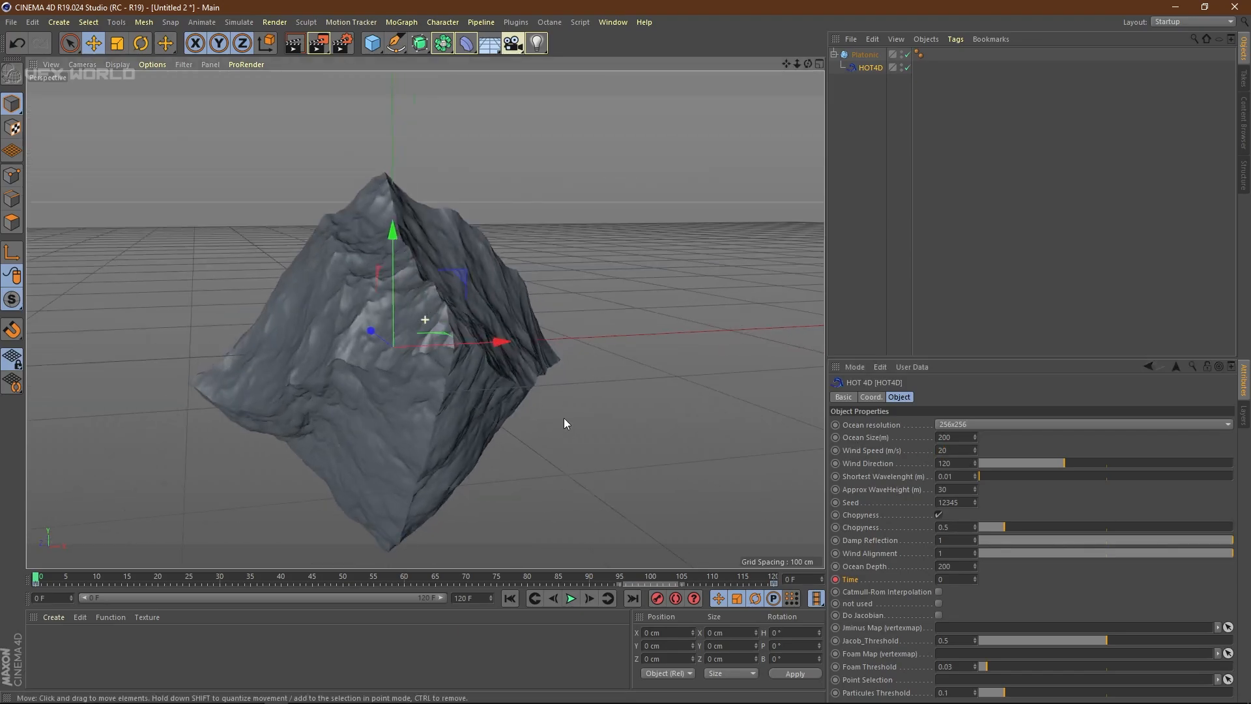
Preview the animation, then drag the HOT4D wind direction to 35
{"action": "left_click", "coordinate": [569, 598]}
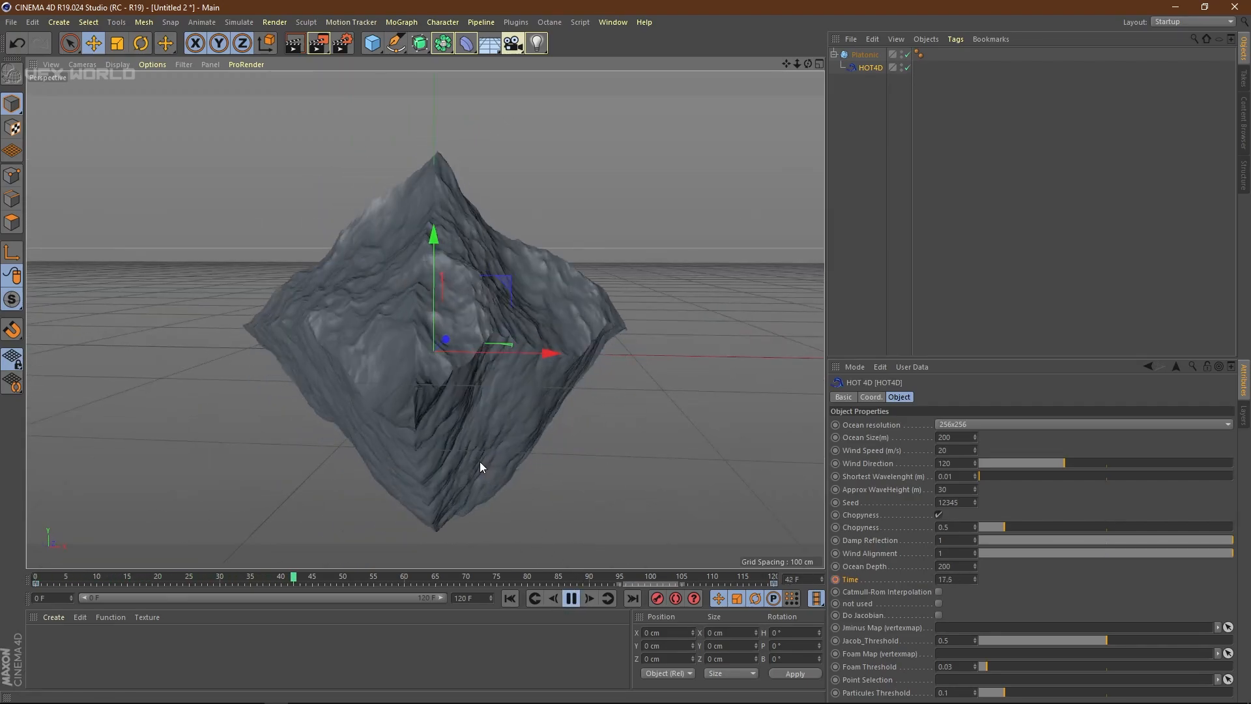
{"action": "left_click", "coordinate": [571, 597]}
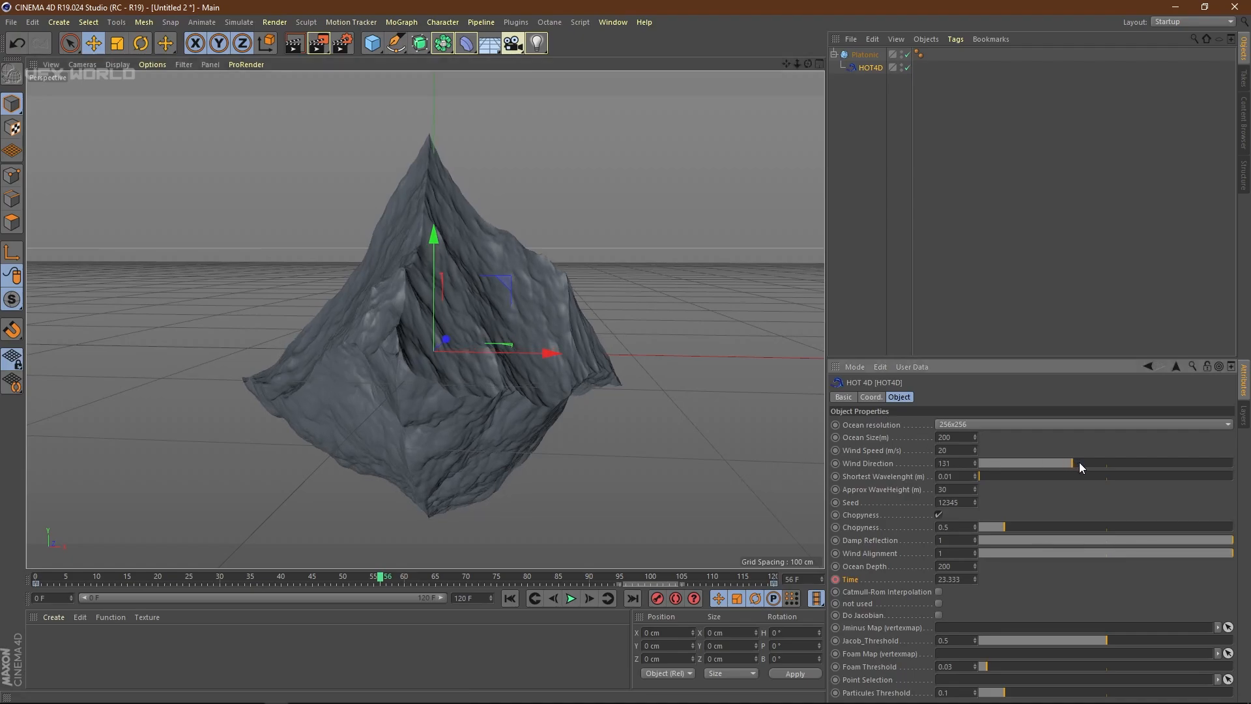
{"action": "left_click_drag", "start_coordinate": [1061, 462], "coordinate": [1108, 463]}
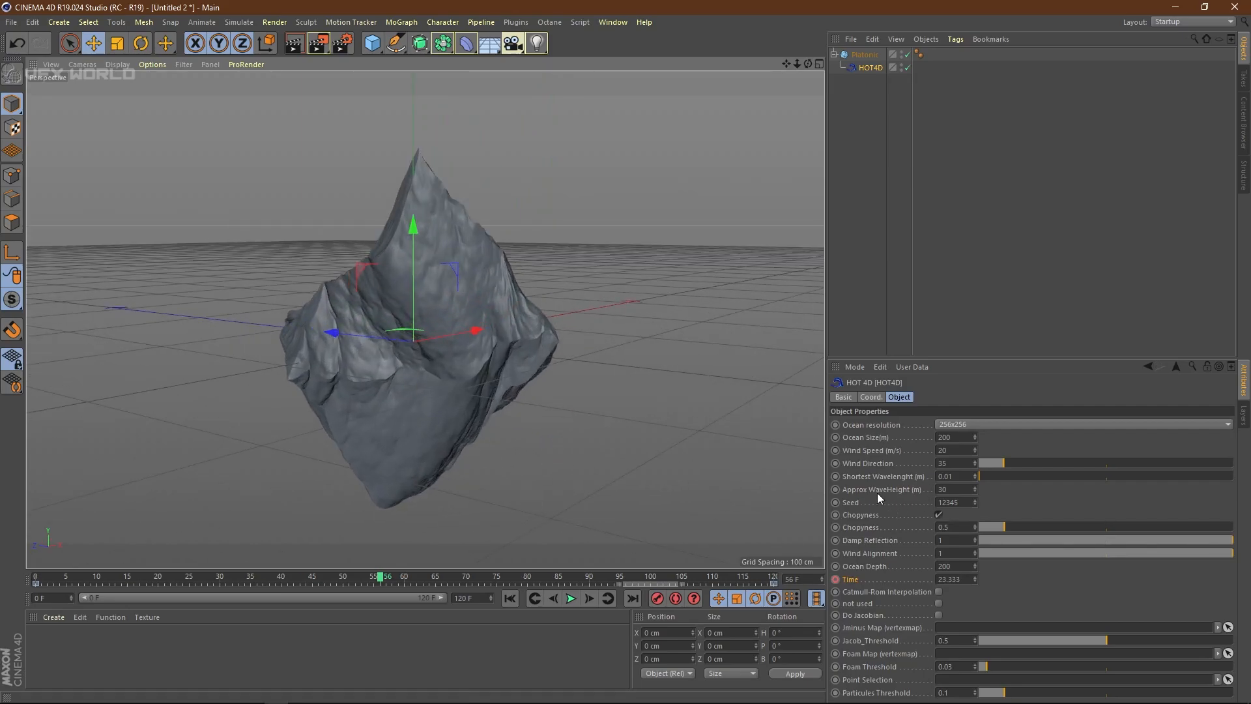
{"action": "mouse_move", "coordinate": [888, 500]}
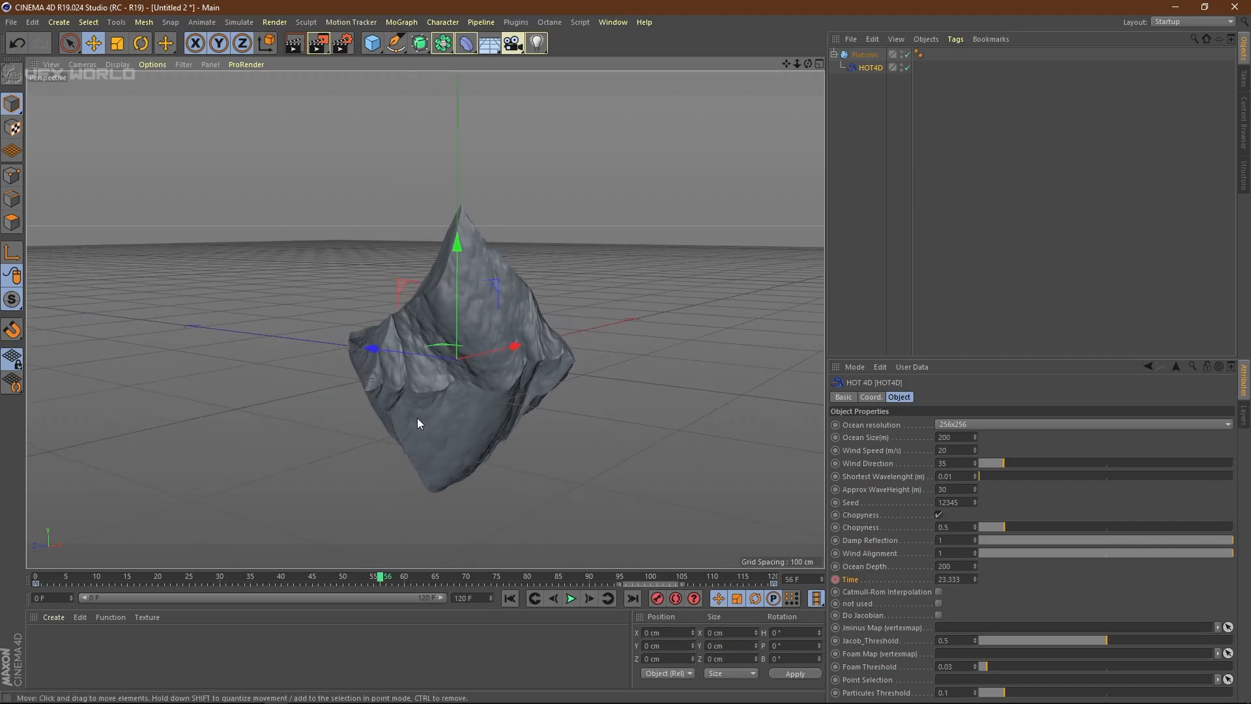
Set HOT4D seed 125, choppiness 0.8 and ocean depth 350
{"action": "left_click_drag", "start_coordinate": [419, 423], "coordinate": [562, 431]}
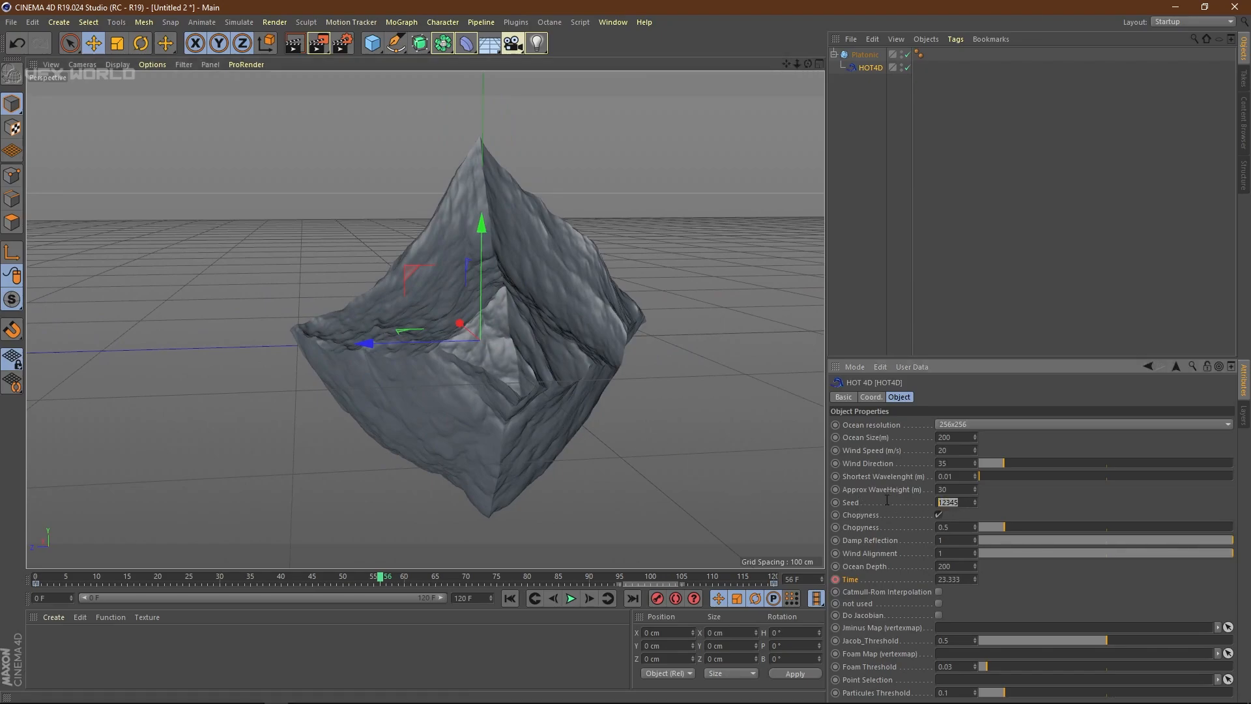
{"action": "type", "text": "125"}
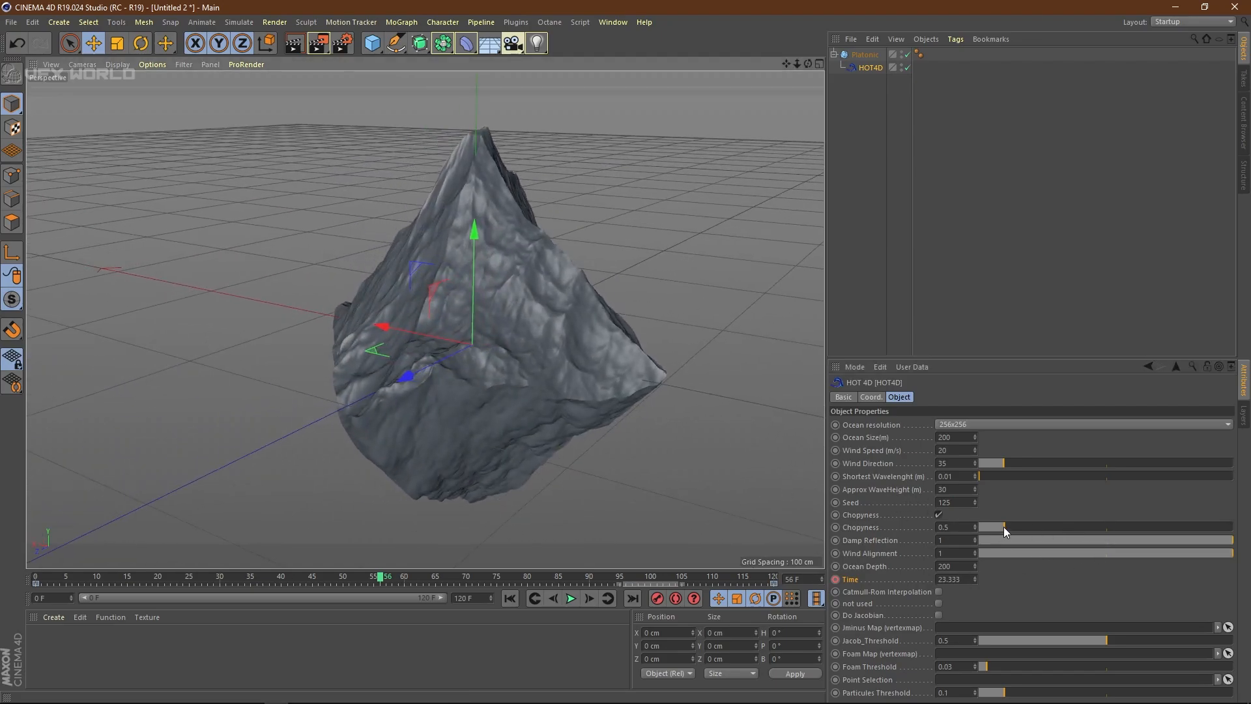
{"action": "left_click_drag", "start_coordinate": [1003, 527], "coordinate": [1035, 527]}
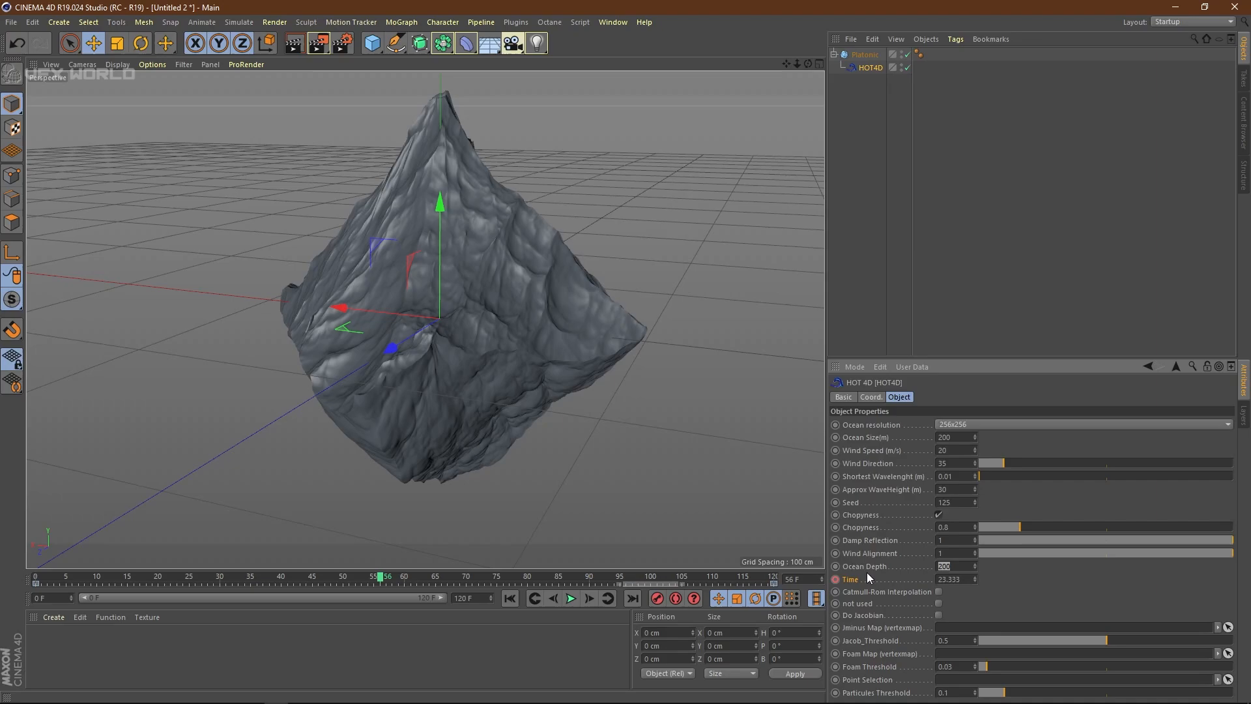
{"action": "type", "text": "350"}
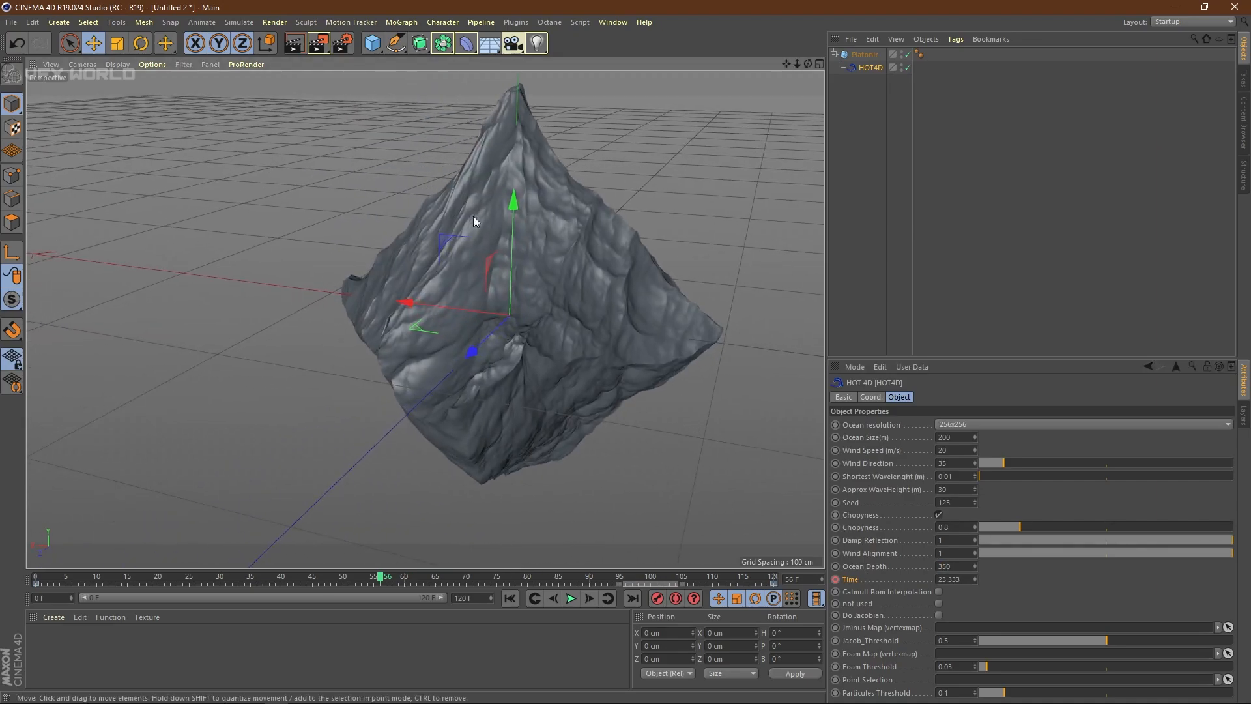
Play the animation to preview the rockier waves and orbit around the rock
{"action": "left_click", "coordinate": [569, 597]}
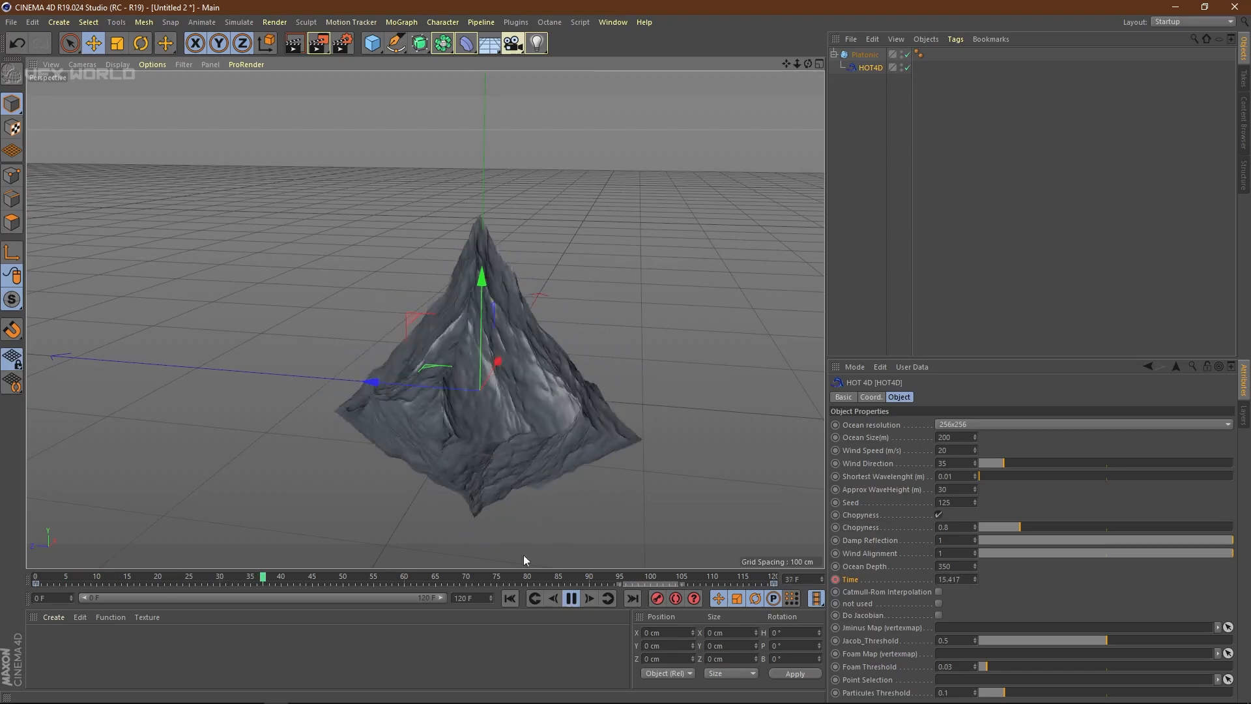
{"action": "left_click", "coordinate": [570, 597]}
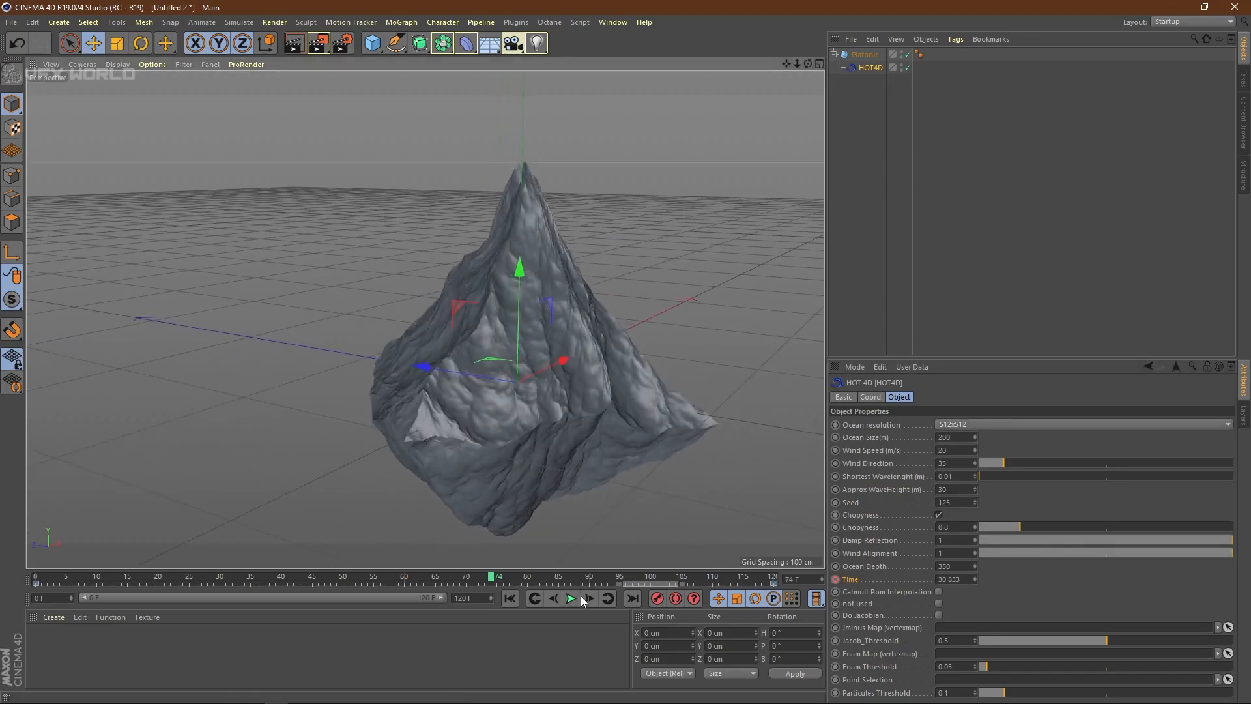
{"action": "left_click", "coordinate": [571, 598]}
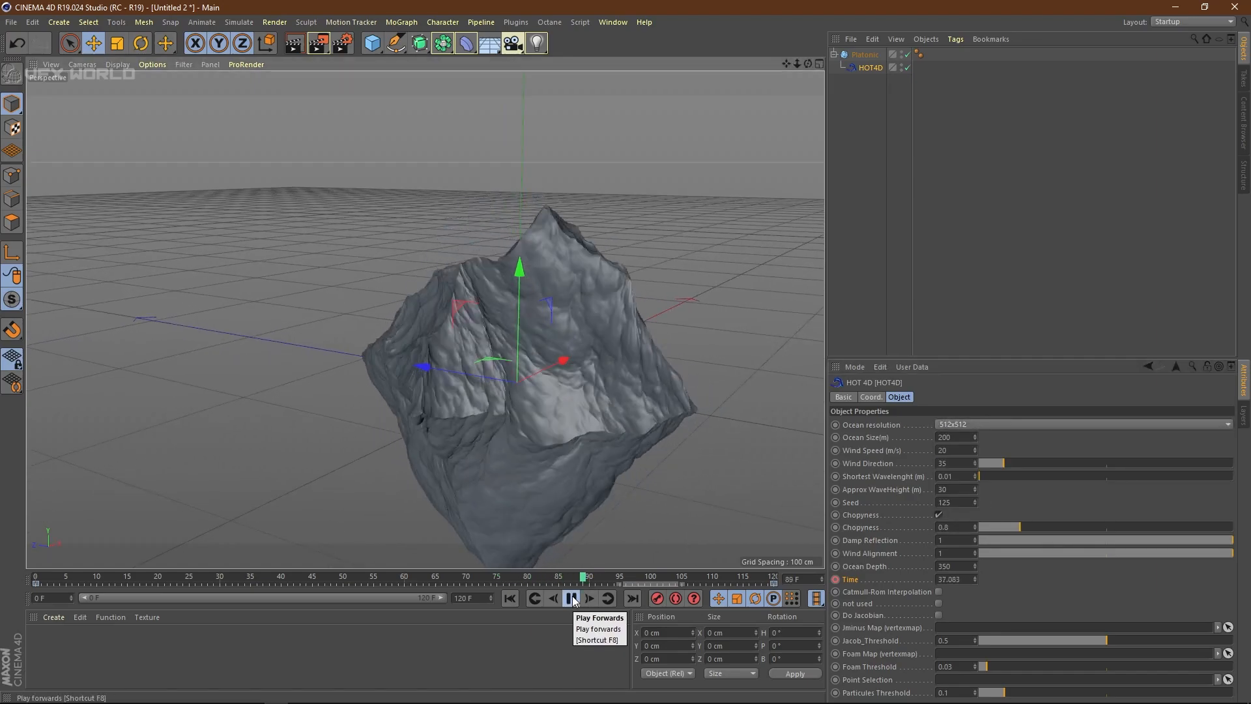
{"action": "left_click", "coordinate": [571, 598]}
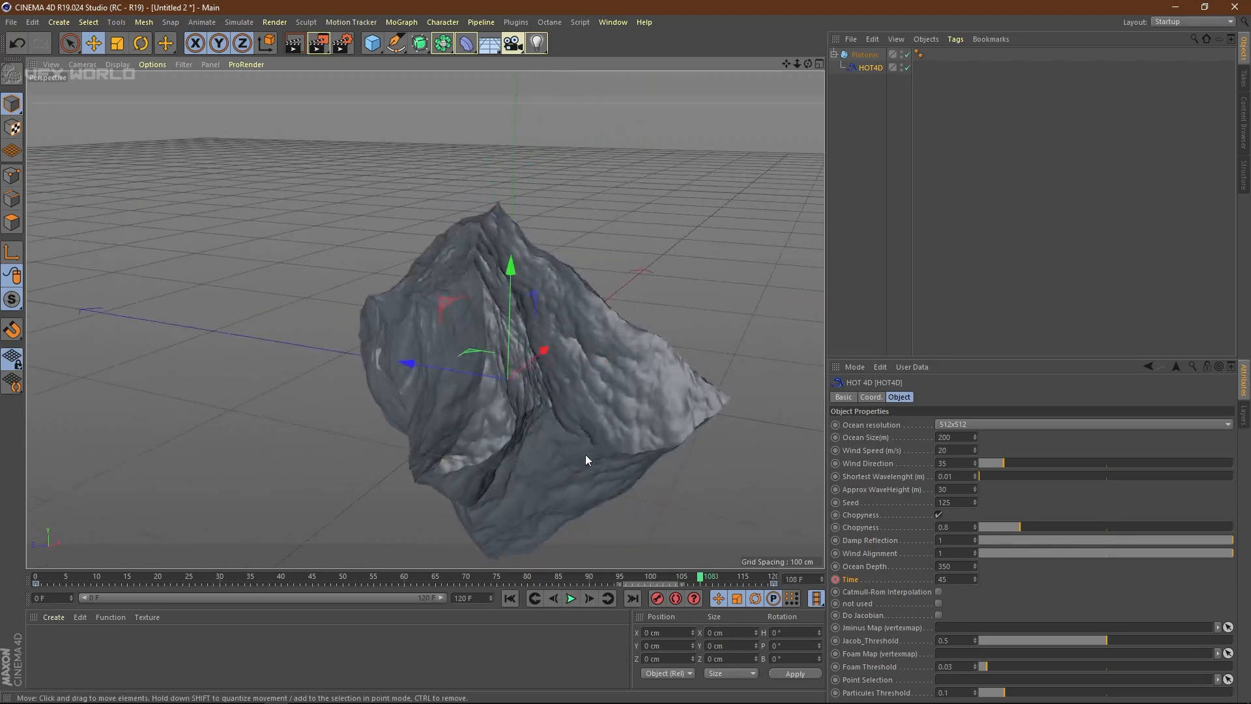
{"action": "left_click_drag", "start_coordinate": [586, 459], "coordinate": [670, 403]}
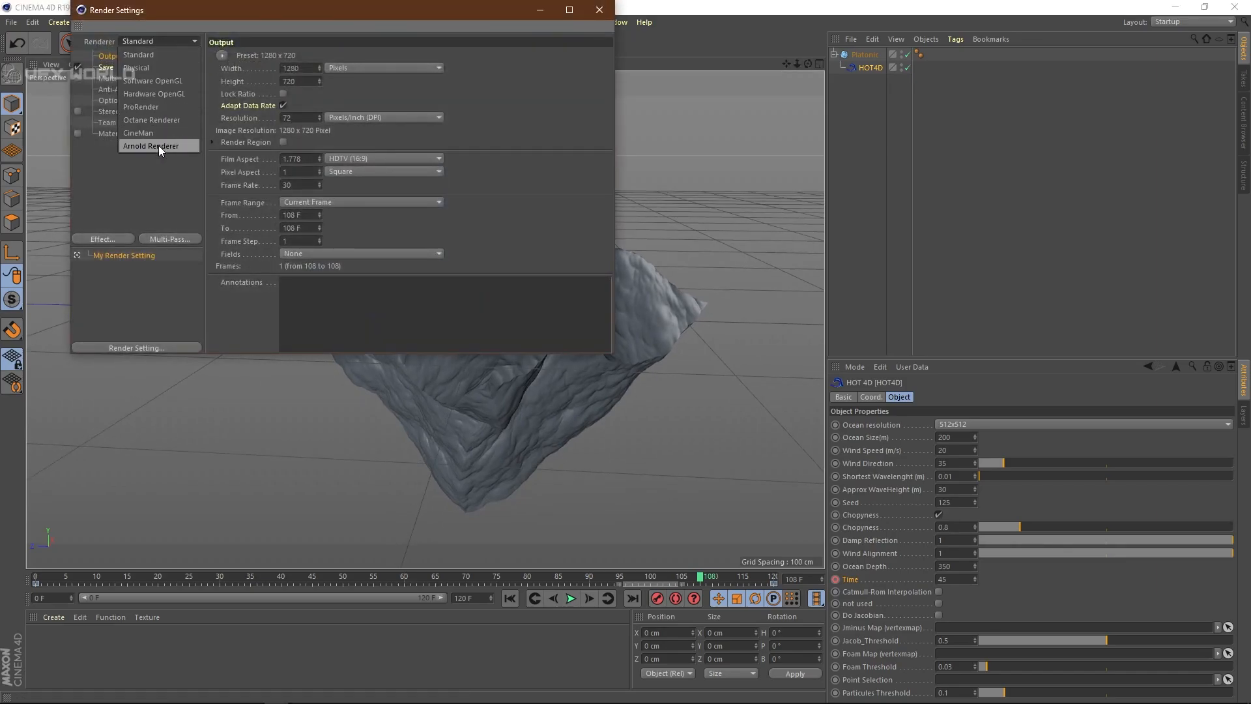
Switch the renderer to Arnold, add Ambient Occlusion and Global Illumination, output 1920x1920
{"action": "left_click", "coordinate": [150, 146]}
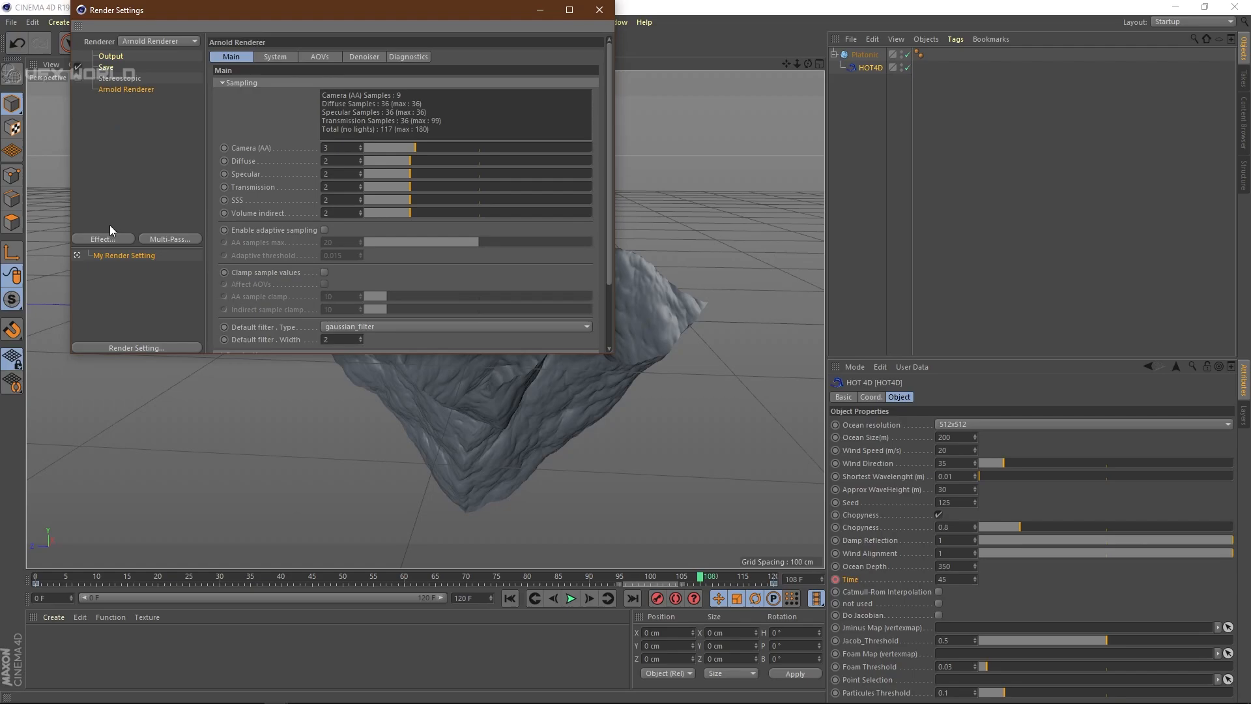
{"action": "left_click", "coordinate": [102, 238]}
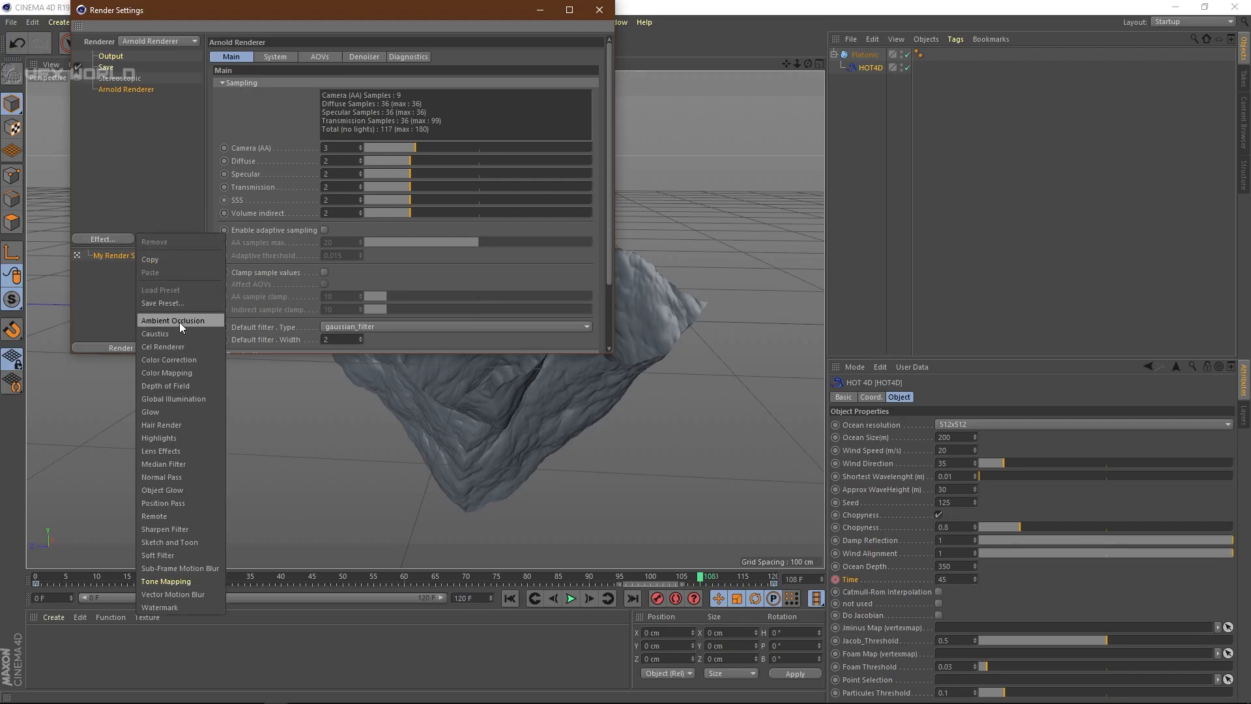
{"action": "left_click", "coordinate": [173, 319]}
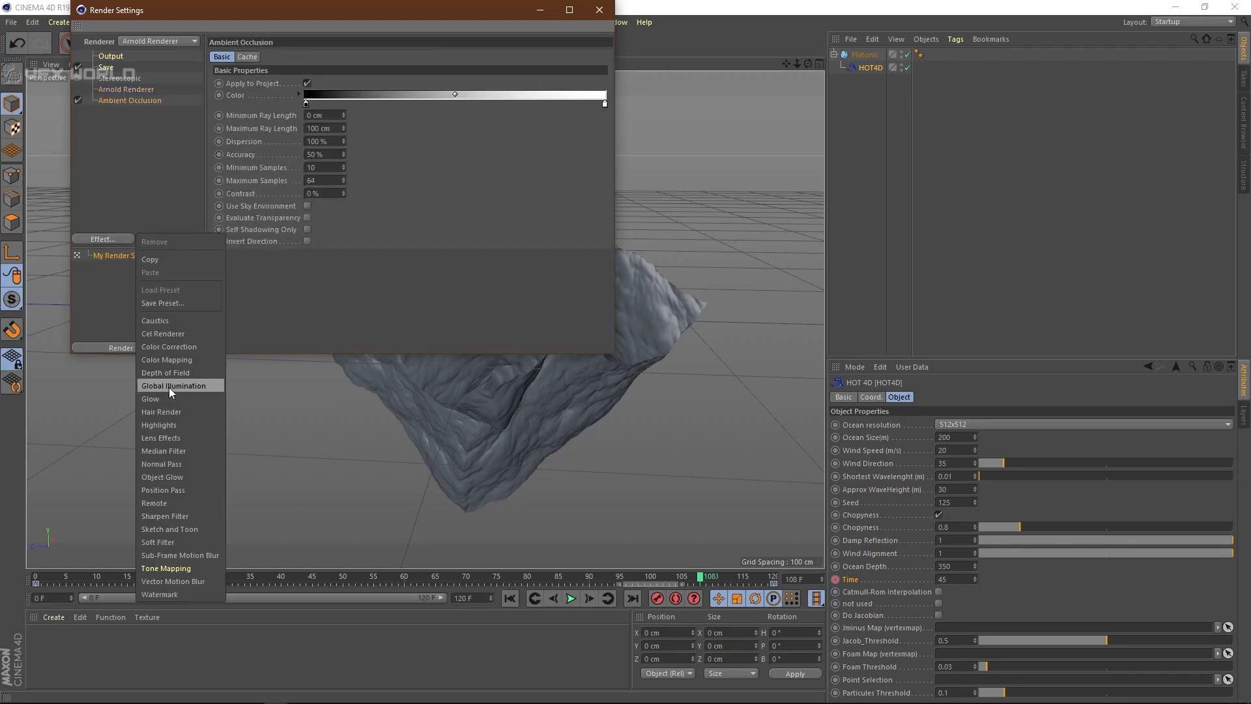
{"action": "left_click", "coordinate": [174, 385]}
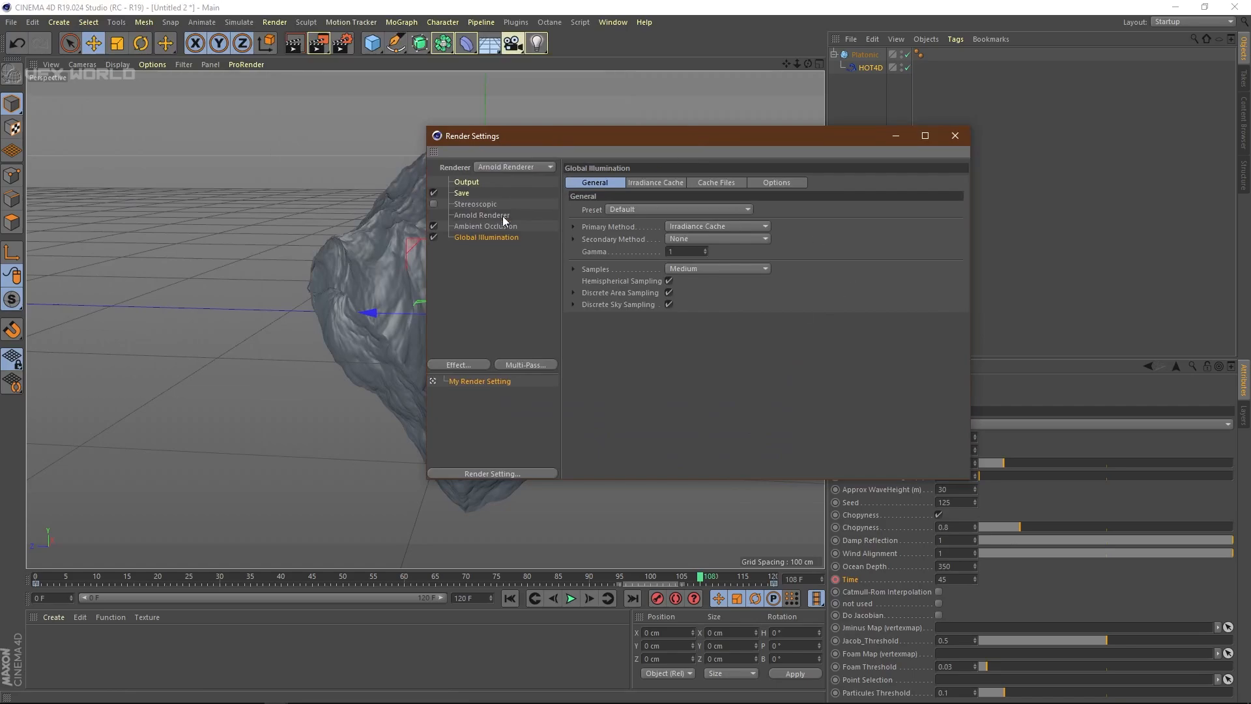
{"action": "left_click", "coordinate": [466, 181]}
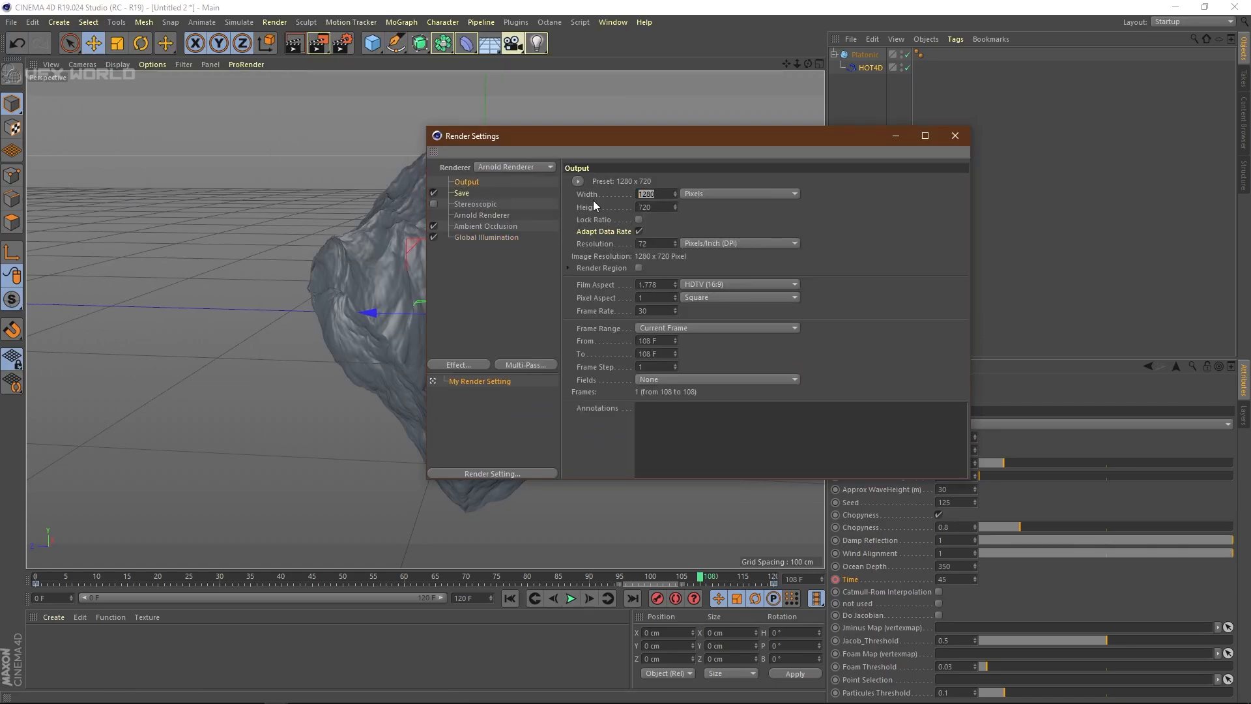
{"action": "type", "text": "1"}
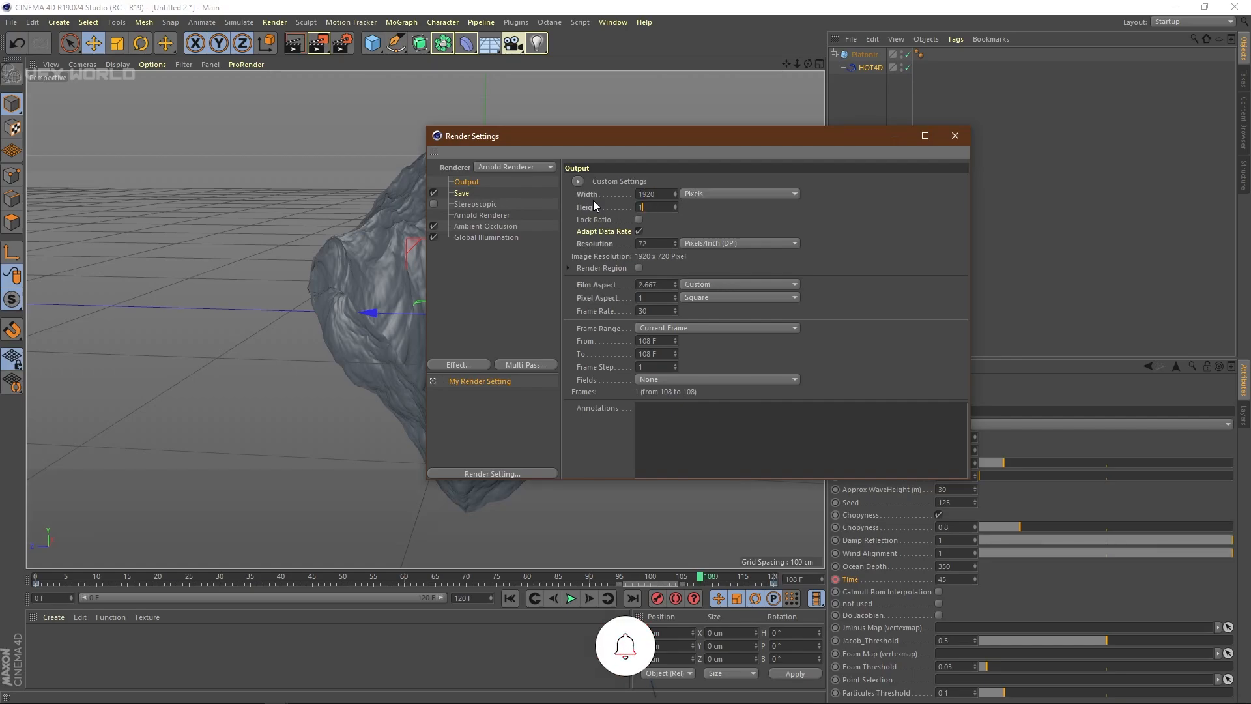
{"action": "type", "text": "1920"}
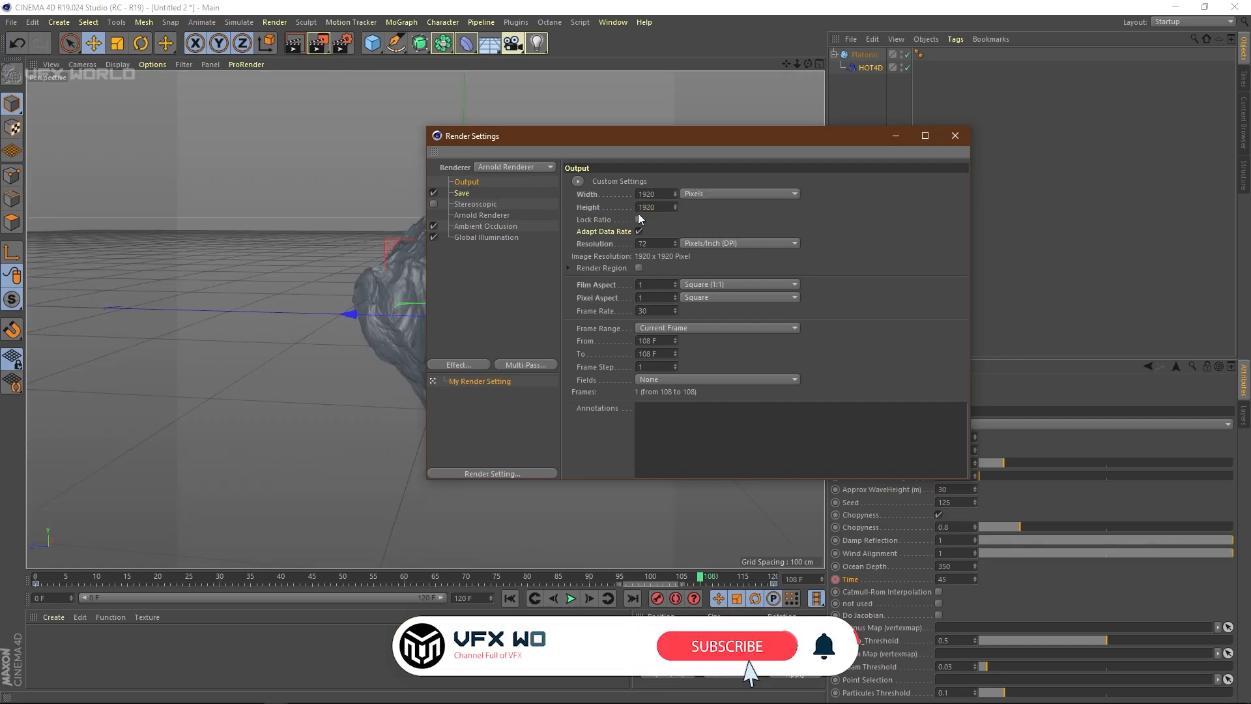
{"action": "left_click", "coordinate": [954, 135]}
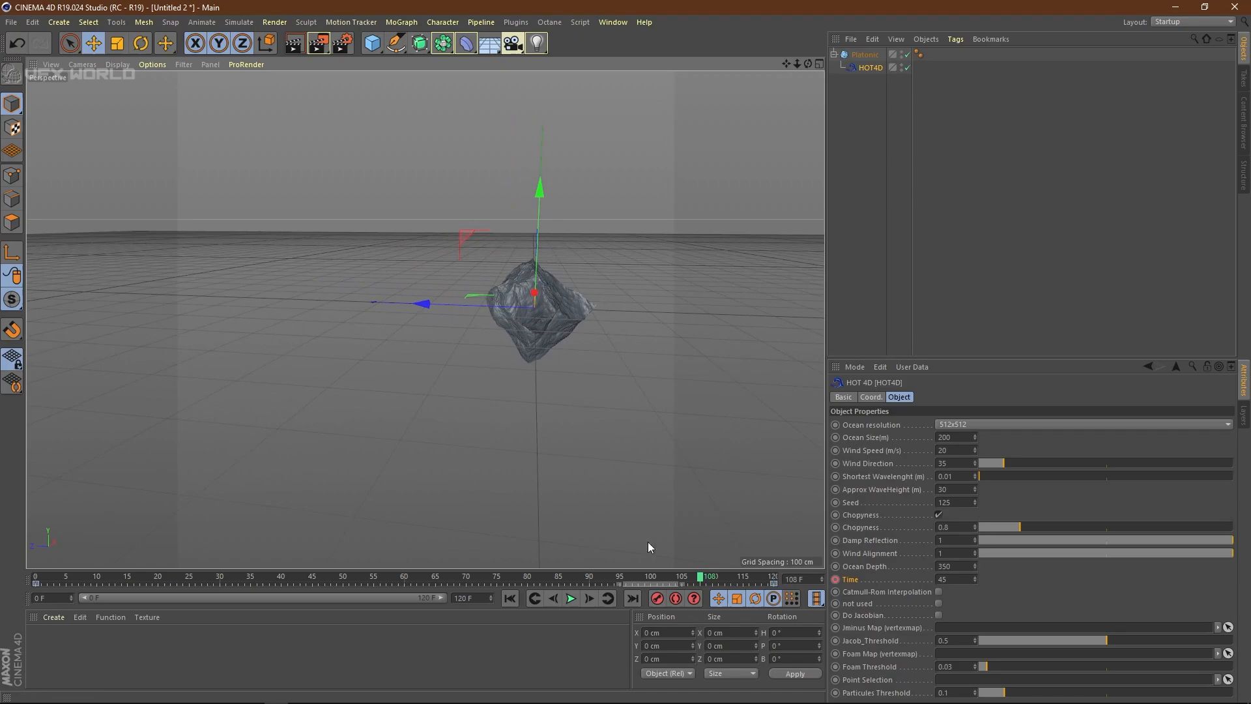
Load the Dualing Cool Sides preset from the Light Kit Pro 3 browser and orbit to the front
{"action": "left_click", "coordinate": [515, 22]}
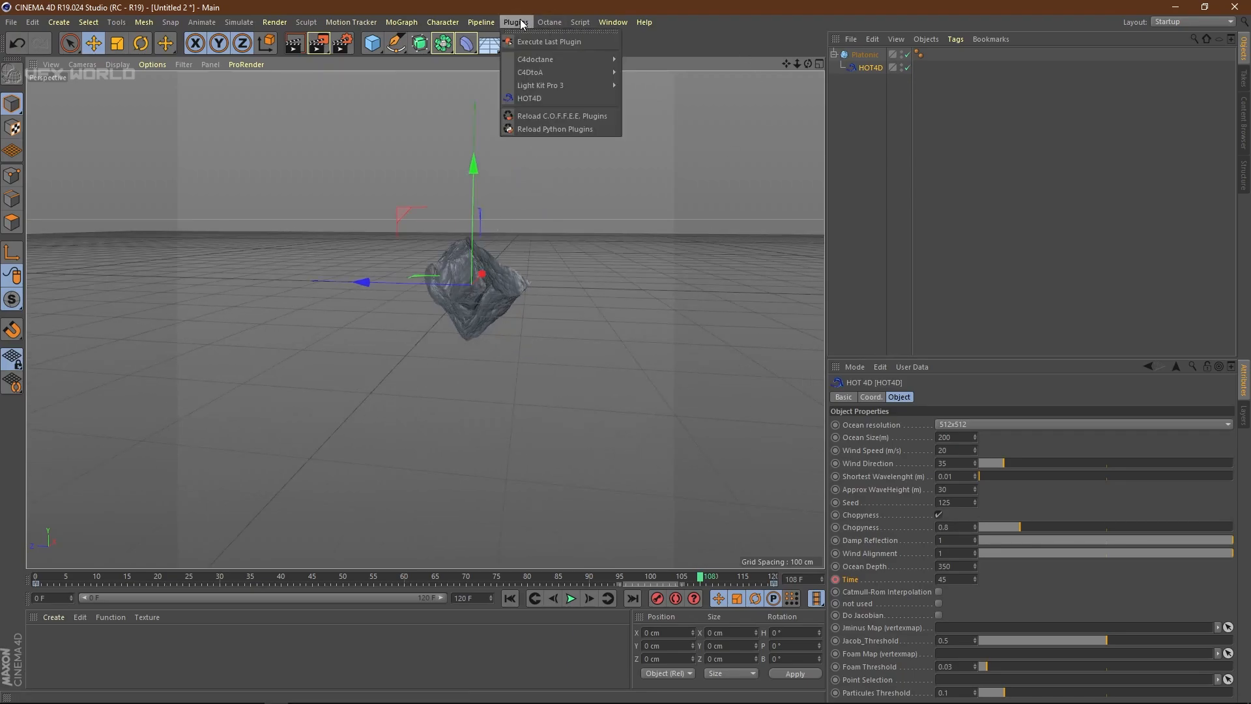
{"action": "mouse_move", "coordinate": [540, 85]}
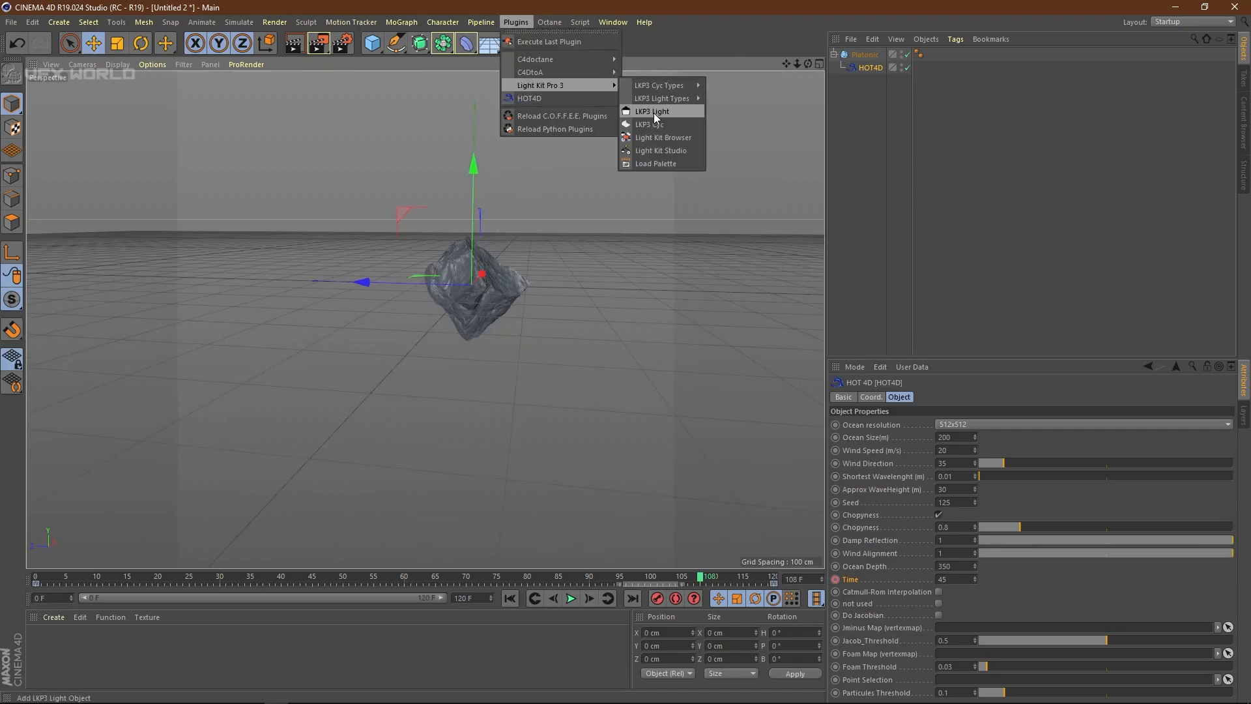
{"action": "left_click", "coordinate": [663, 136]}
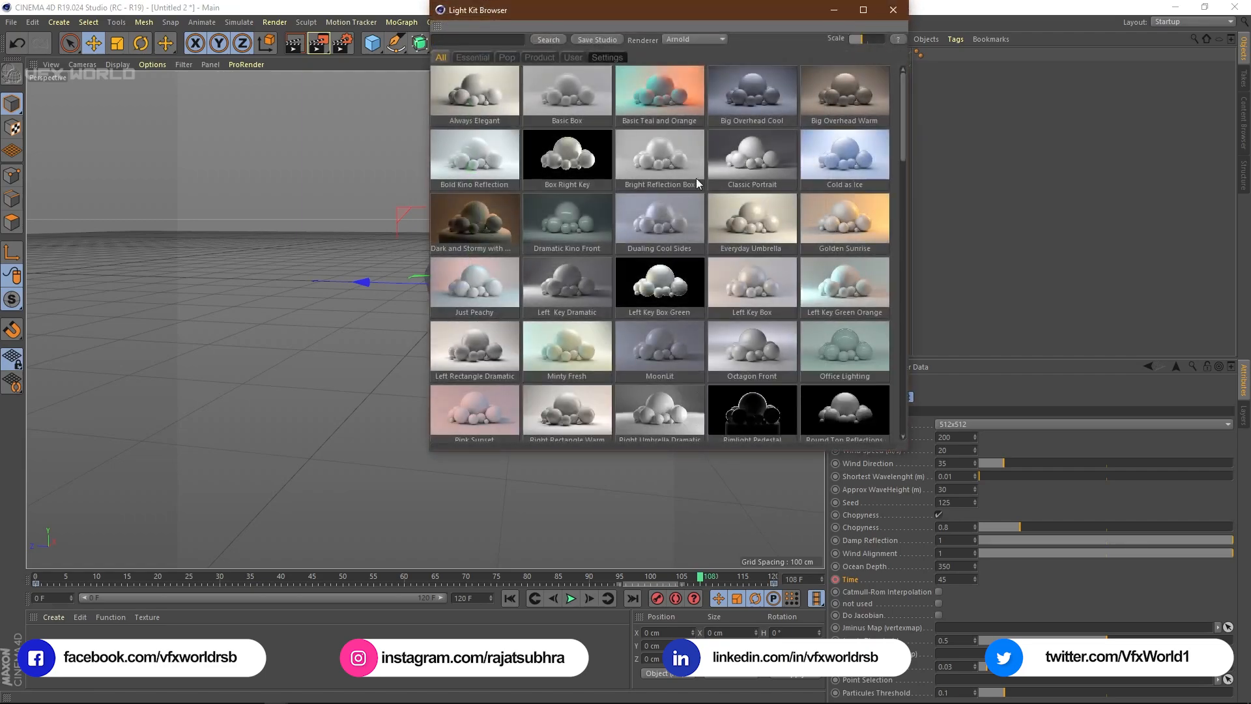
{"action": "scroll", "scroll_direction": "down", "scroll_amount": 3}
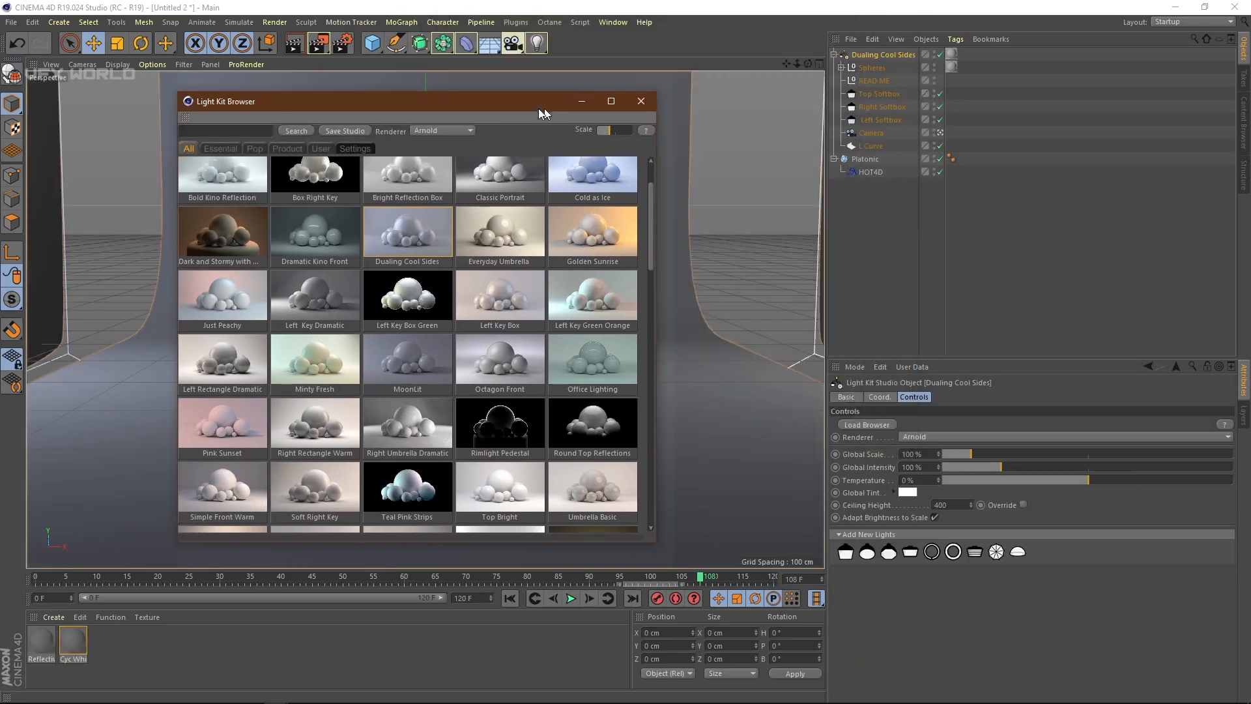
{"action": "left_click", "coordinate": [640, 102]}
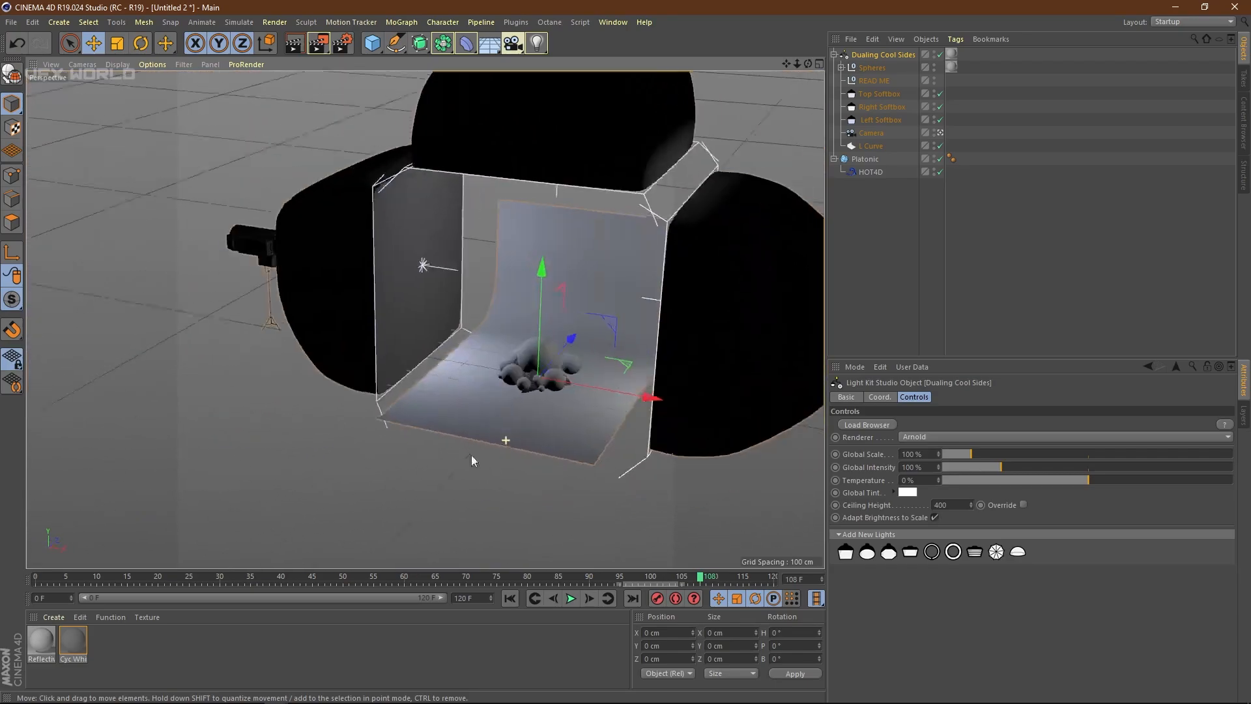
{"action": "left_click_drag", "start_coordinate": [470, 461], "coordinate": [502, 373]}
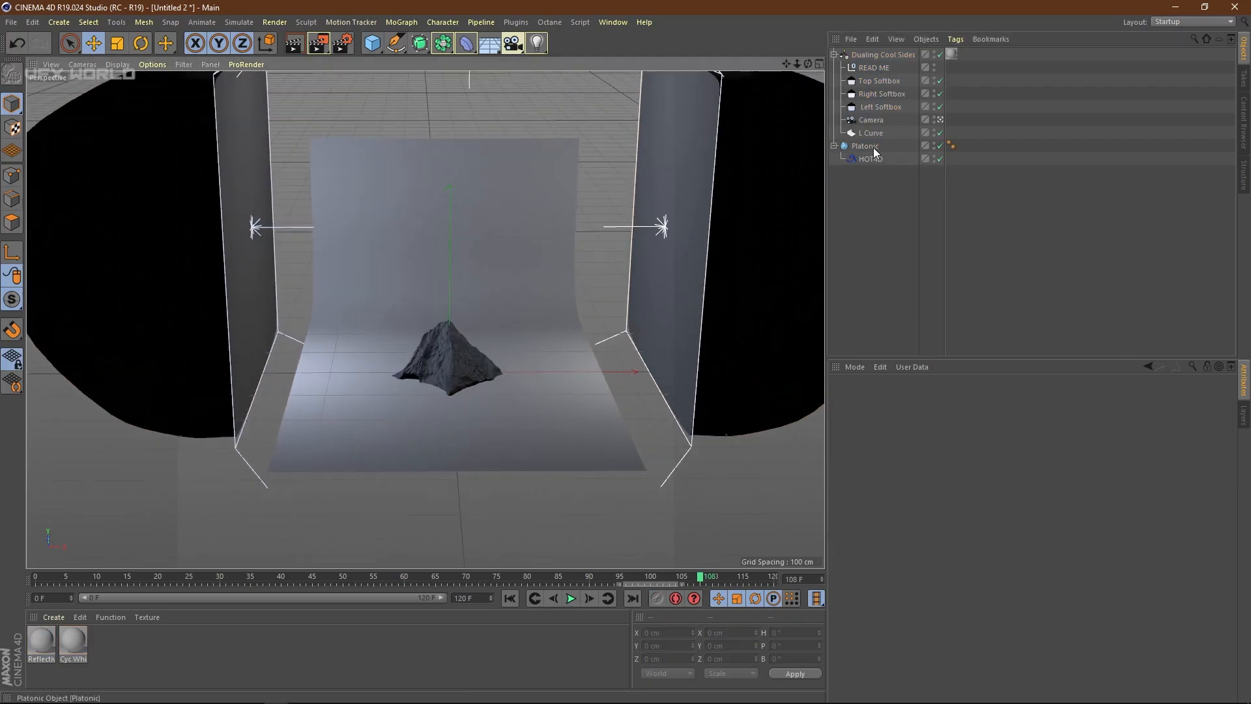
Select the Platonic mountain object
{"action": "left_click", "coordinate": [864, 146]}
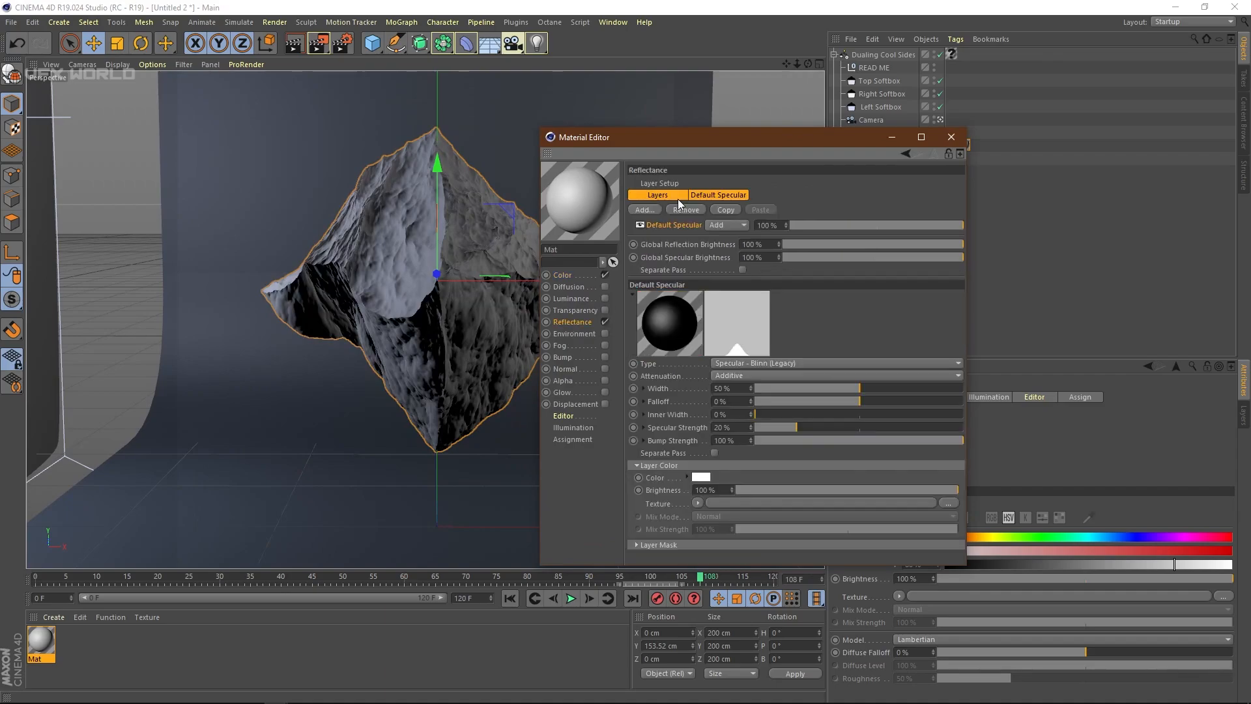
Replace the default specular with a Beckmann layer at 38% roughness, then go to Color
{"action": "left_click", "coordinate": [643, 209]}
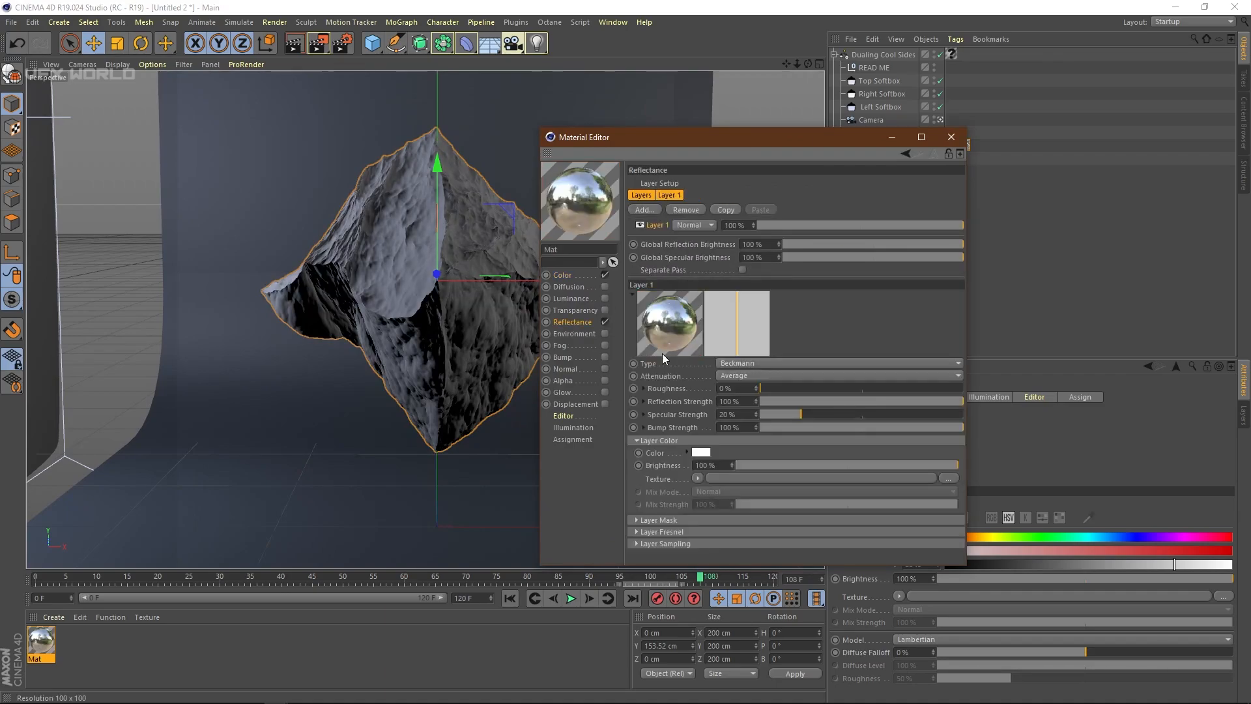
{"action": "left_click_drag", "start_coordinate": [761, 387], "coordinate": [821, 388]}
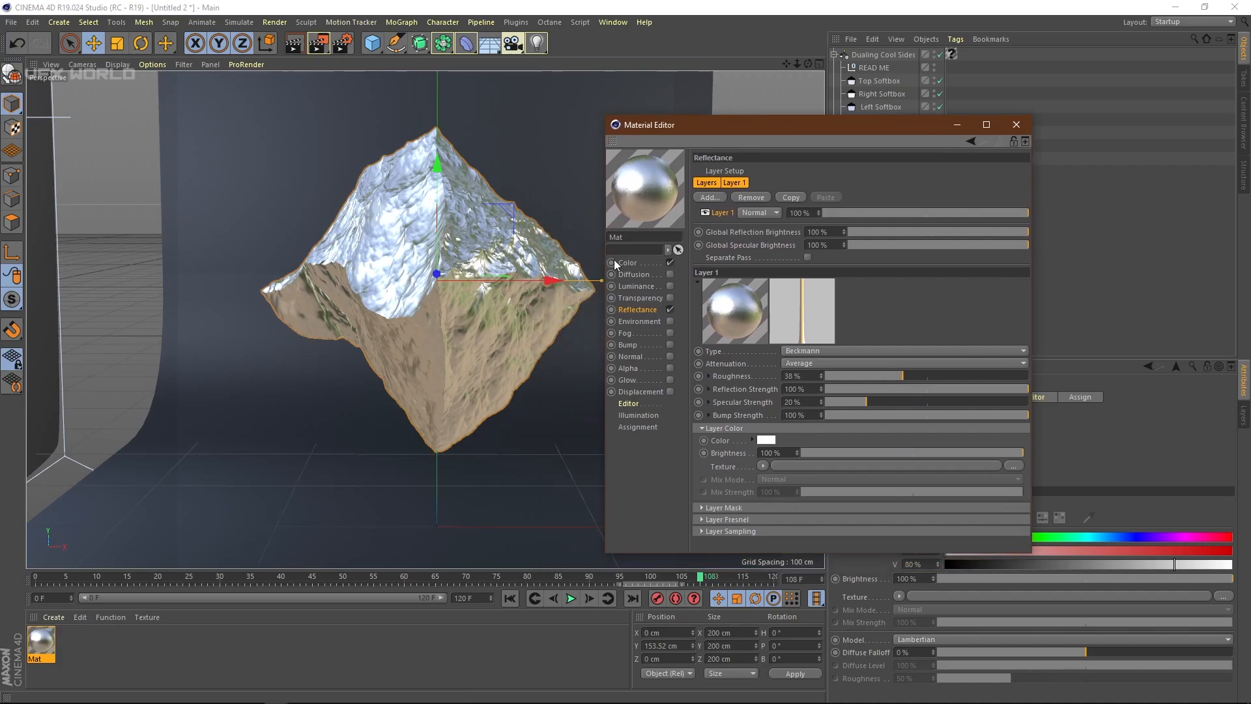
{"action": "left_click", "coordinate": [628, 262]}
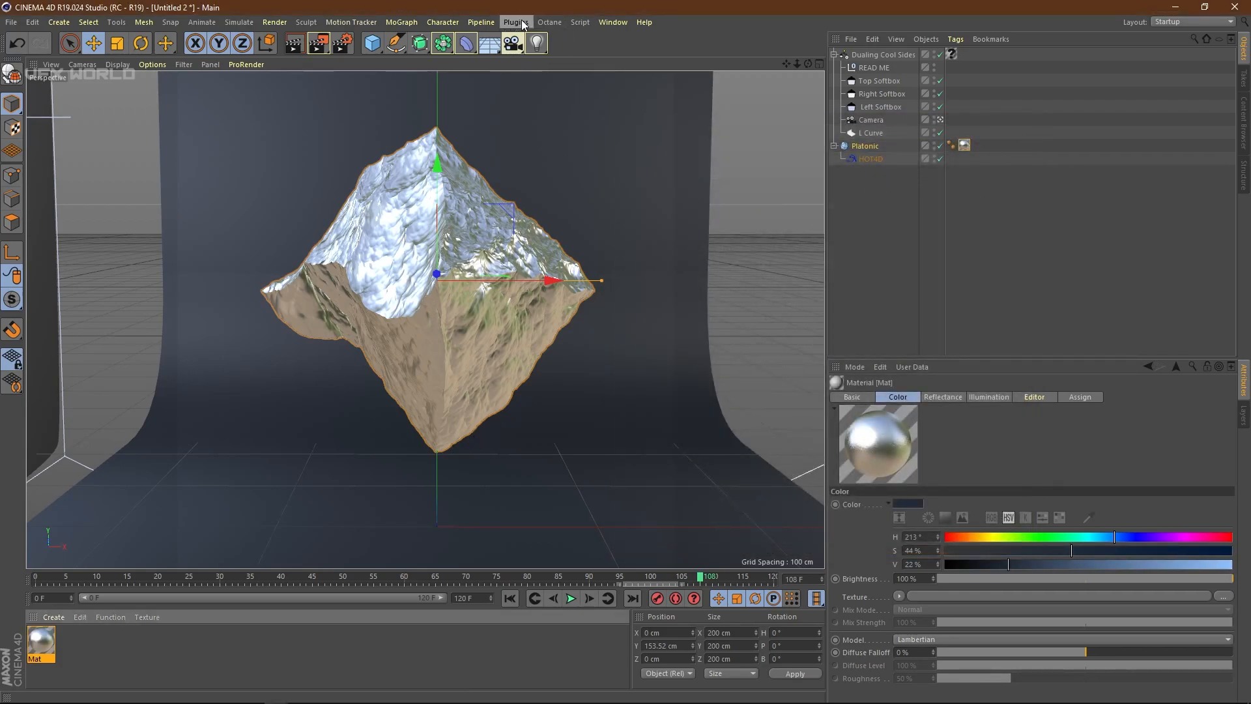
Open the C4DtoA Arnold IPR window and move it beside the viewport
{"action": "left_click", "coordinate": [516, 21]}
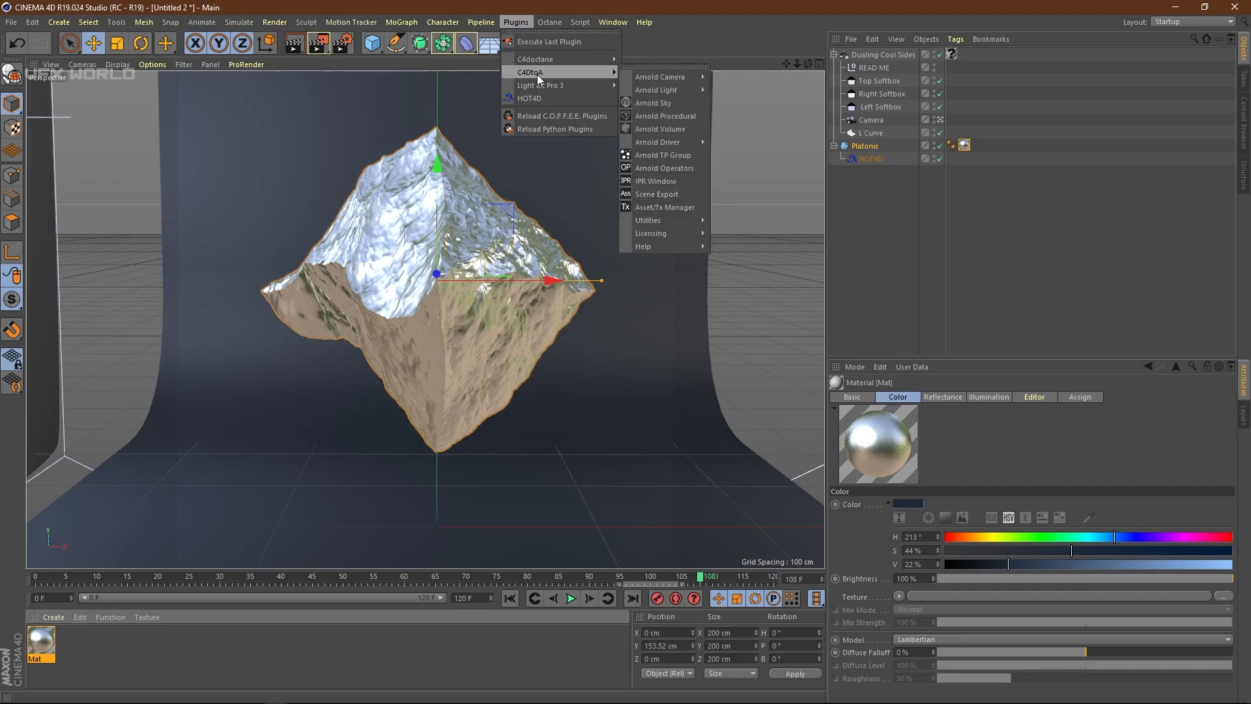
{"action": "mouse_move", "coordinate": [656, 180]}
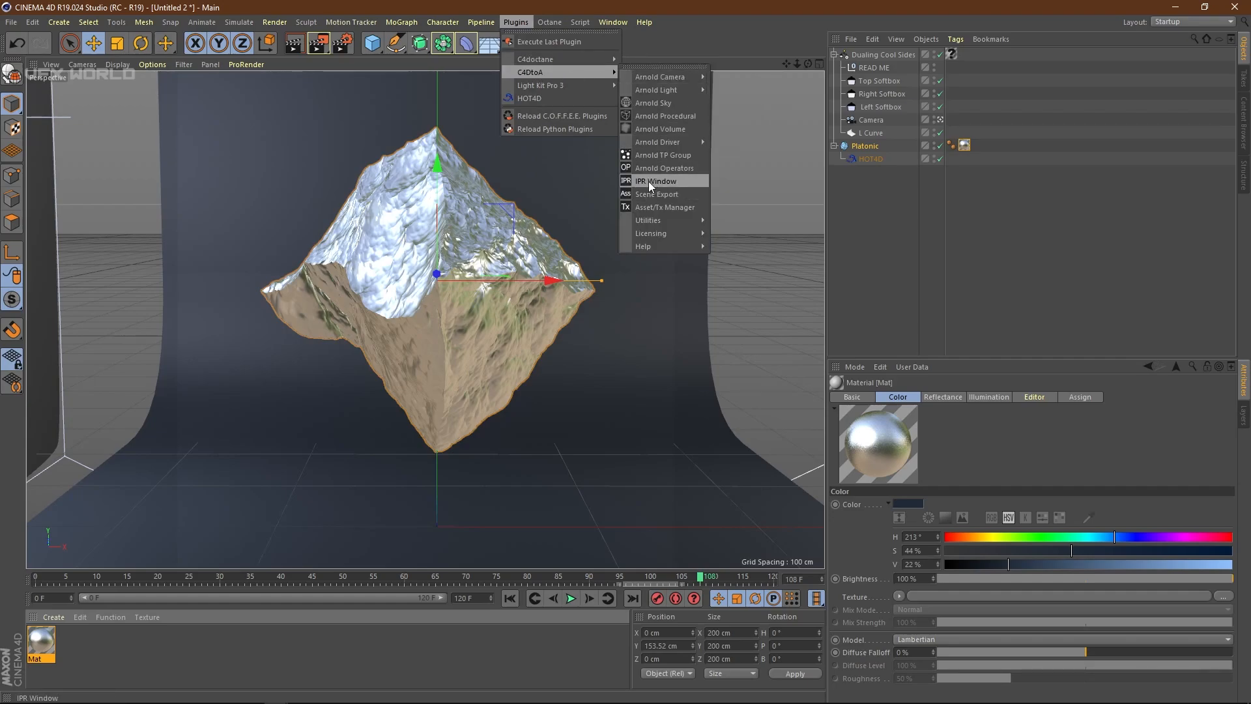
{"action": "left_click", "coordinate": [656, 180]}
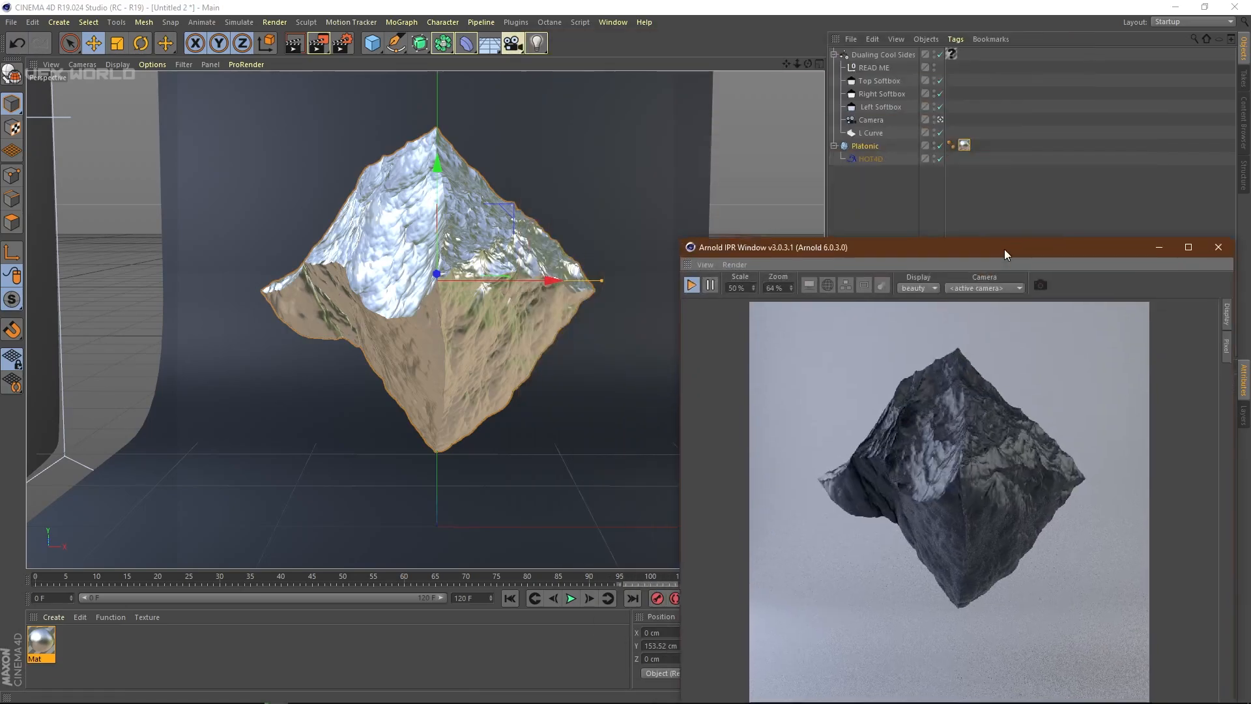
{"action": "left_click_drag", "start_coordinate": [1005, 246], "coordinate": [1006, 228]}
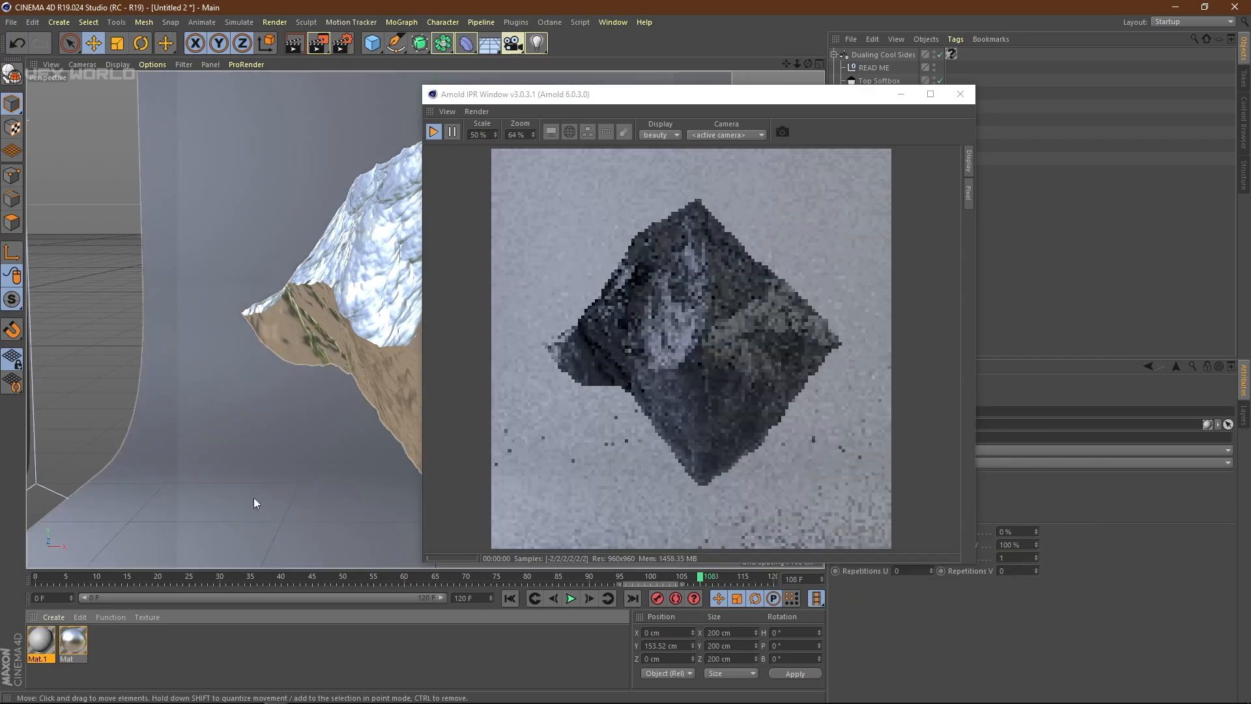
Add a Beckmann reflection layer to Mat.1 with roughness 58%
{"action": "double_click", "coordinate": [39, 643]}
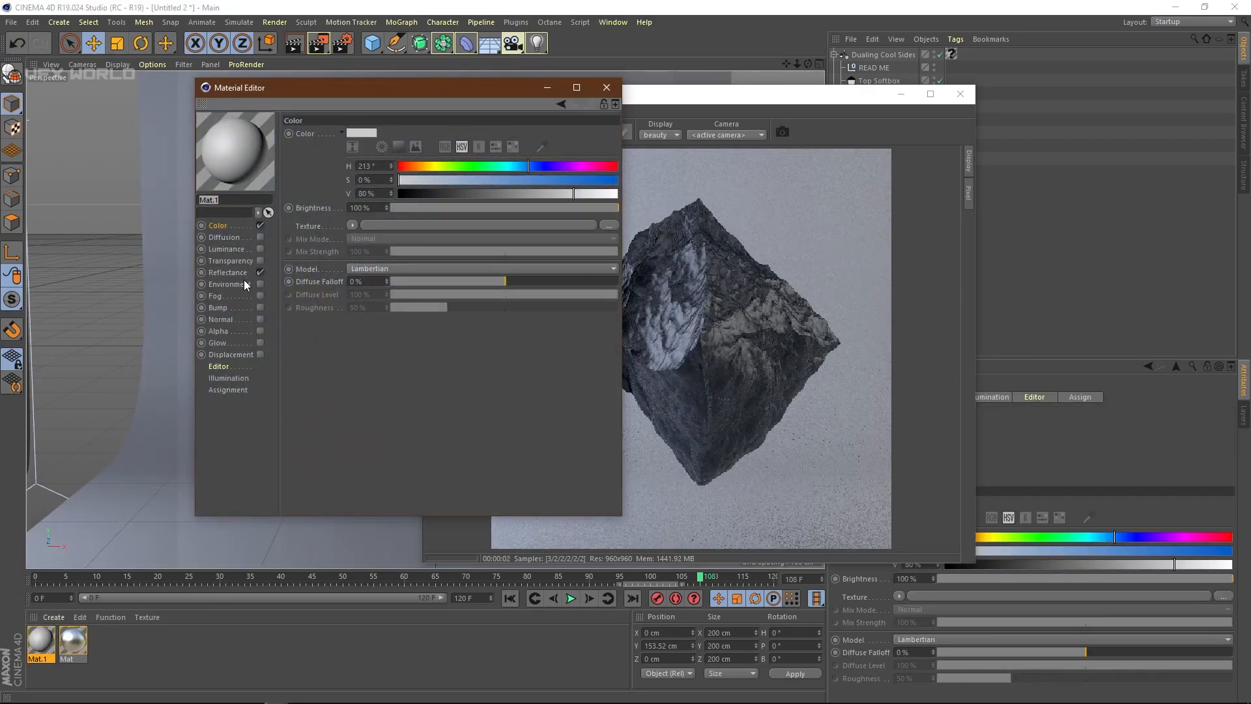
{"action": "left_click", "coordinate": [227, 272]}
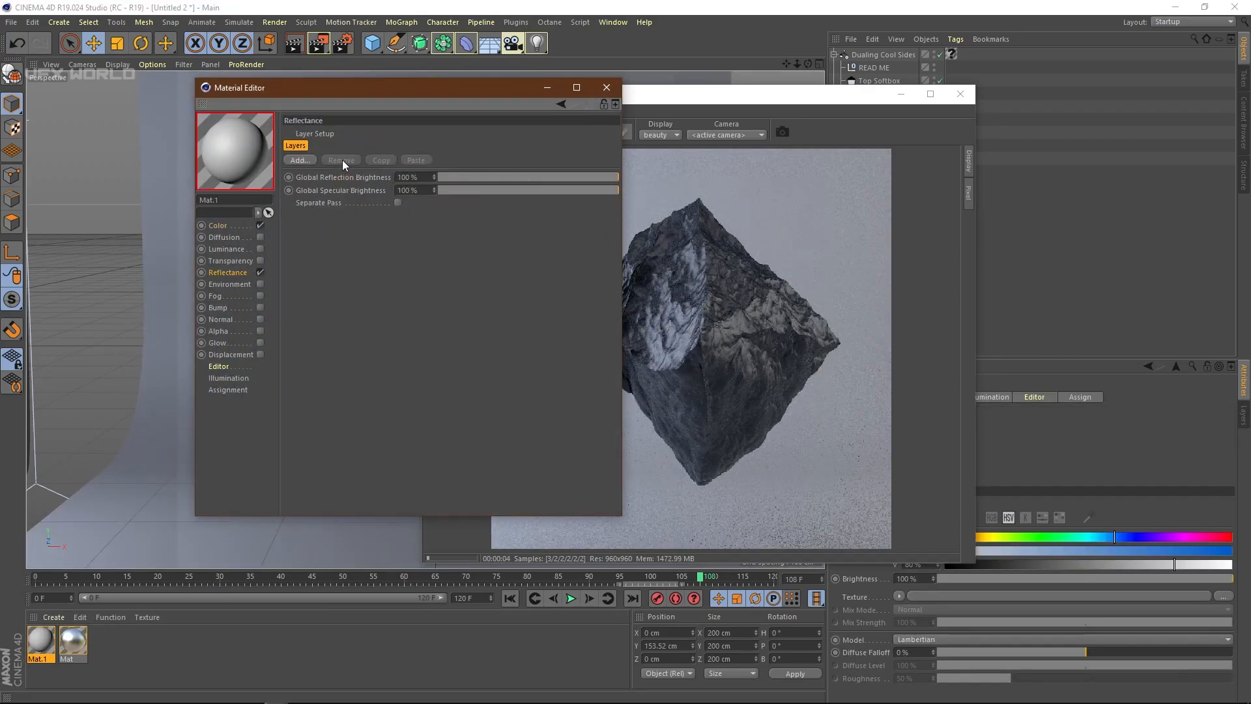
{"action": "left_click", "coordinate": [299, 160]}
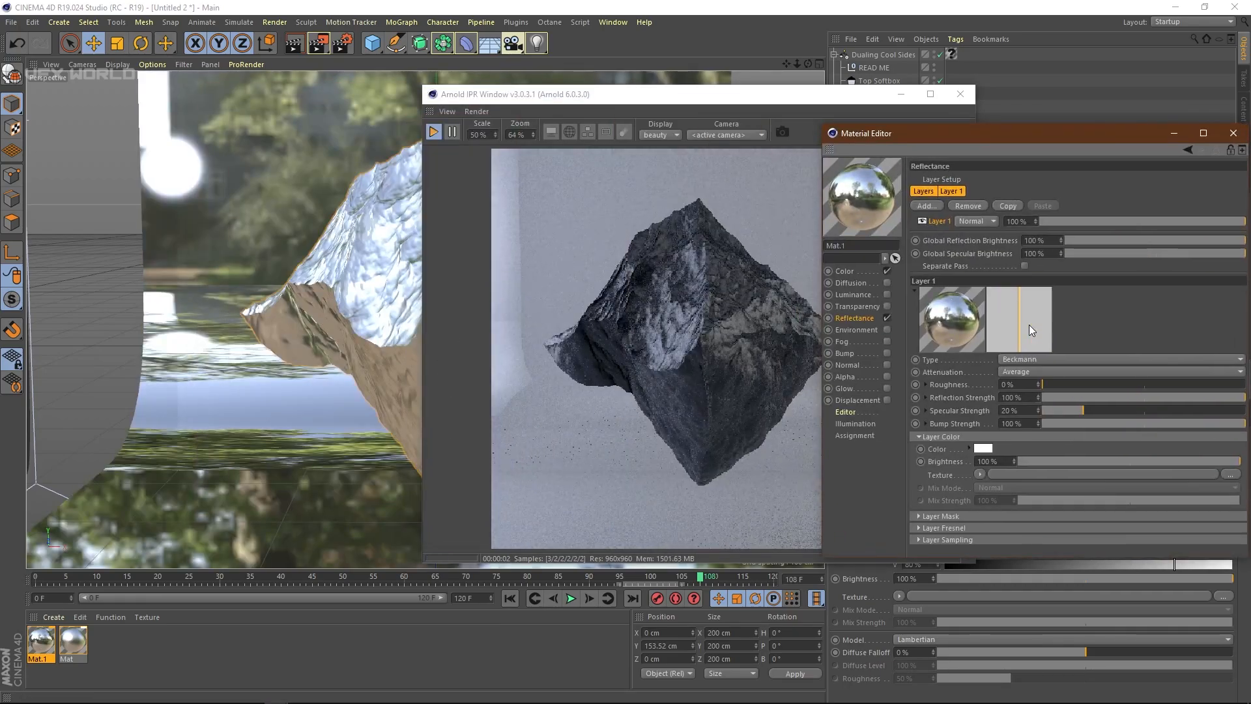
{"action": "left_click_drag", "start_coordinate": [1041, 383], "coordinate": [1149, 384]}
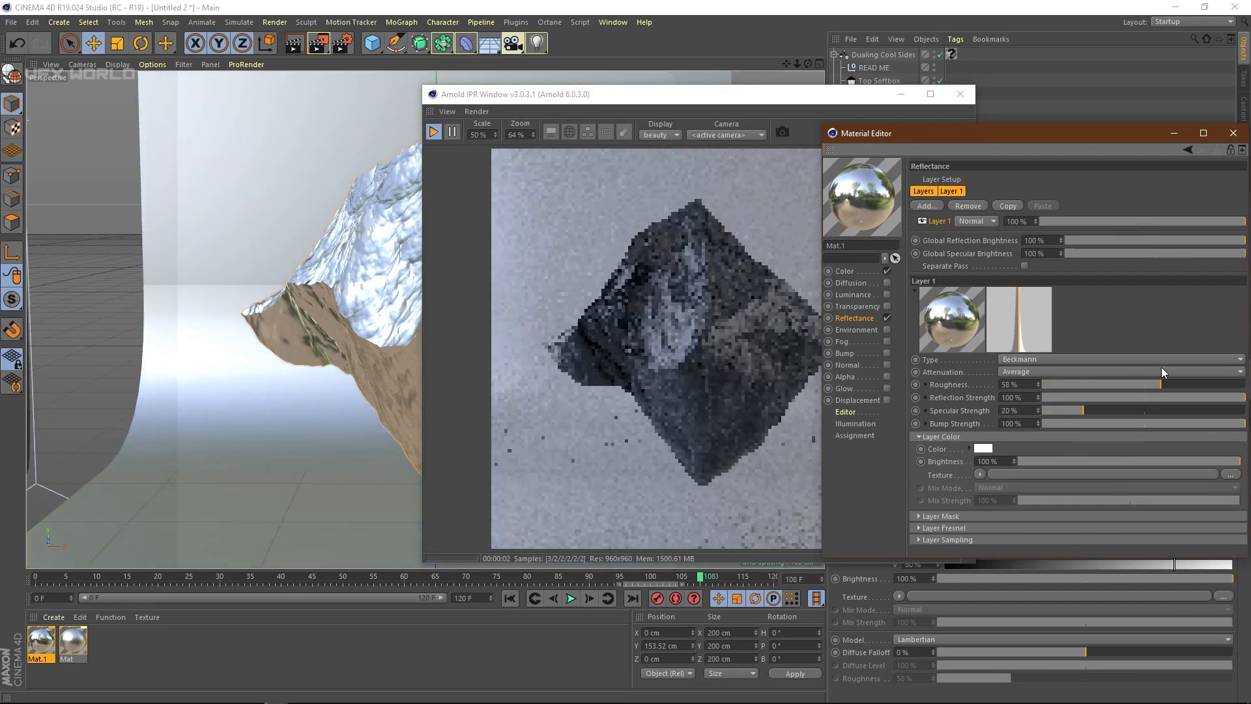
Set Mat.1's colour to light cyan-blue: V 100%, S 53%, H 187°
{"action": "left_click", "coordinate": [845, 271]}
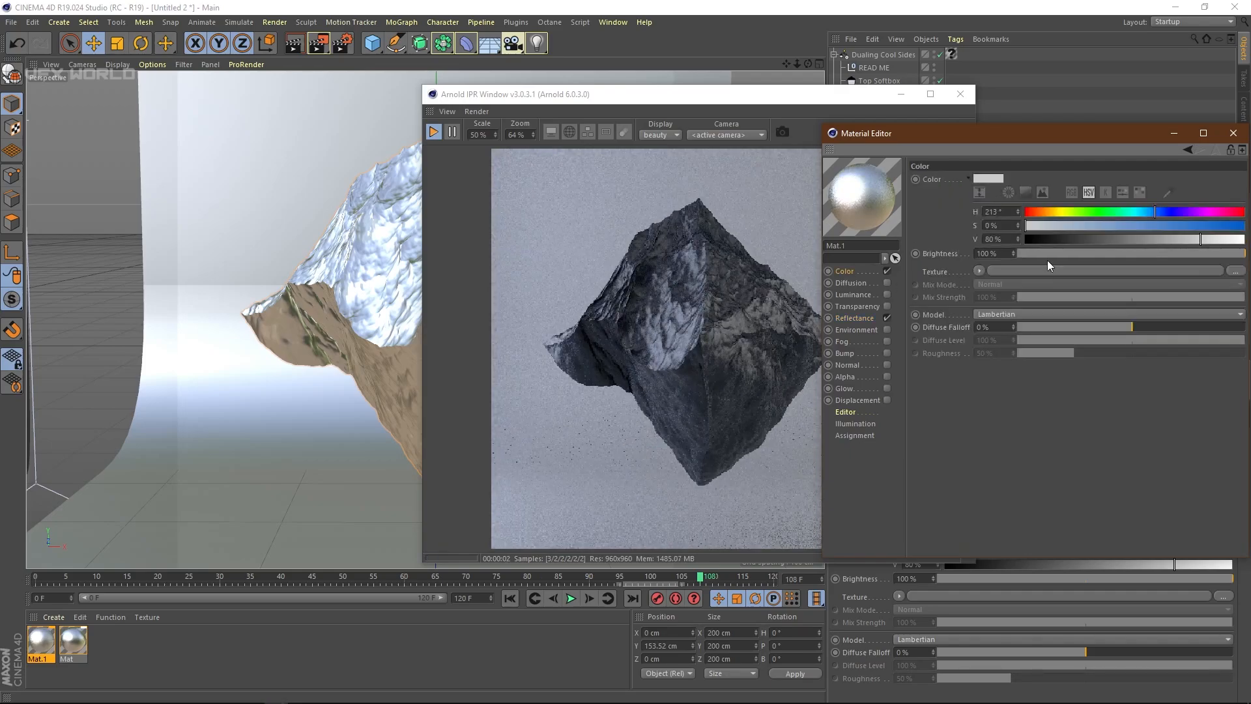
{"action": "left_click_drag", "start_coordinate": [1034, 224], "coordinate": [1141, 225]}
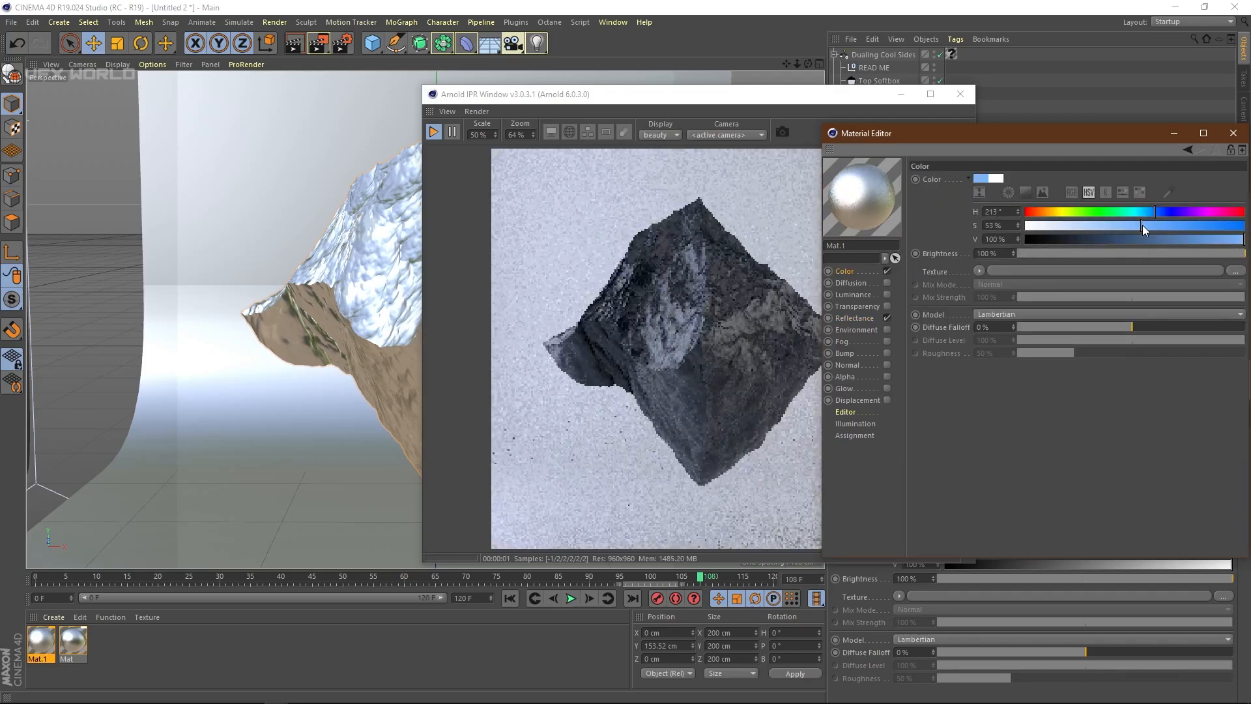
{"action": "left_click_drag", "start_coordinate": [1142, 211], "coordinate": [1139, 210]}
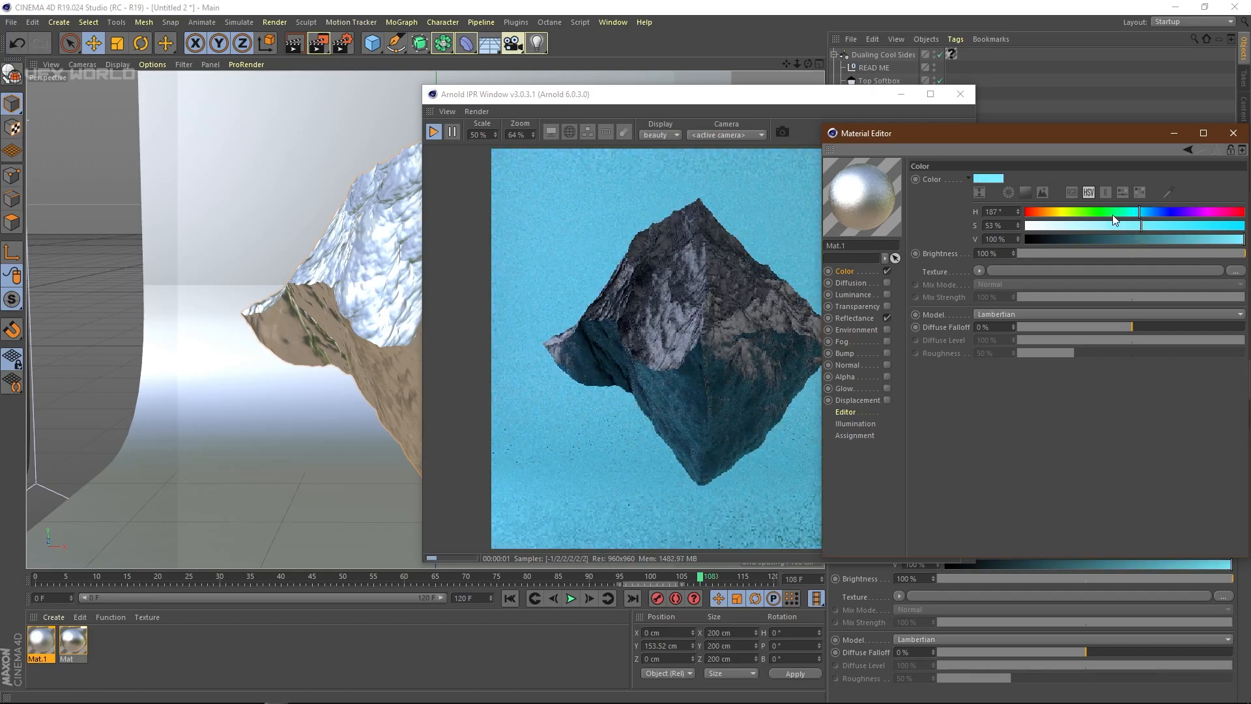
{"action": "left_click_drag", "start_coordinate": [1141, 211], "coordinate": [1108, 211]}
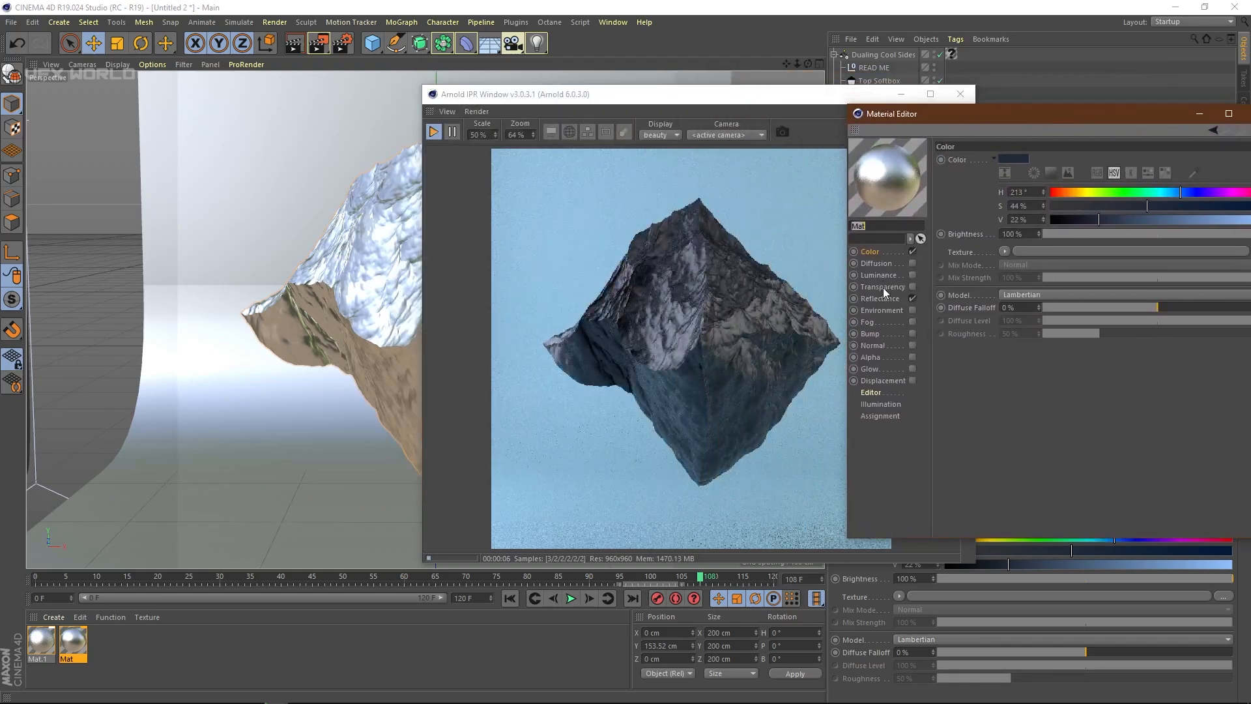
Soften Mat's reflection specular and tint the layer warm peach (H31 S35 V100)
{"action": "left_click", "coordinate": [879, 298]}
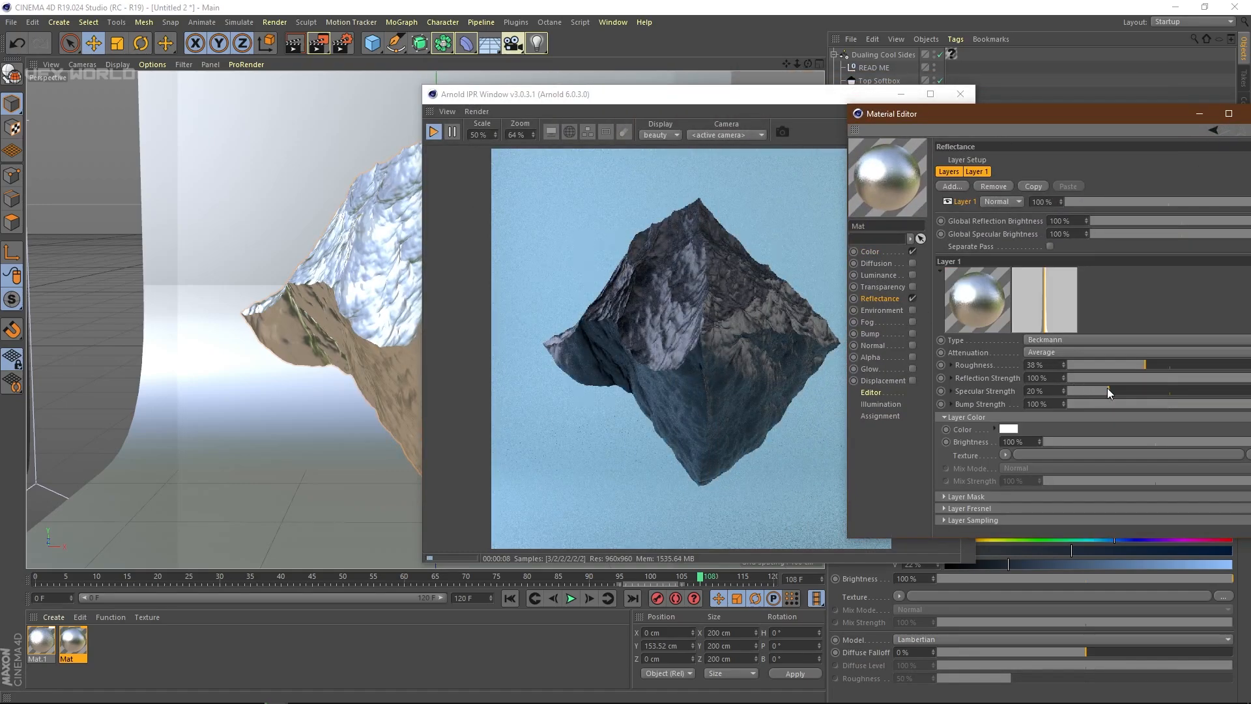
{"action": "left_click_drag", "start_coordinate": [1125, 391], "coordinate": [1131, 391]}
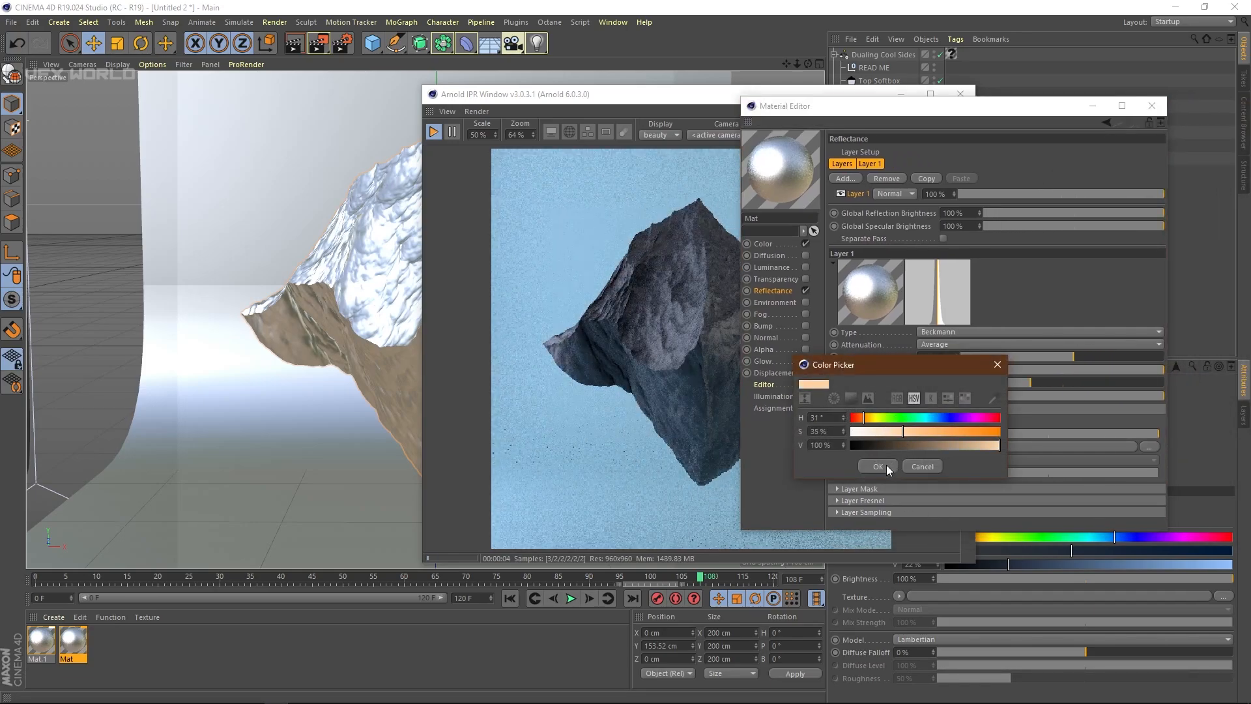
{"action": "left_click", "coordinate": [878, 465]}
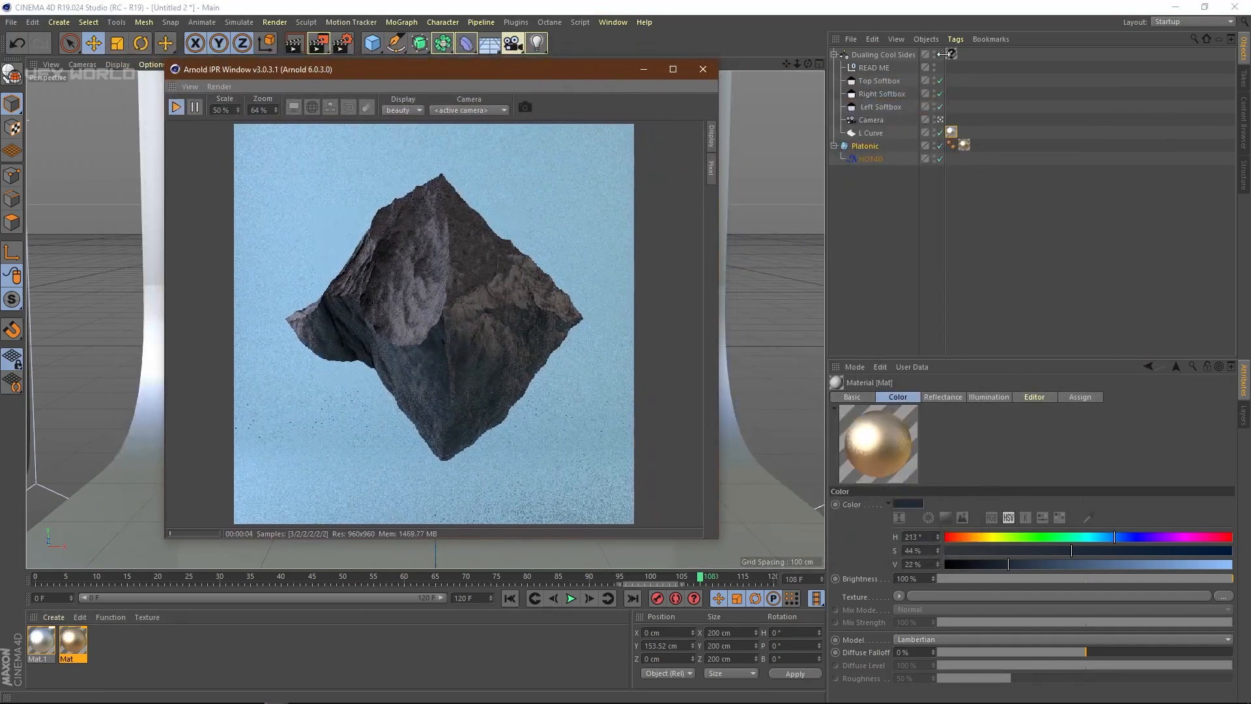
Go through the softbox lights and give the Right Softbox a blue colour
{"action": "left_click", "coordinate": [878, 81]}
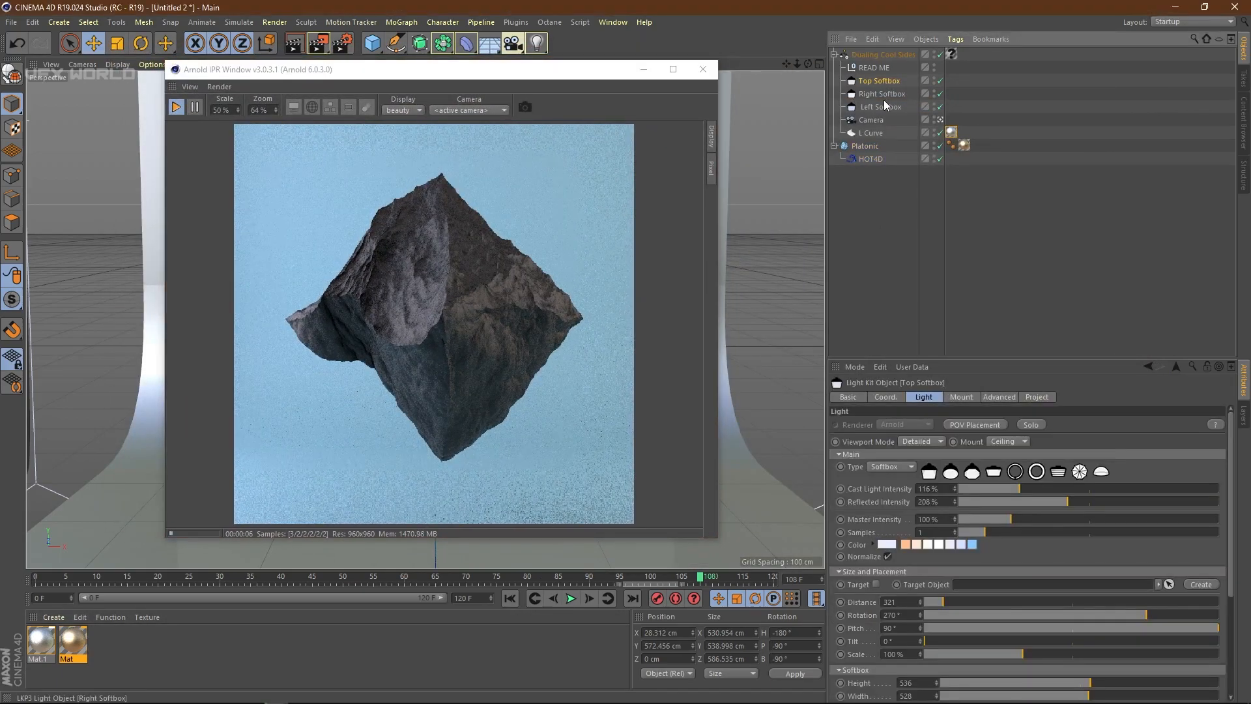
{"action": "left_click", "coordinate": [882, 106]}
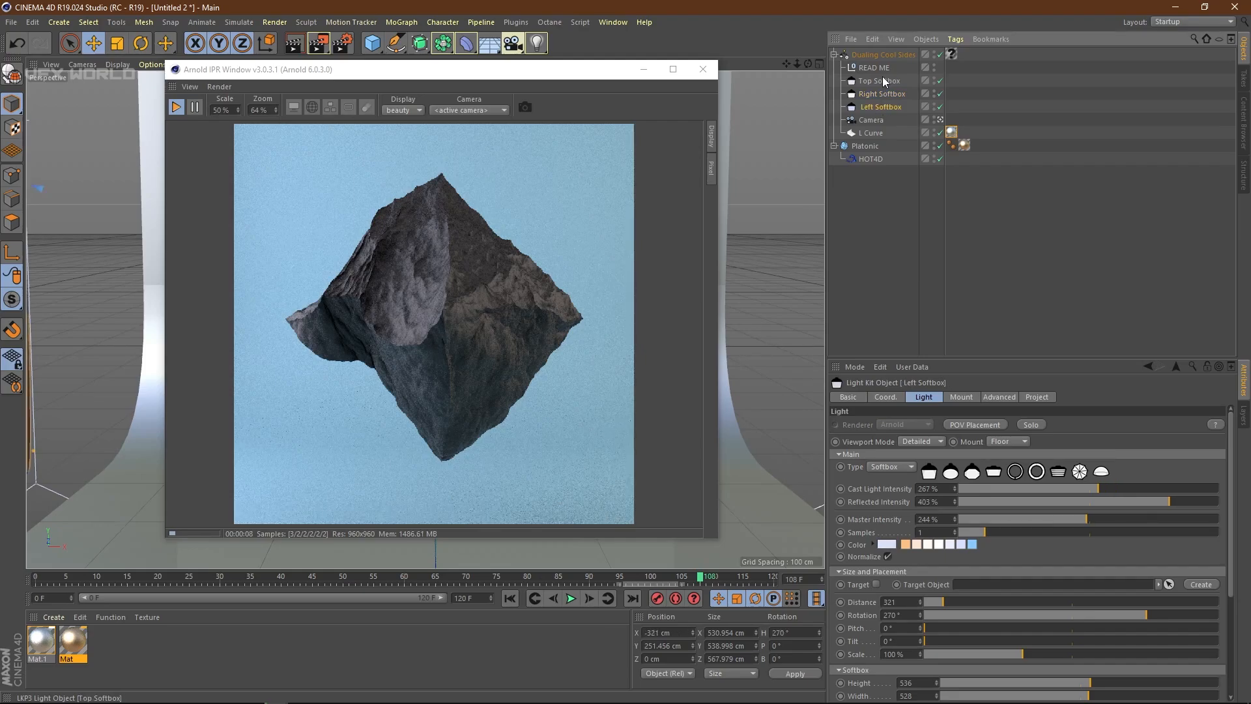
{"action": "left_click", "coordinate": [881, 93]}
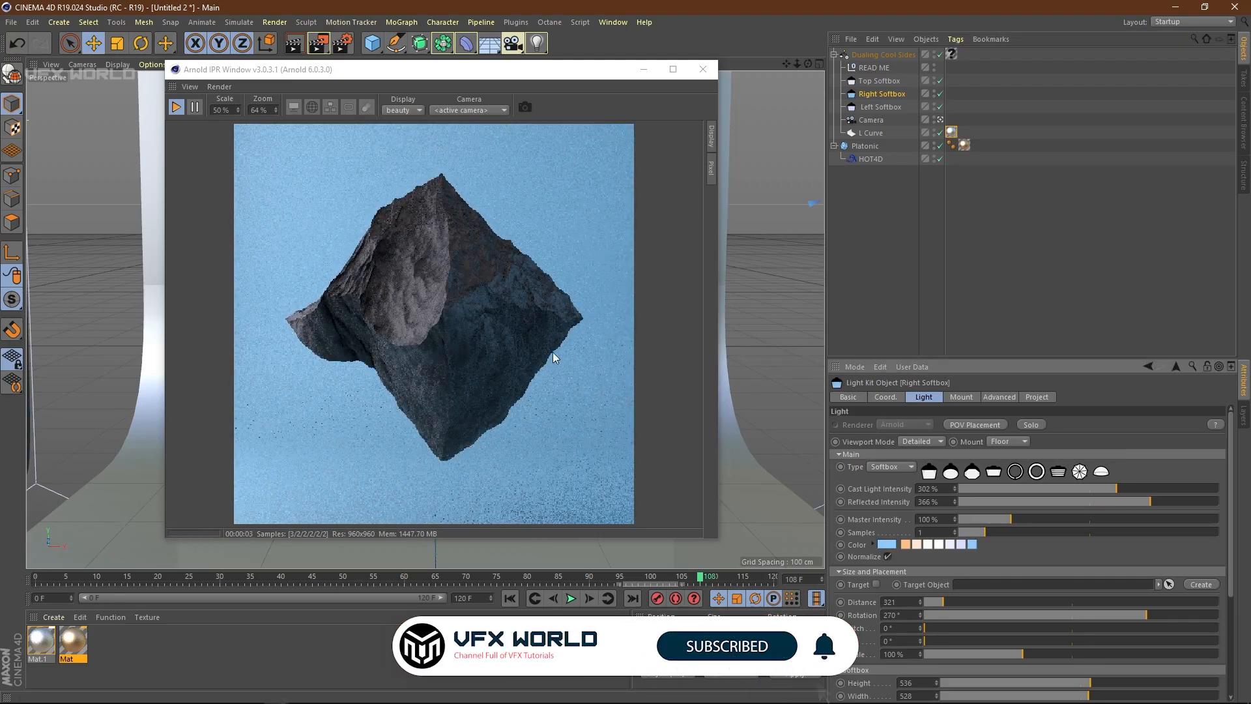
Give the Left Softbox a soft warm colour, then close the IPR preview
{"action": "left_click", "coordinate": [882, 107]}
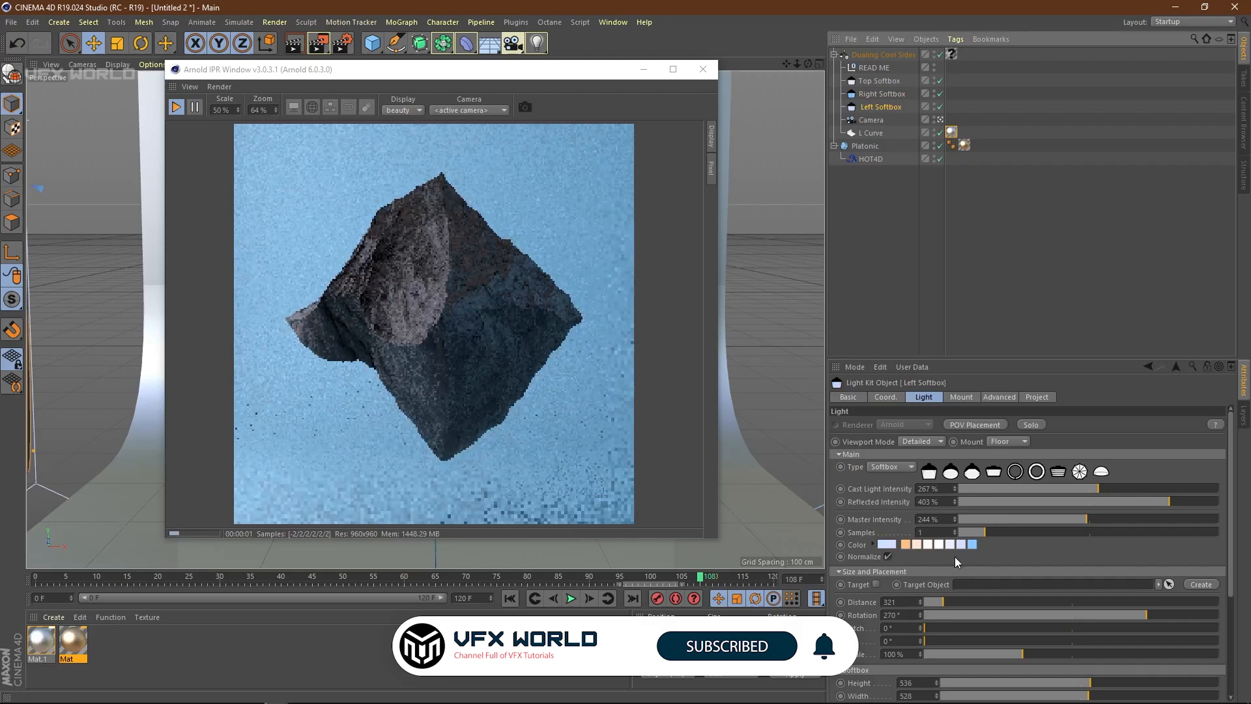
{"action": "left_click", "coordinate": [885, 544]}
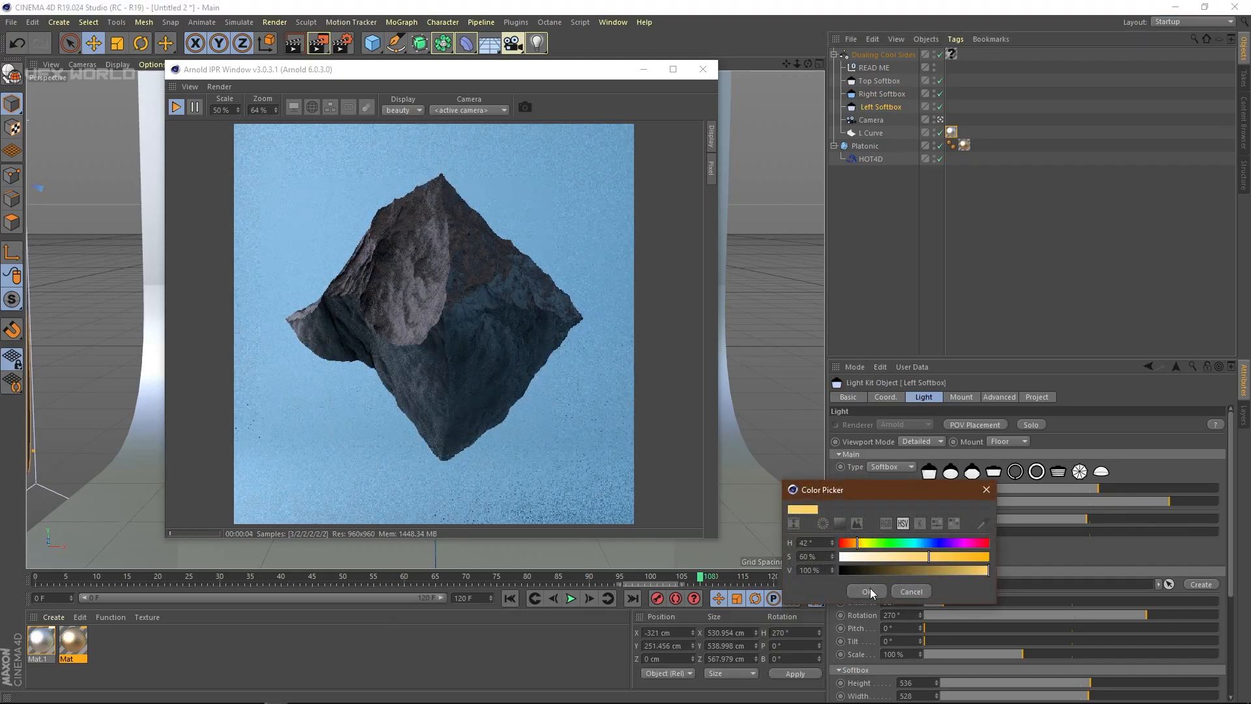
{"action": "left_click", "coordinate": [867, 591]}
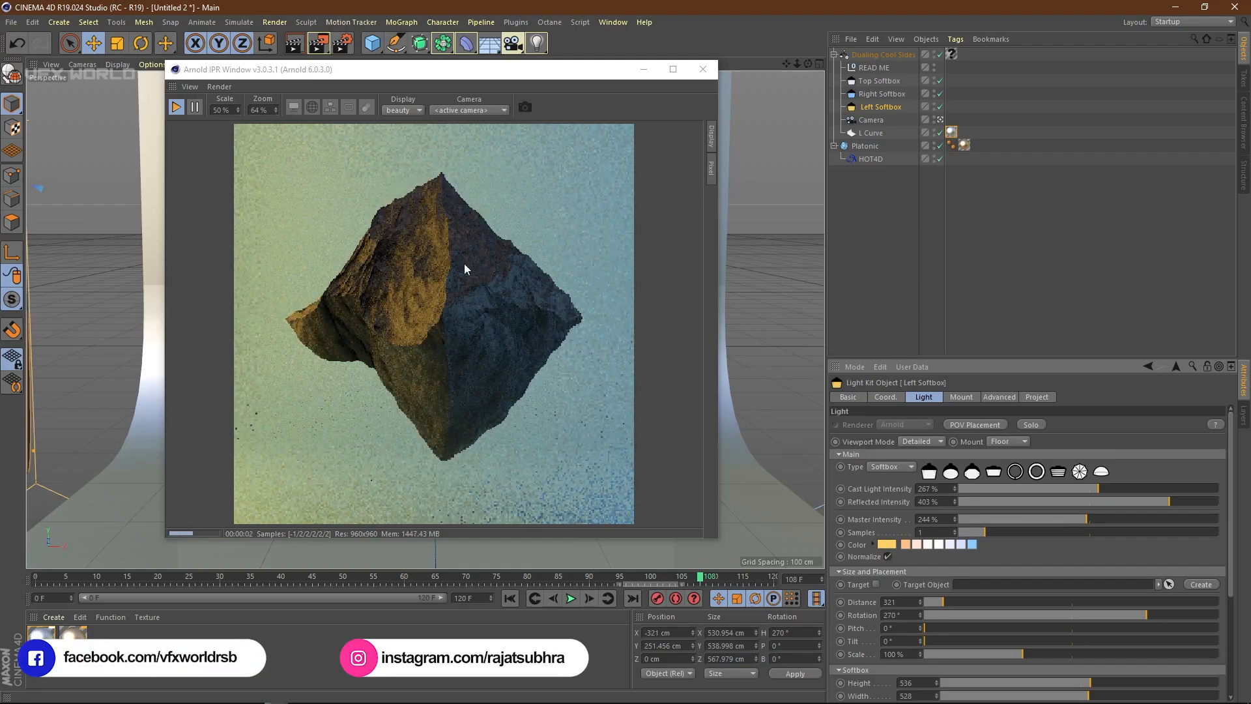
{"action": "left_click", "coordinate": [885, 544]}
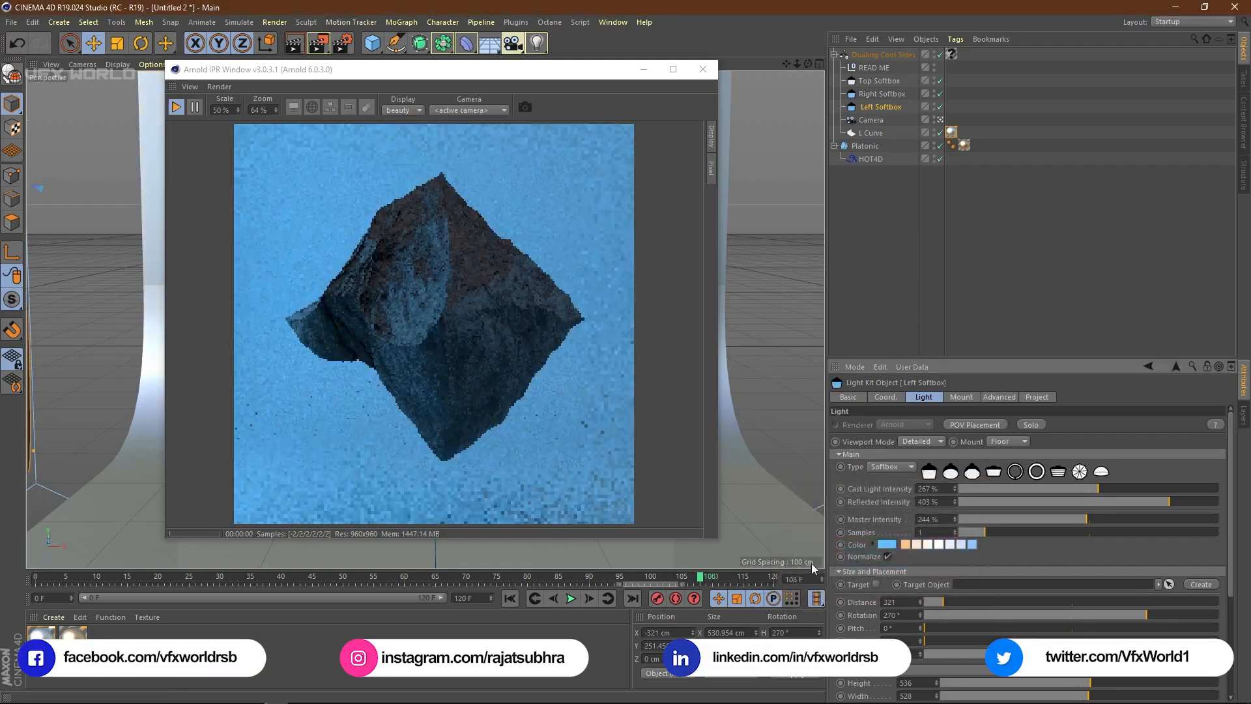
{"action": "left_click", "coordinate": [885, 544]}
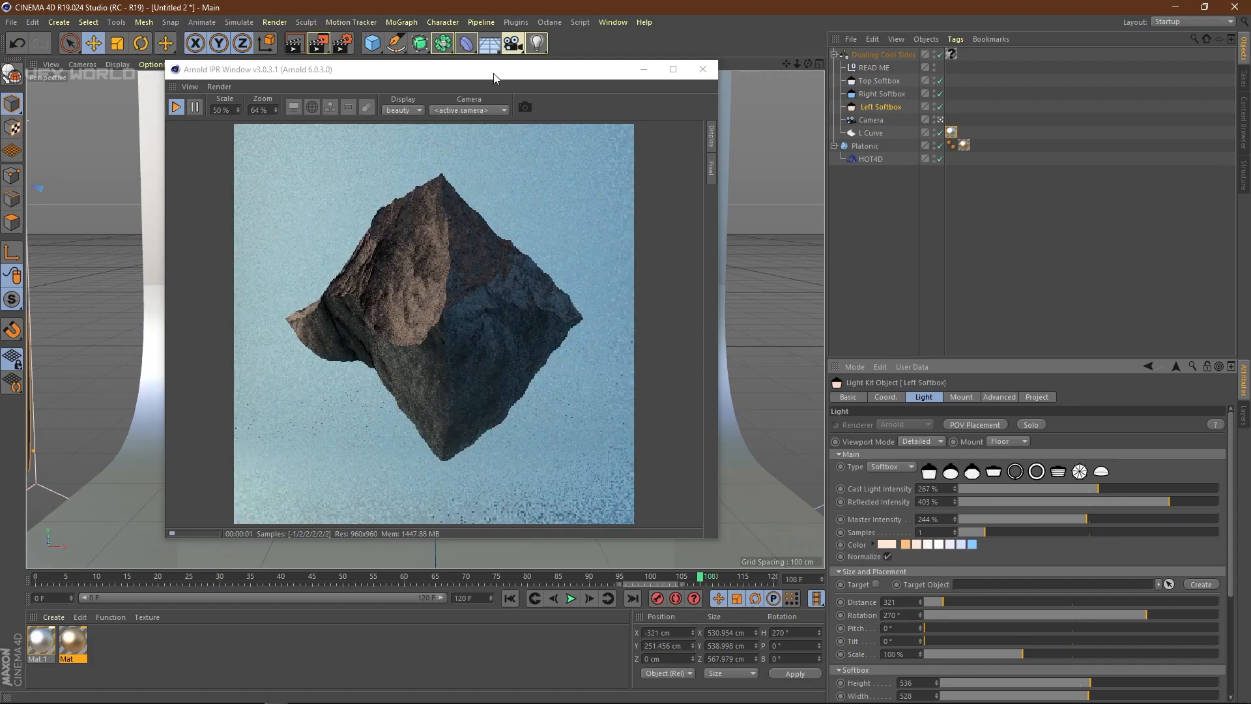
{"action": "left_click_drag", "start_coordinate": [494, 69], "coordinate": [591, 79]}
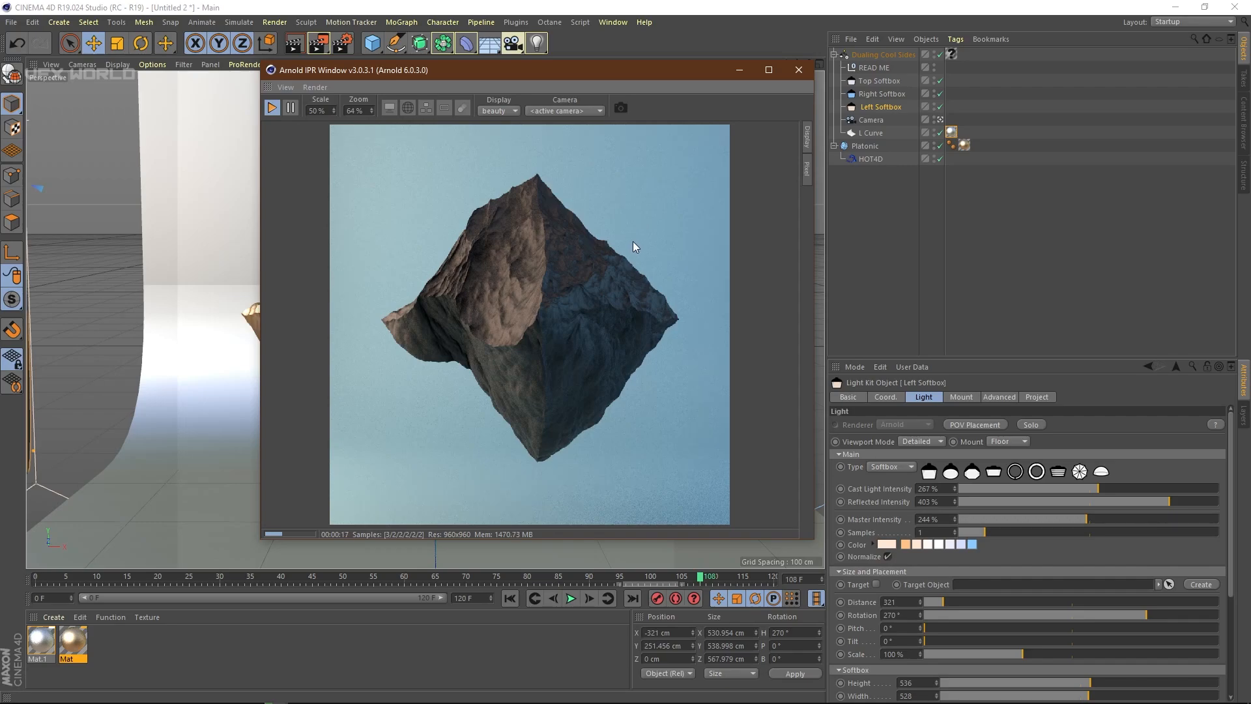
{"action": "mouse_move", "coordinate": [629, 243]}
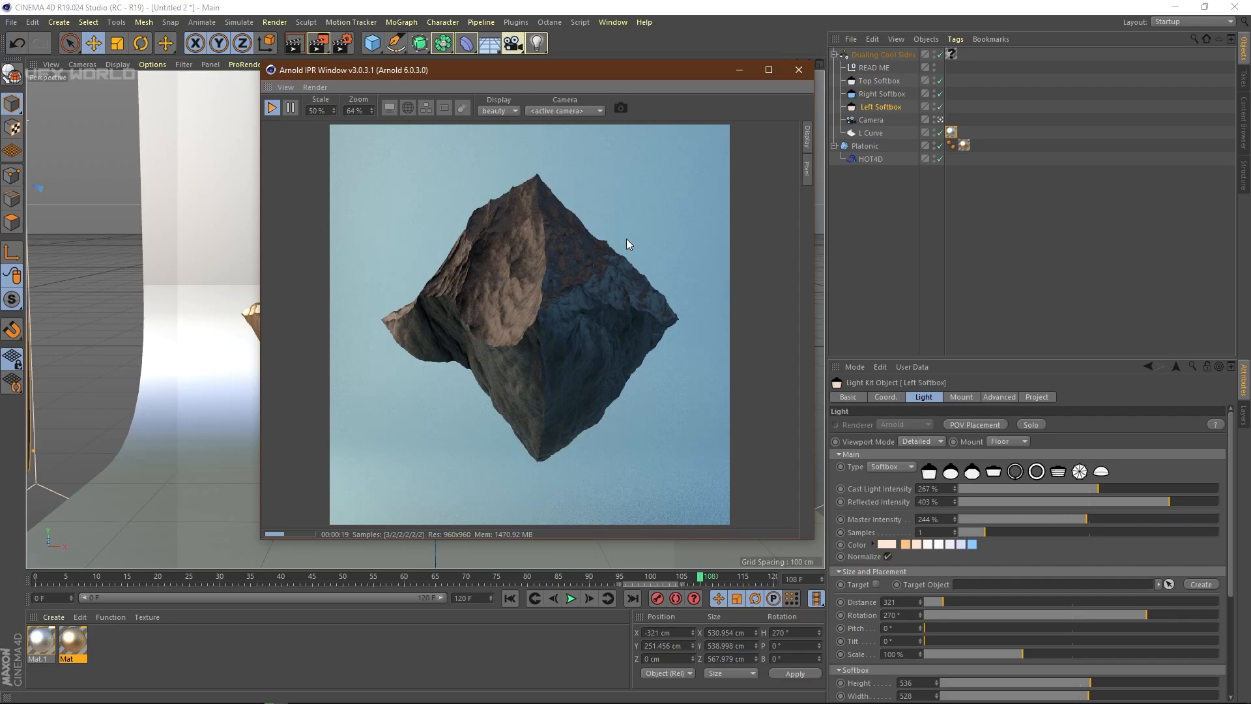
{"action": "left_click", "coordinate": [767, 70]}
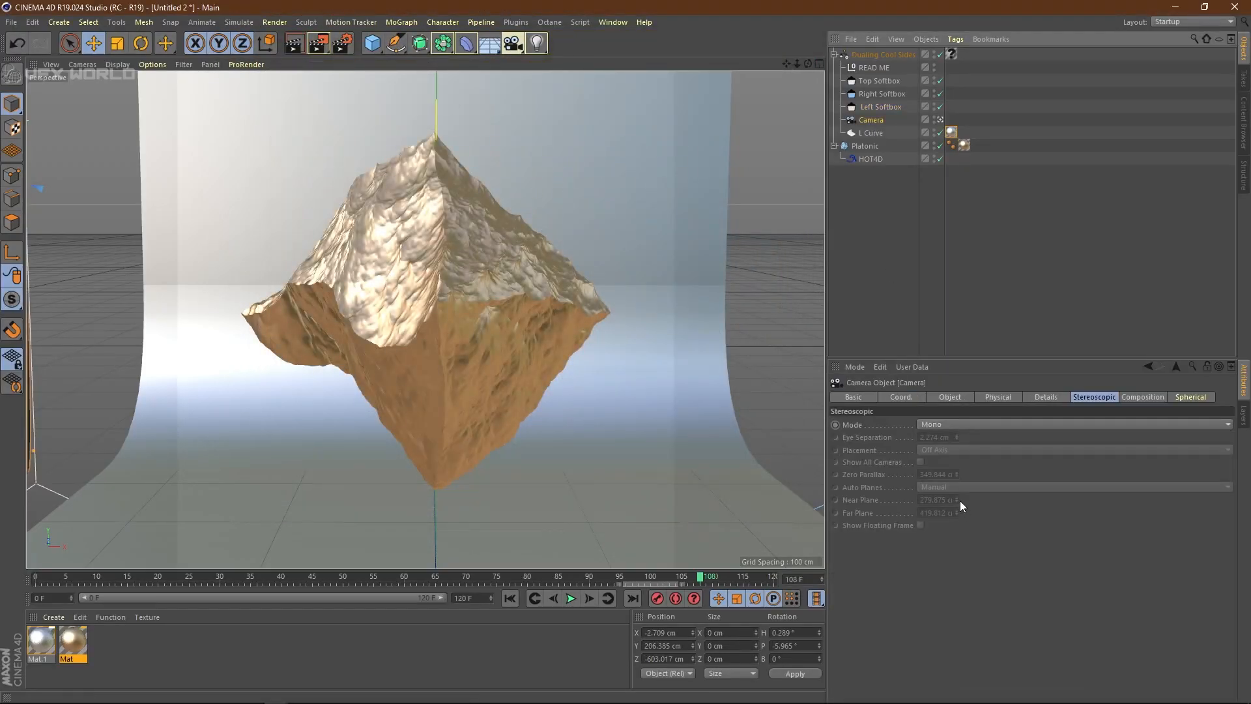
Render the scene to the Picture Viewer at 1920x1920 and maximize the viewer
{"action": "left_click", "coordinate": [1045, 397]}
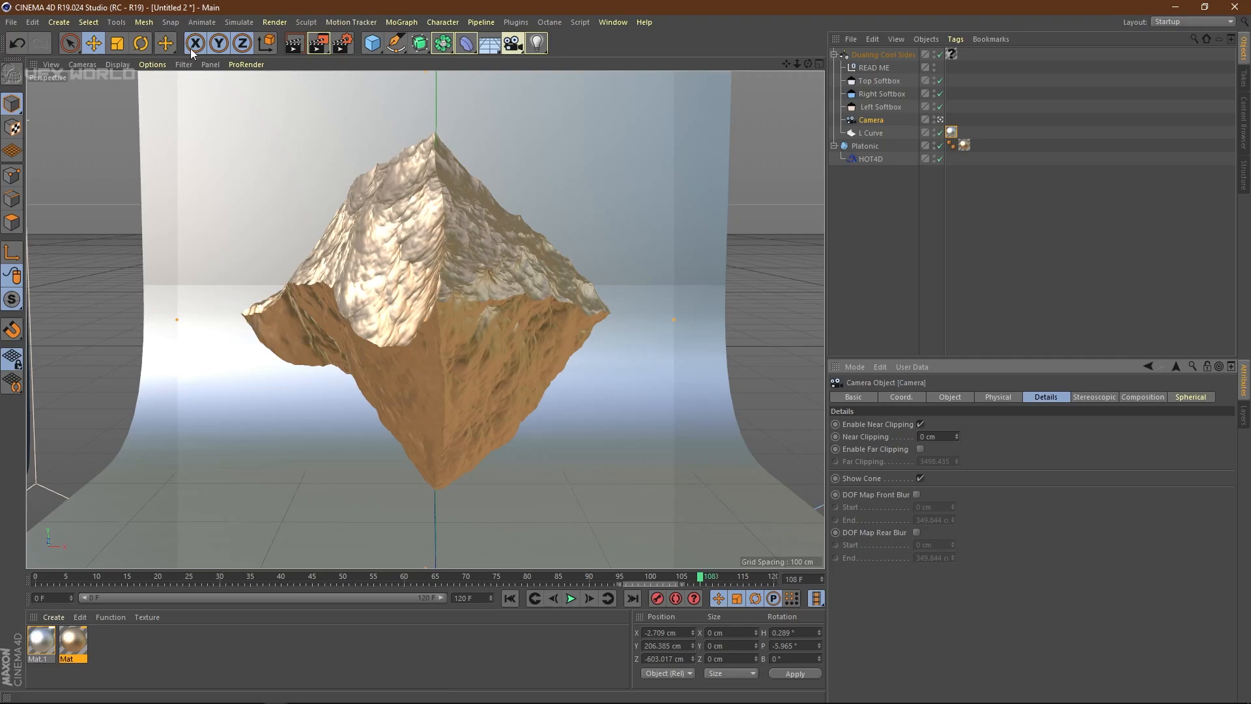
{"action": "left_click", "coordinate": [317, 43]}
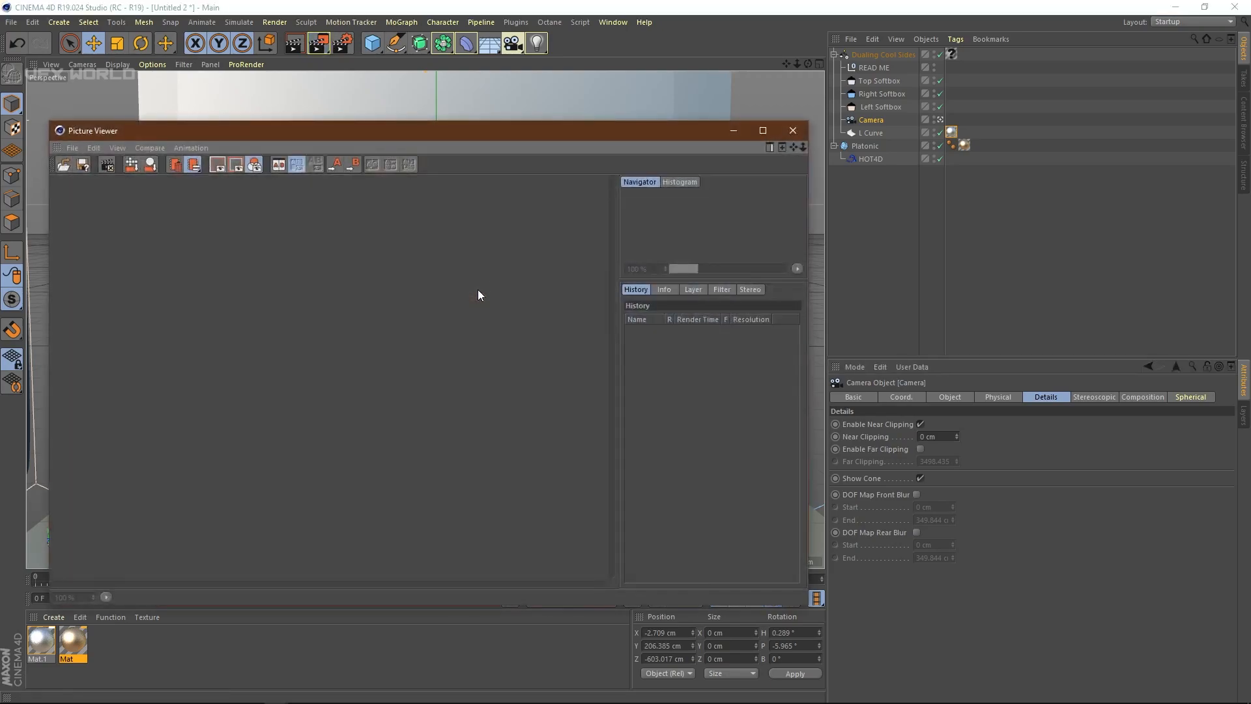
{"action": "left_click", "coordinate": [762, 130]}
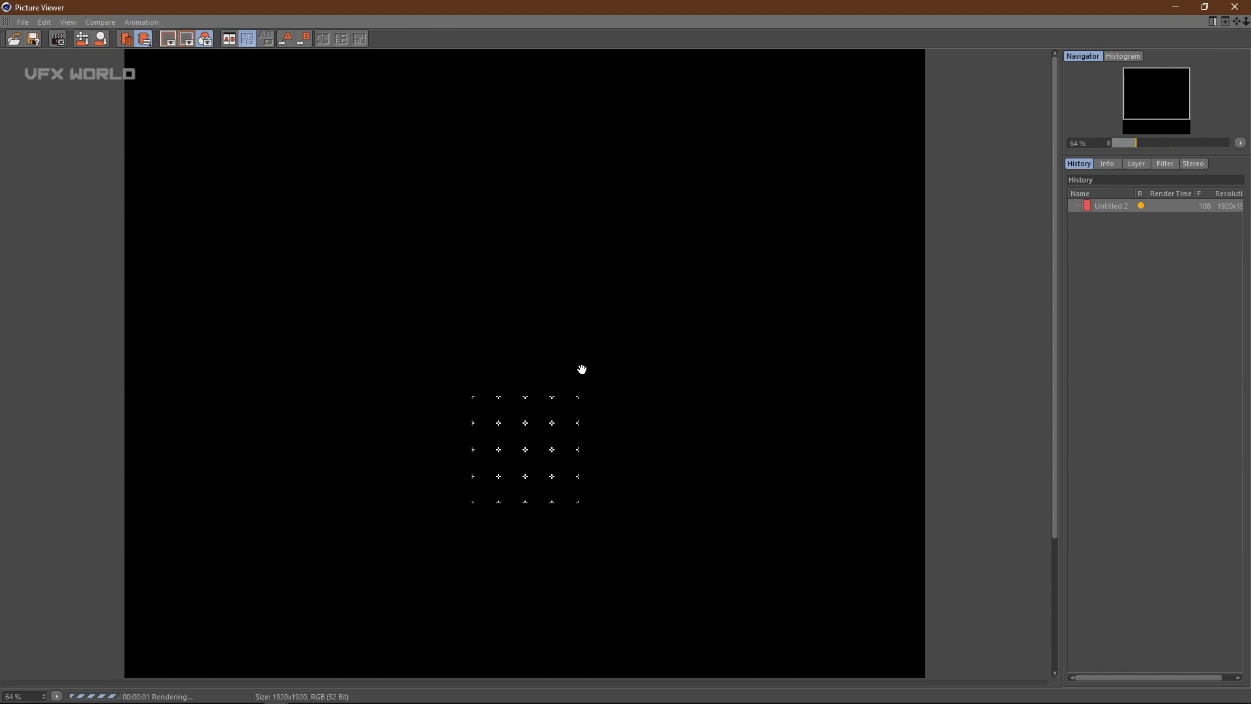